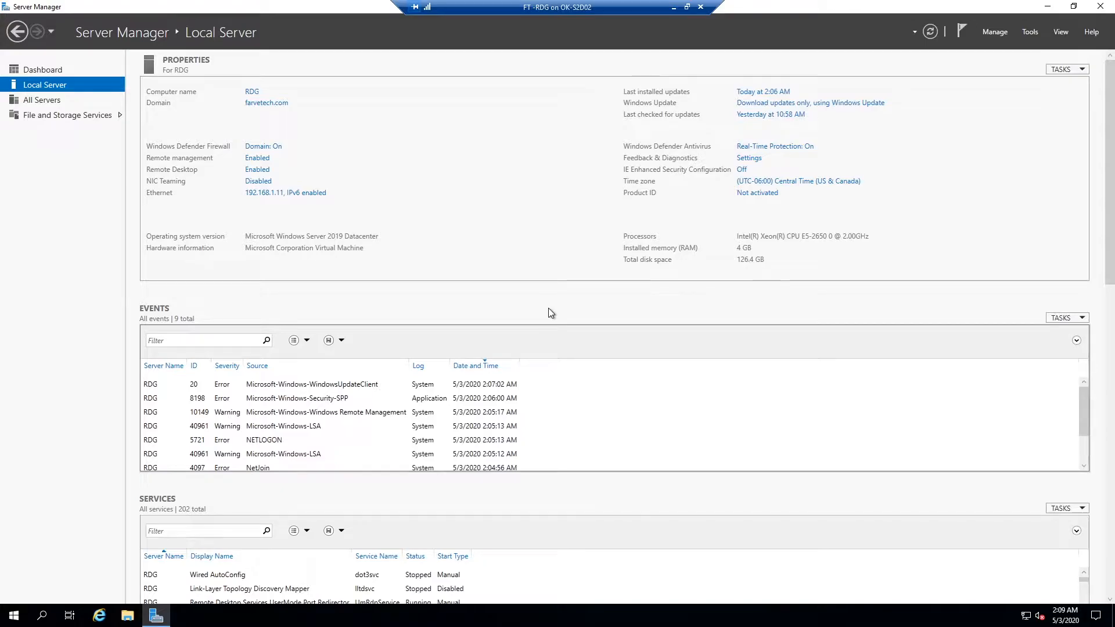
pyautogui.moveTo(448, 225)
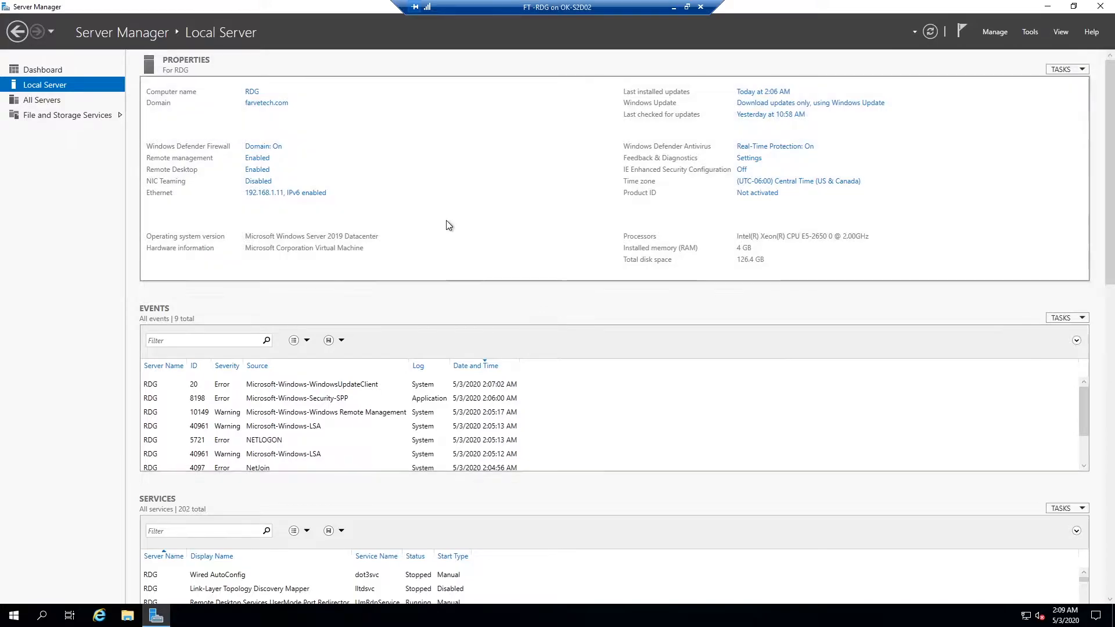
pyautogui.moveTo(255, 103)
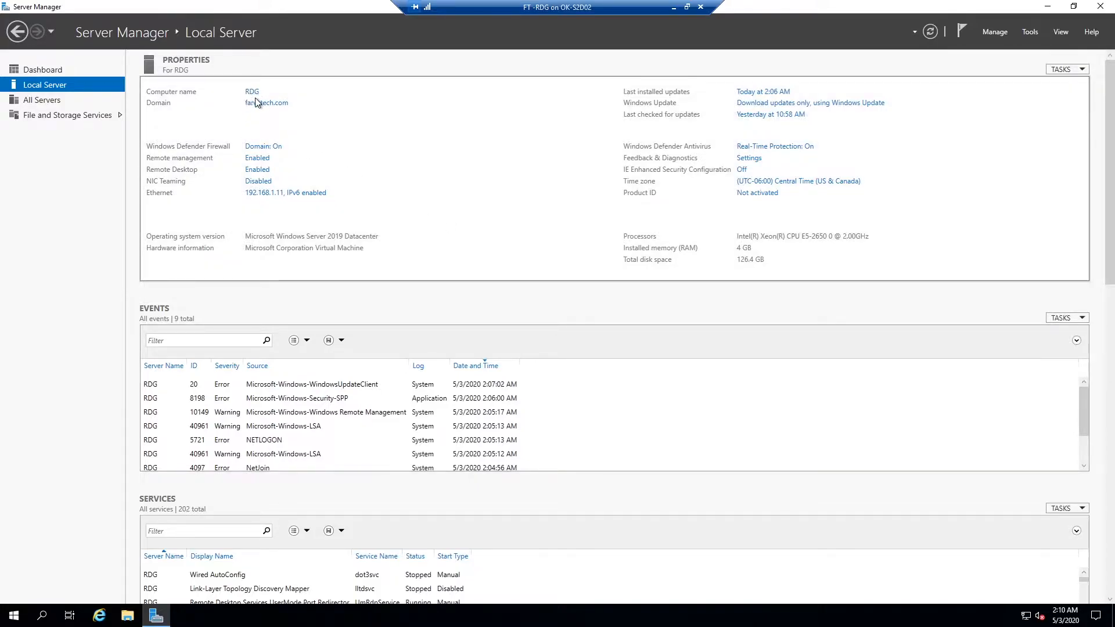
pyautogui.moveTo(276, 148)
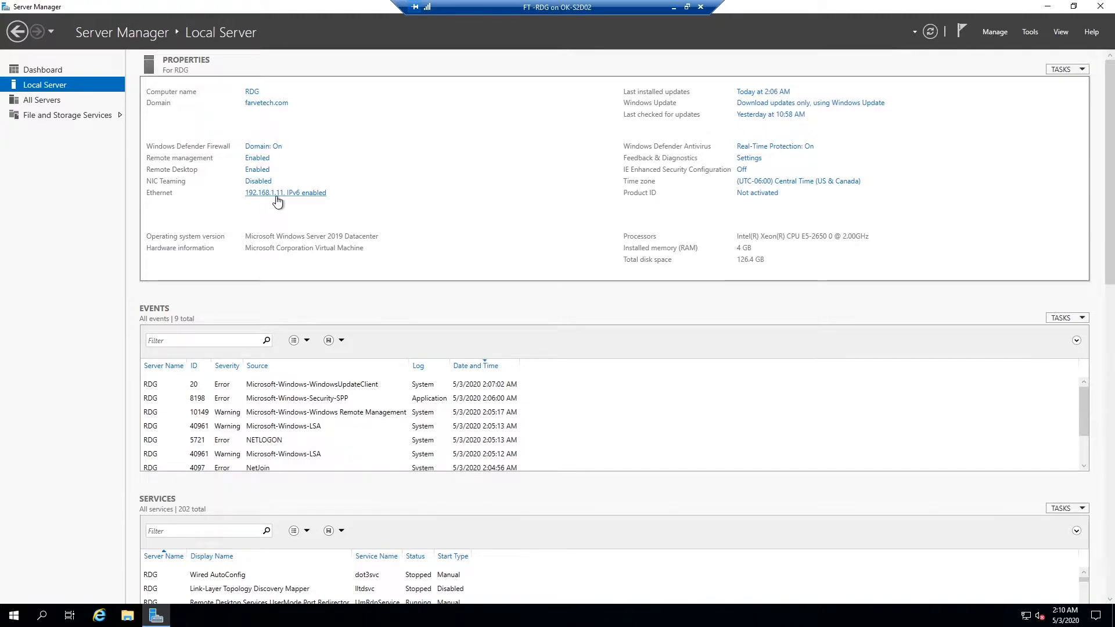
pyautogui.moveTo(362, 244)
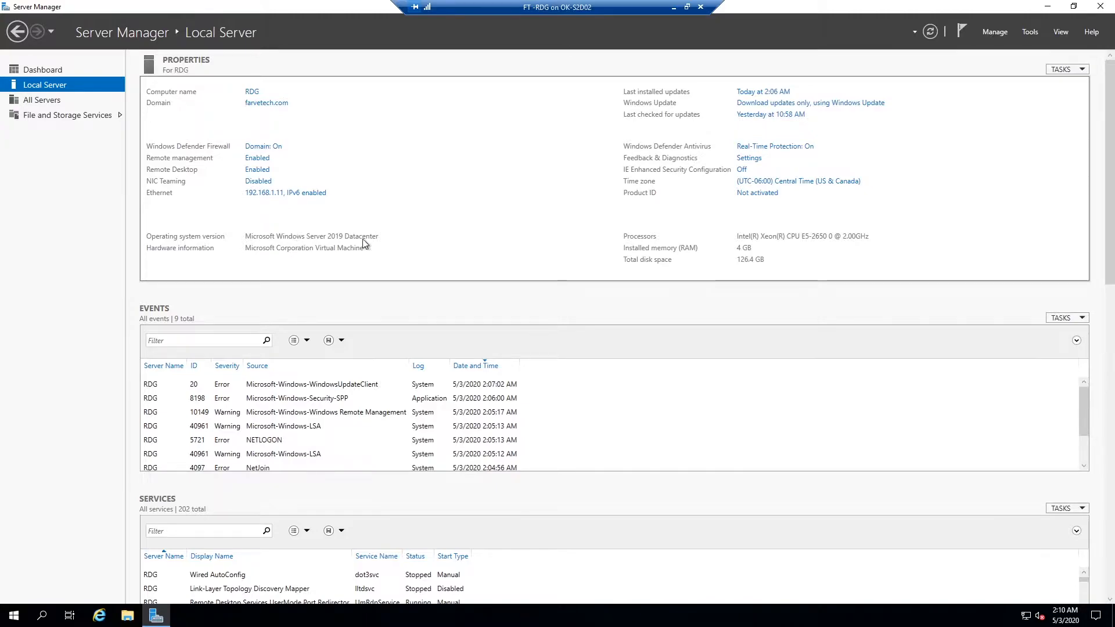
# Start the Add Roles and Features wizard and choose the Remote Desktop Services role.
pyautogui.click(994, 31)
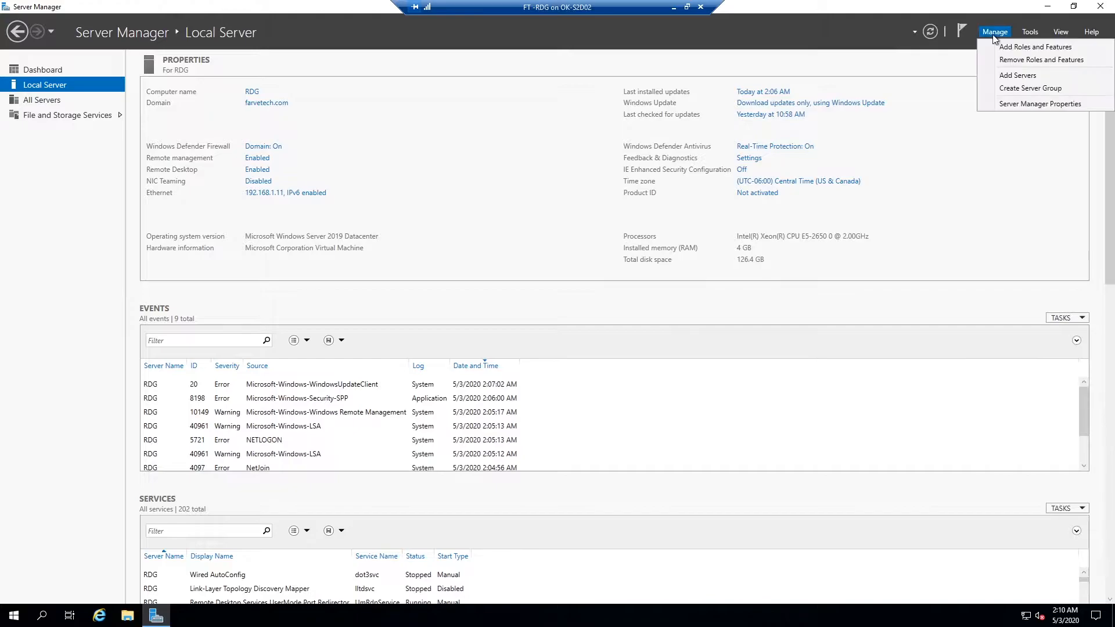
pyautogui.click(1034, 47)
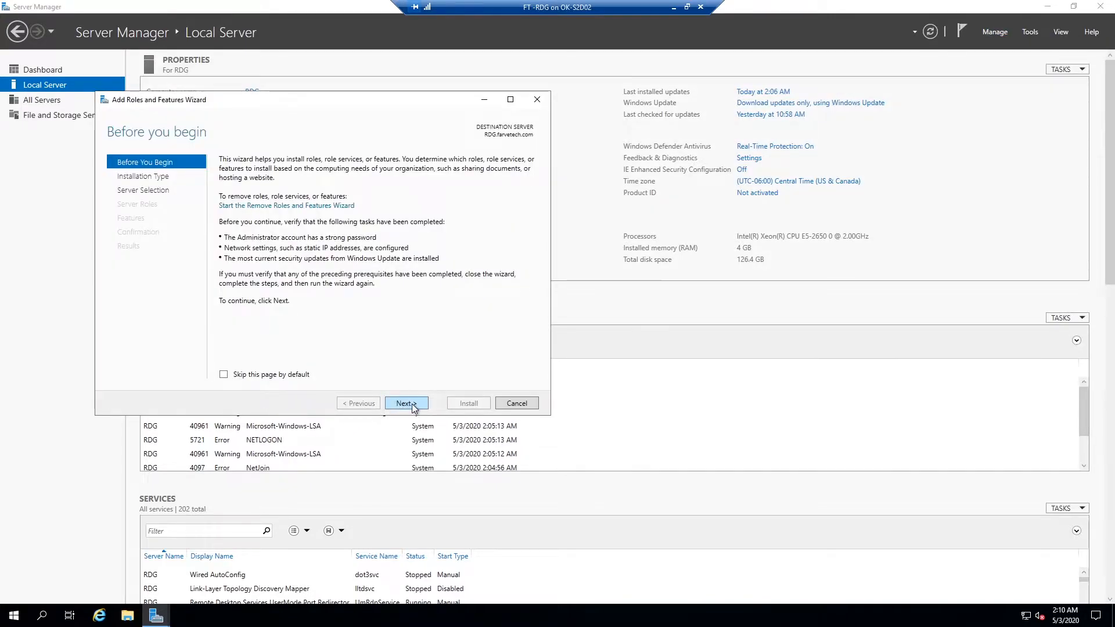
pyautogui.click(406, 403)
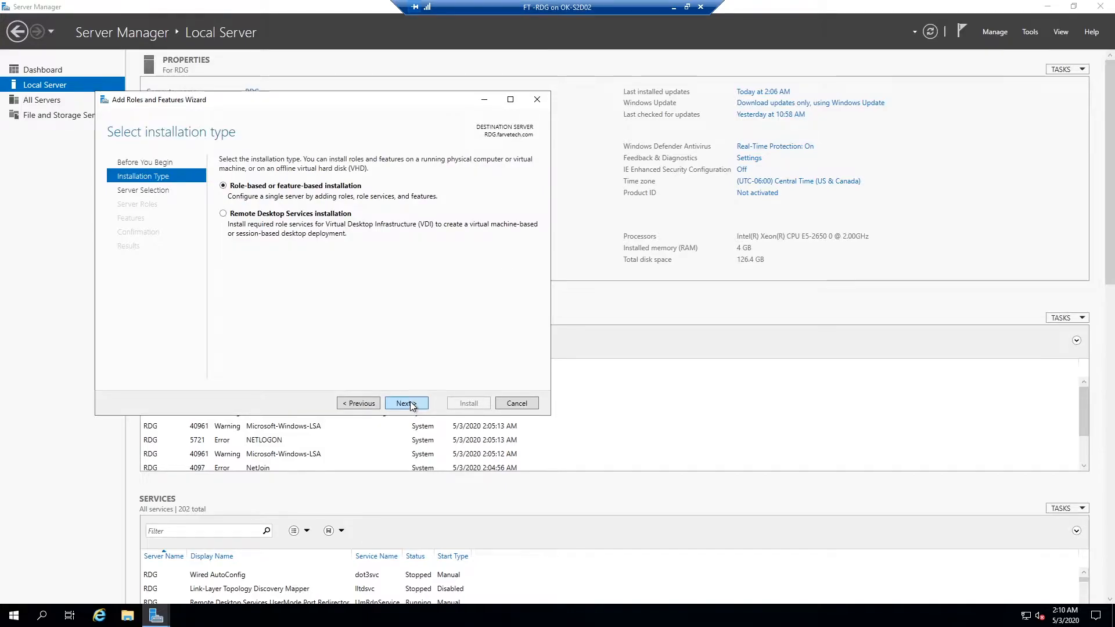
pyautogui.click(406, 403)
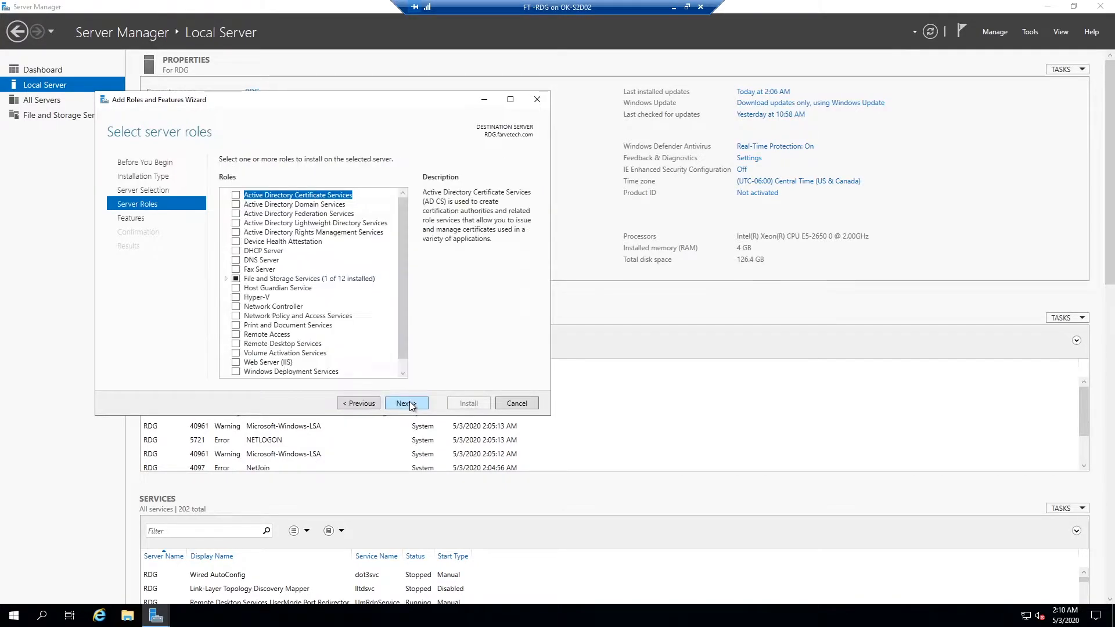
pyautogui.scroll(-3)
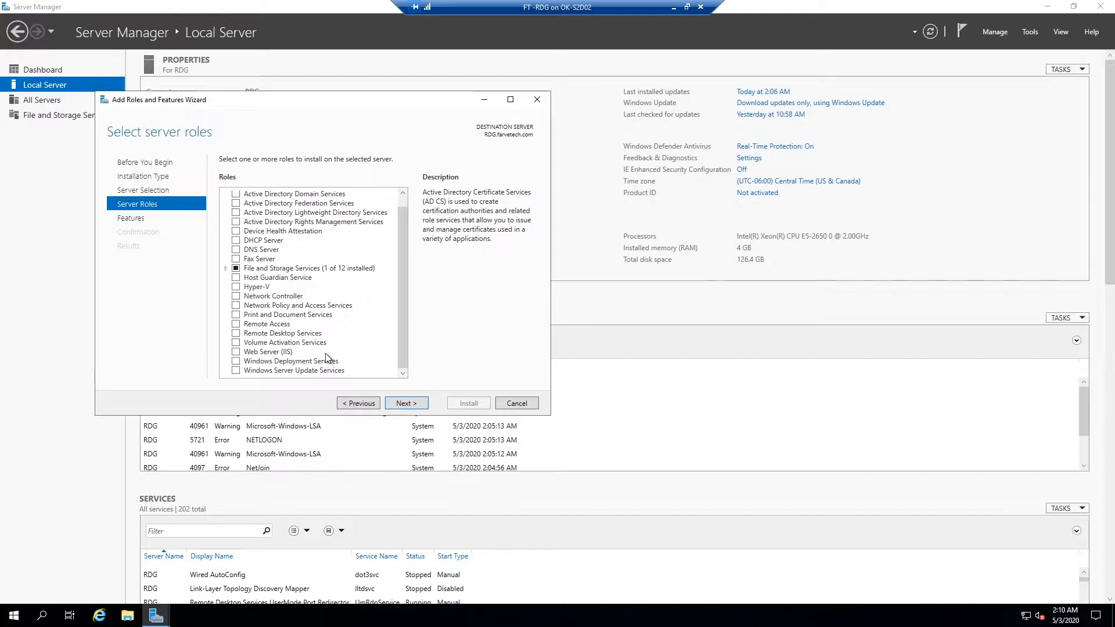
pyautogui.click(235, 333)
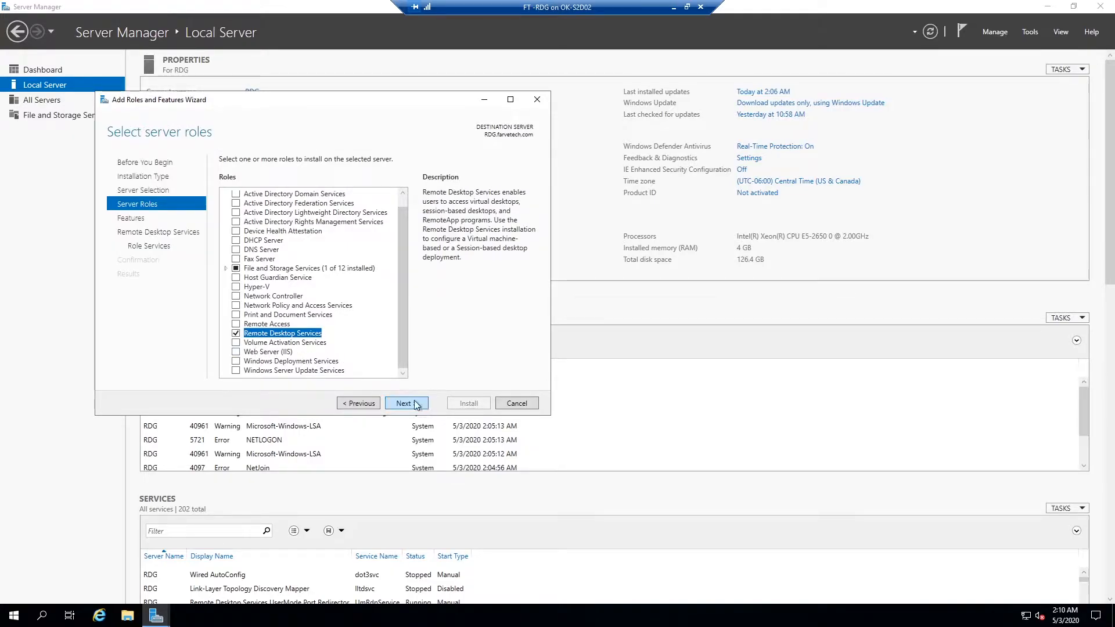
pyautogui.click(402, 403)
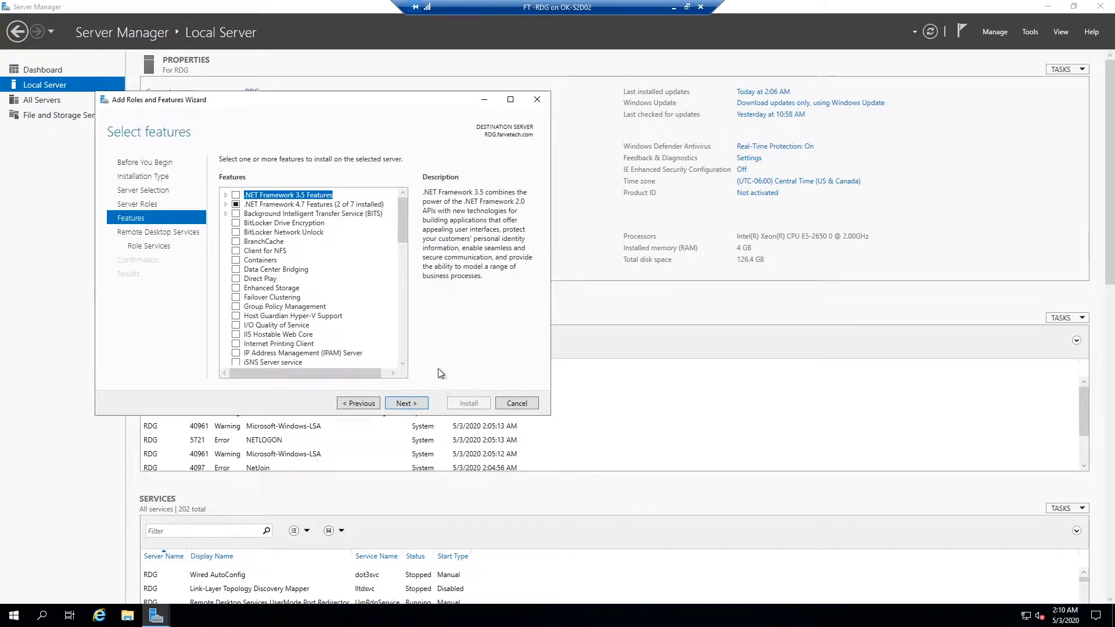
# Select the Remote Desktop Gateway role service with its required features and reach the confirmation page.
pyautogui.click(406, 403)
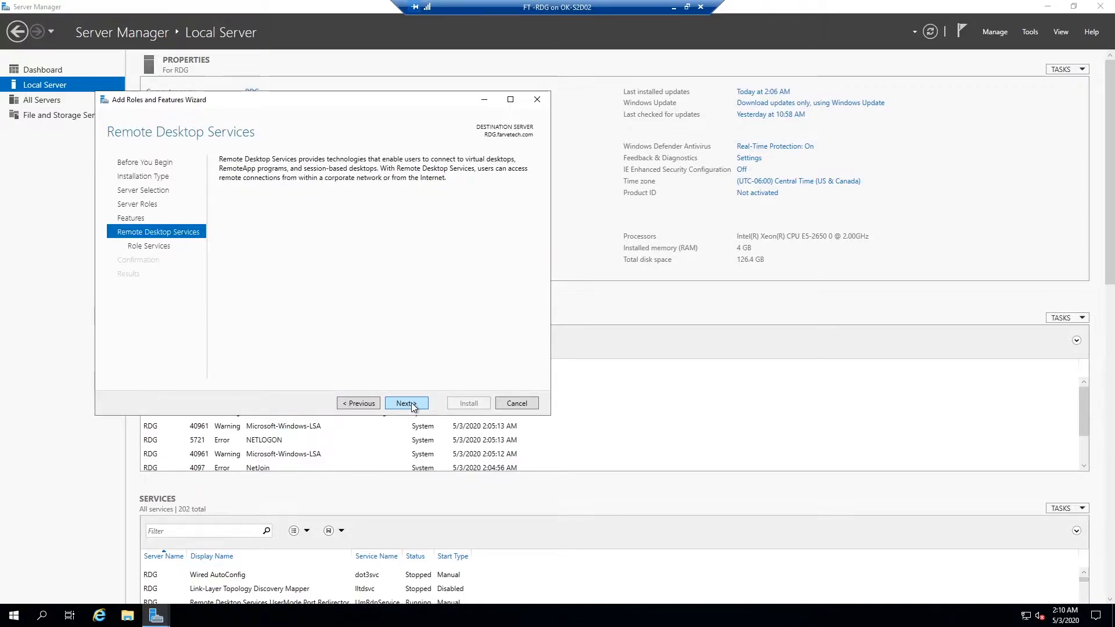
pyautogui.click(405, 403)
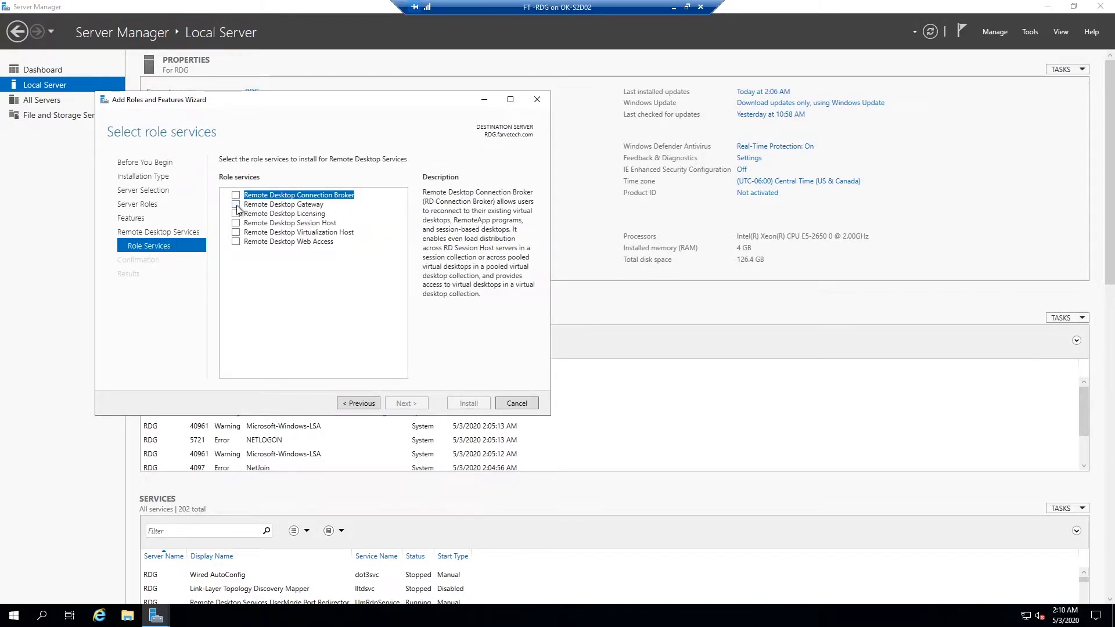
pyautogui.click(237, 205)
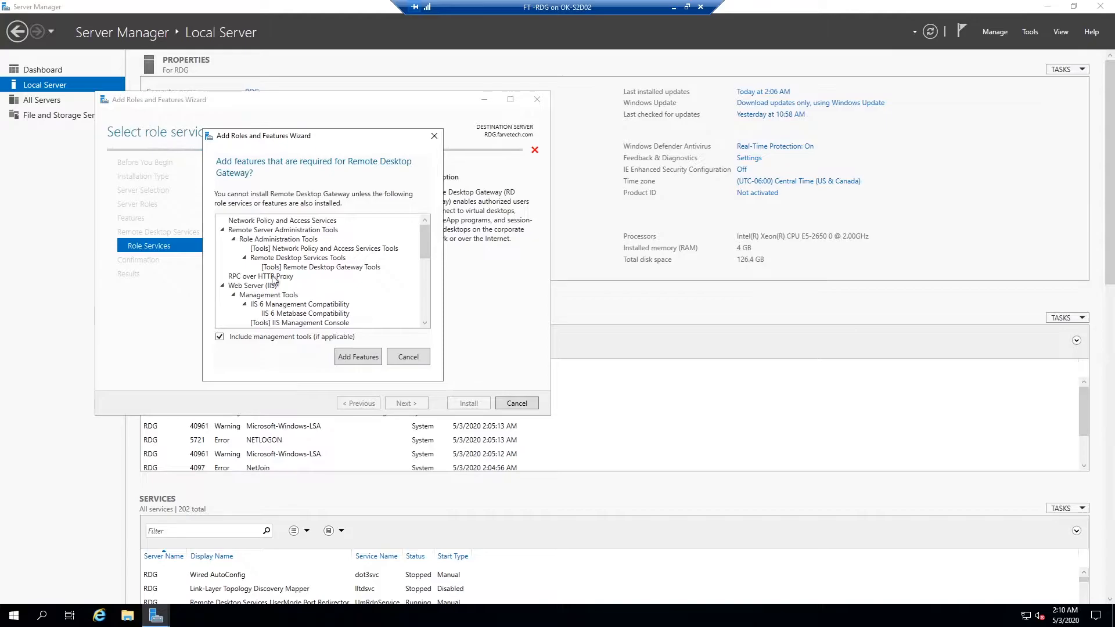
pyautogui.click(359, 357)
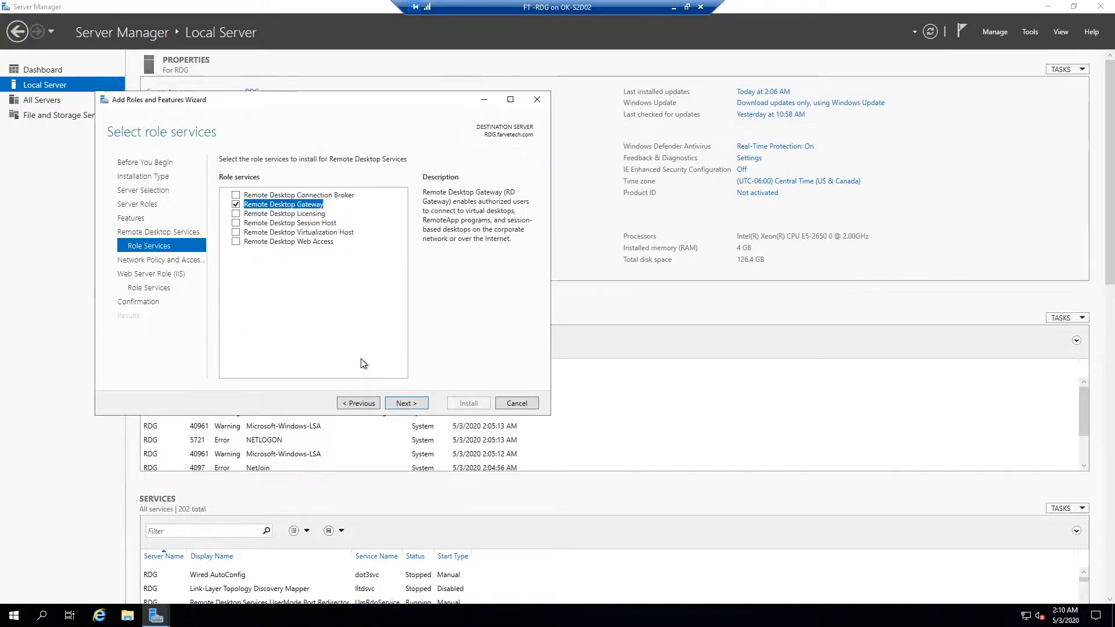
pyautogui.moveTo(416, 375)
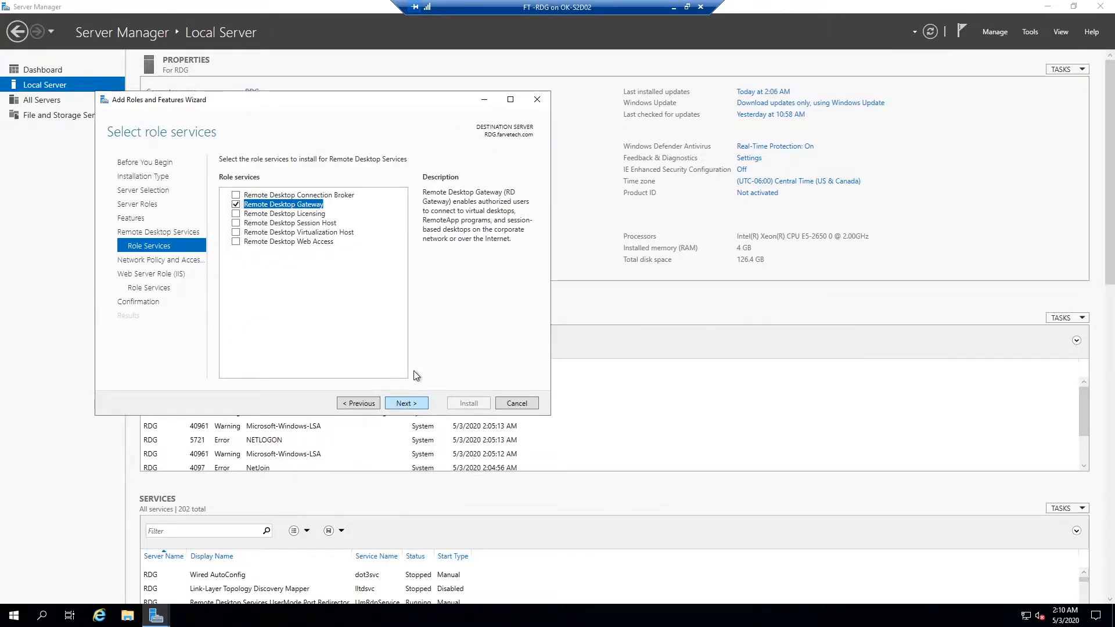
pyautogui.click(404, 403)
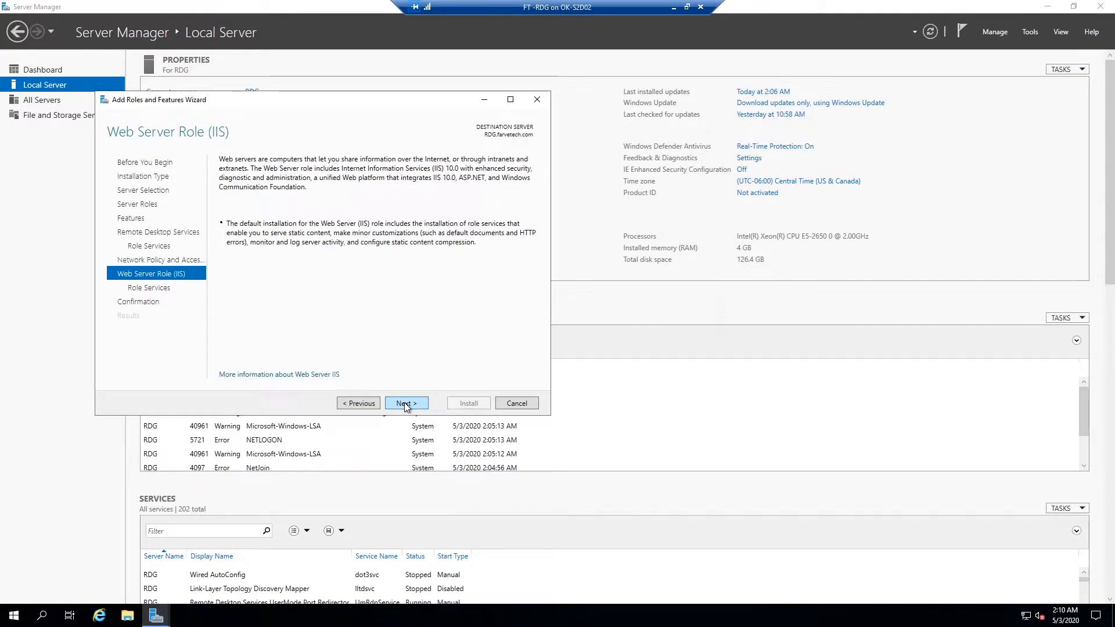
pyautogui.click(405, 403)
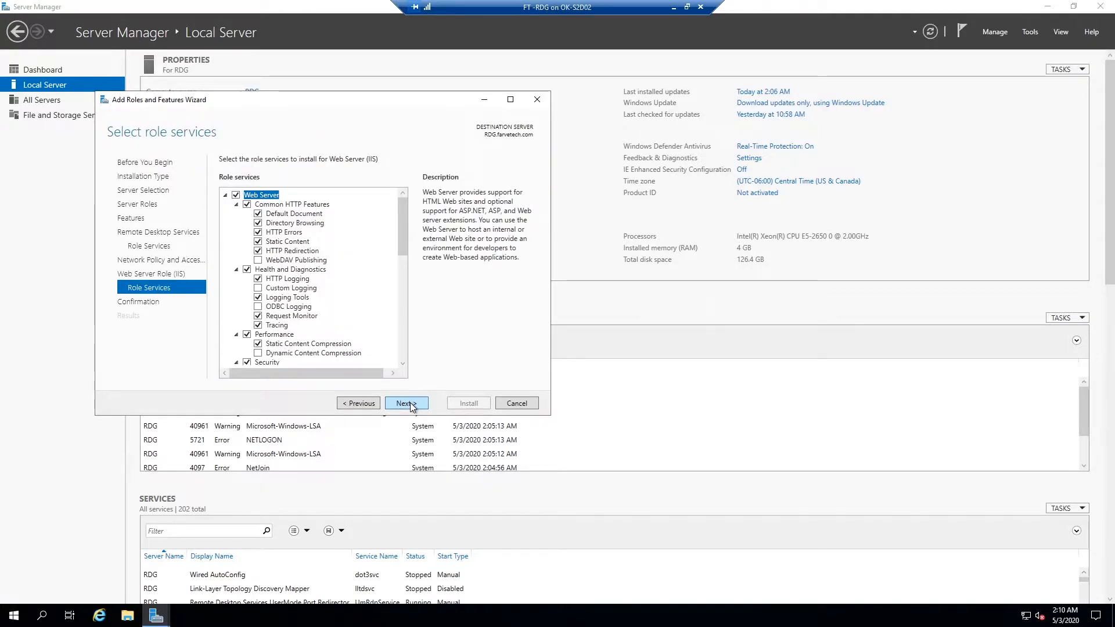
pyautogui.click(406, 403)
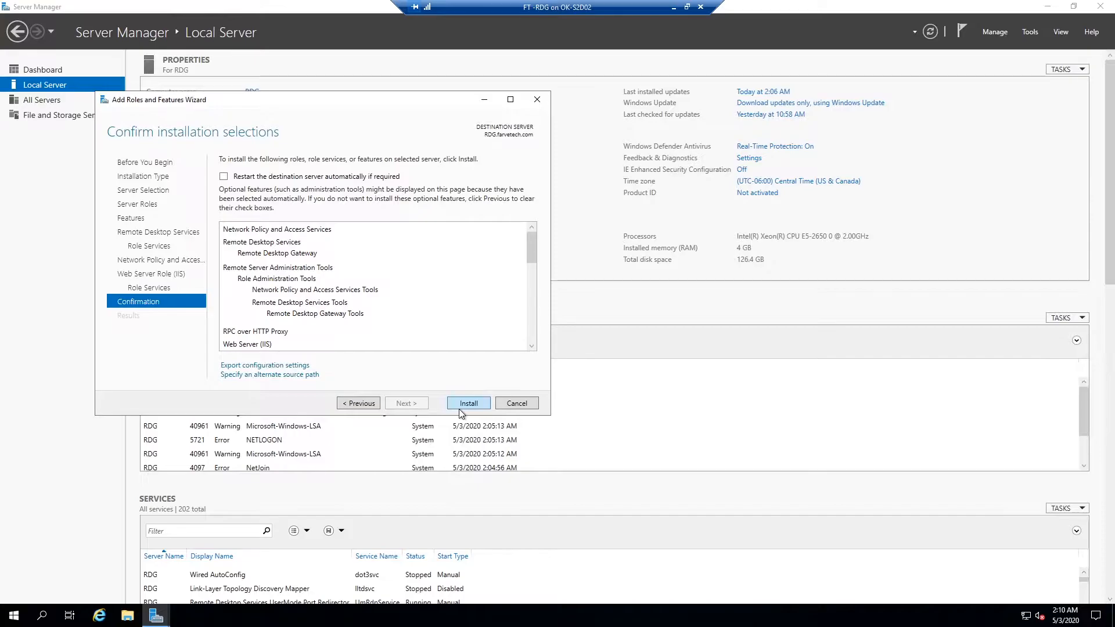
# Install Remote Desktop Gateway and its features, finishing with installation succeeded on RDG.
pyautogui.click(468, 403)
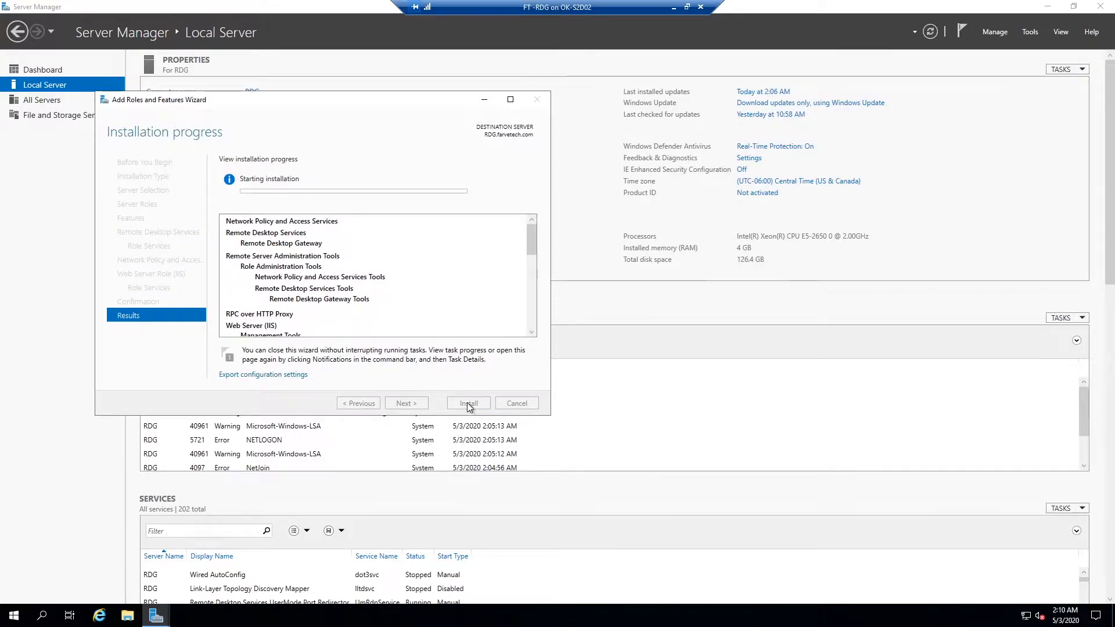
pyautogui.click(468, 403)
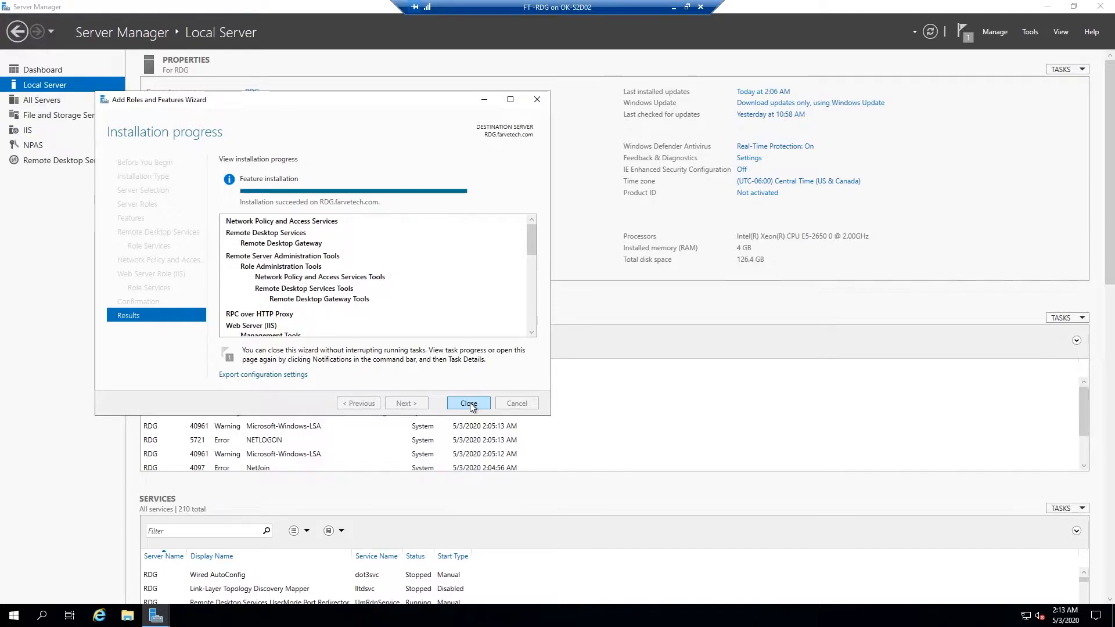
# Close the wizard and browse the Start menu's Windows Administrative Tools to find RD Gateway Manager.
pyautogui.click(468, 403)
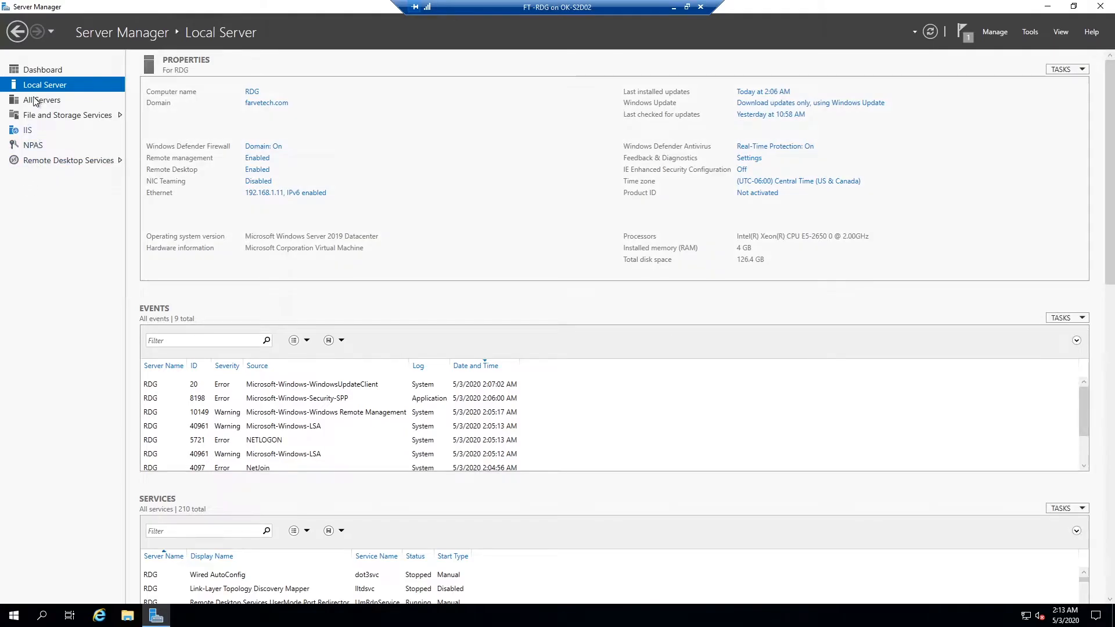
pyautogui.moveTo(24, 135)
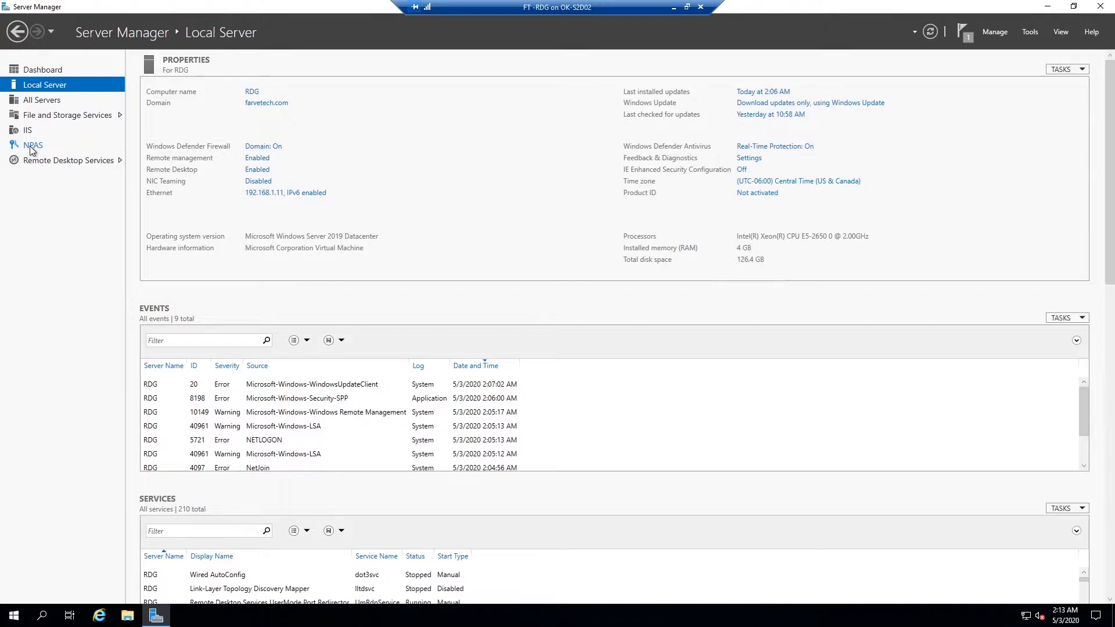
pyautogui.moveTo(44, 166)
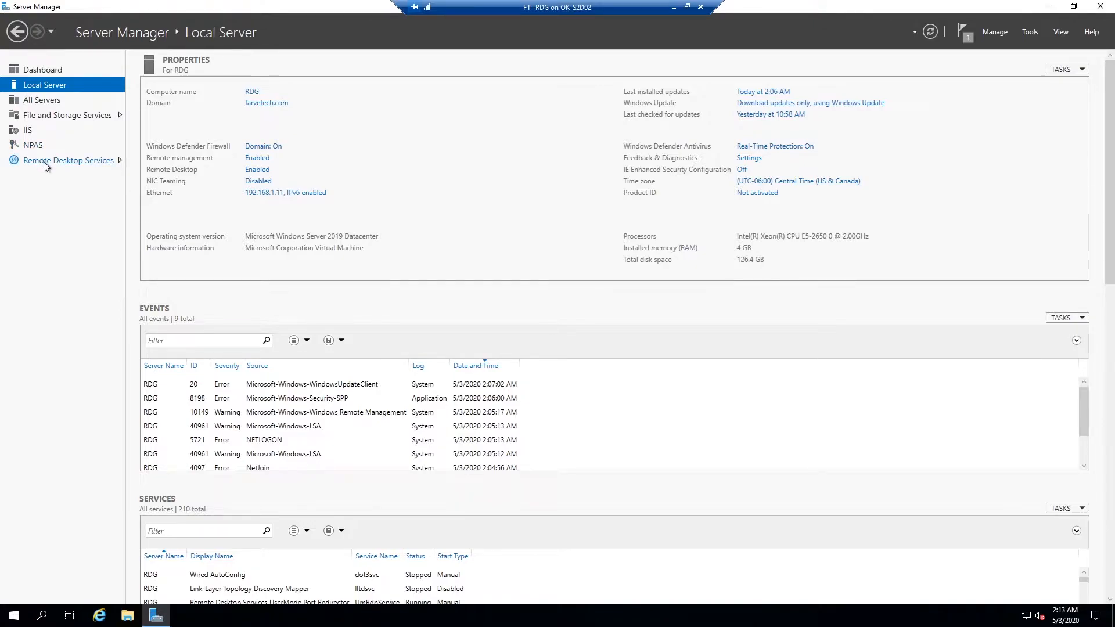
pyautogui.moveTo(1106, 144)
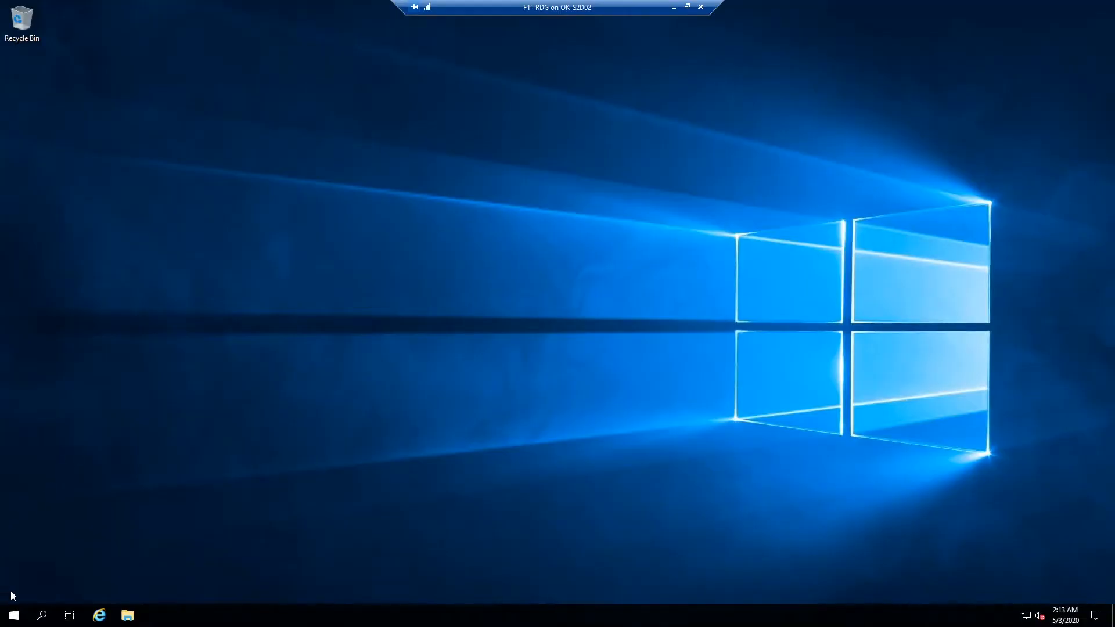
pyautogui.click(13, 614)
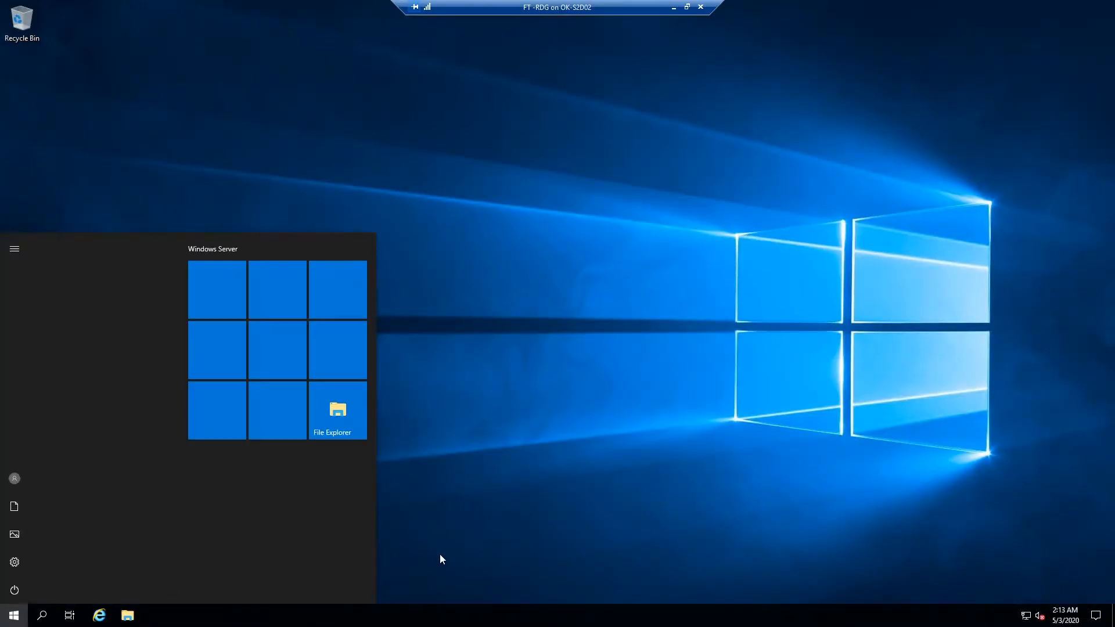
pyautogui.click(107, 372)
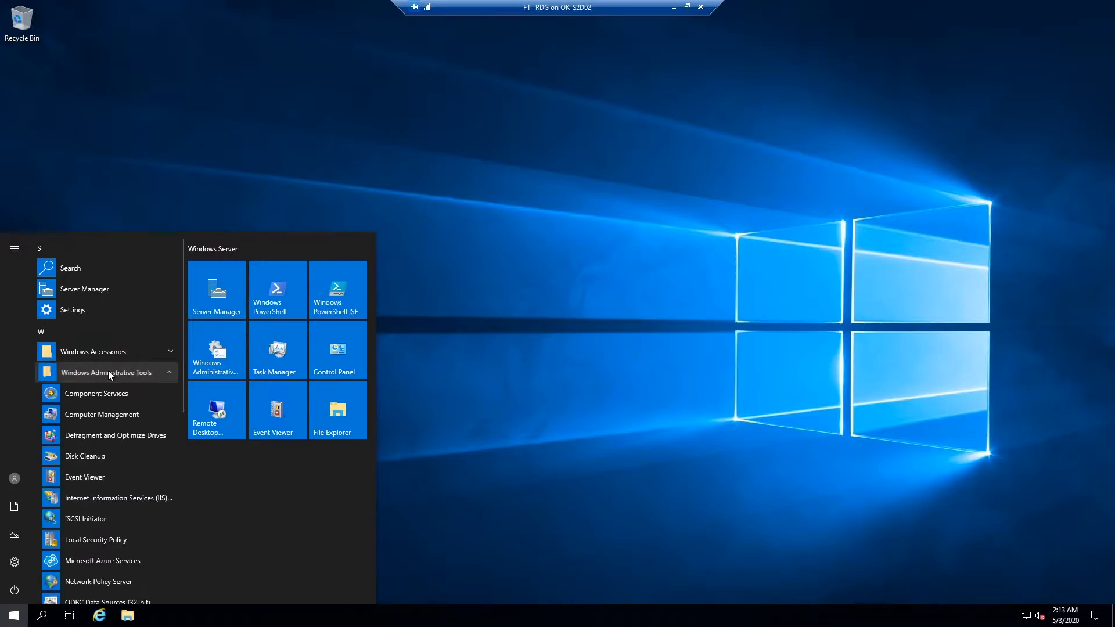
pyautogui.scroll(-3)
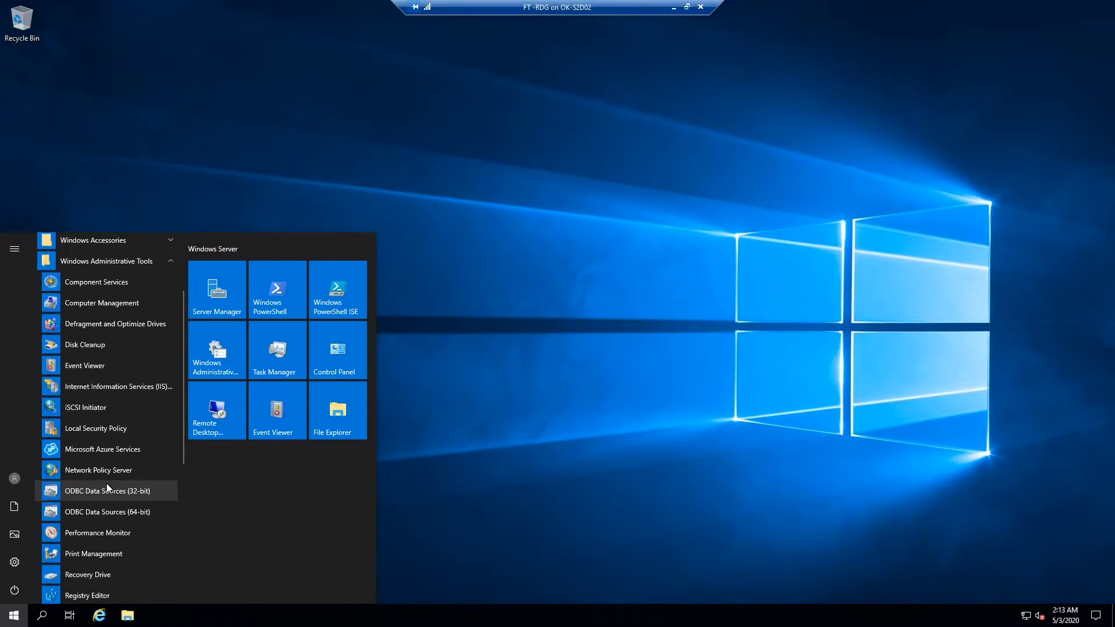
pyautogui.scroll(-3)
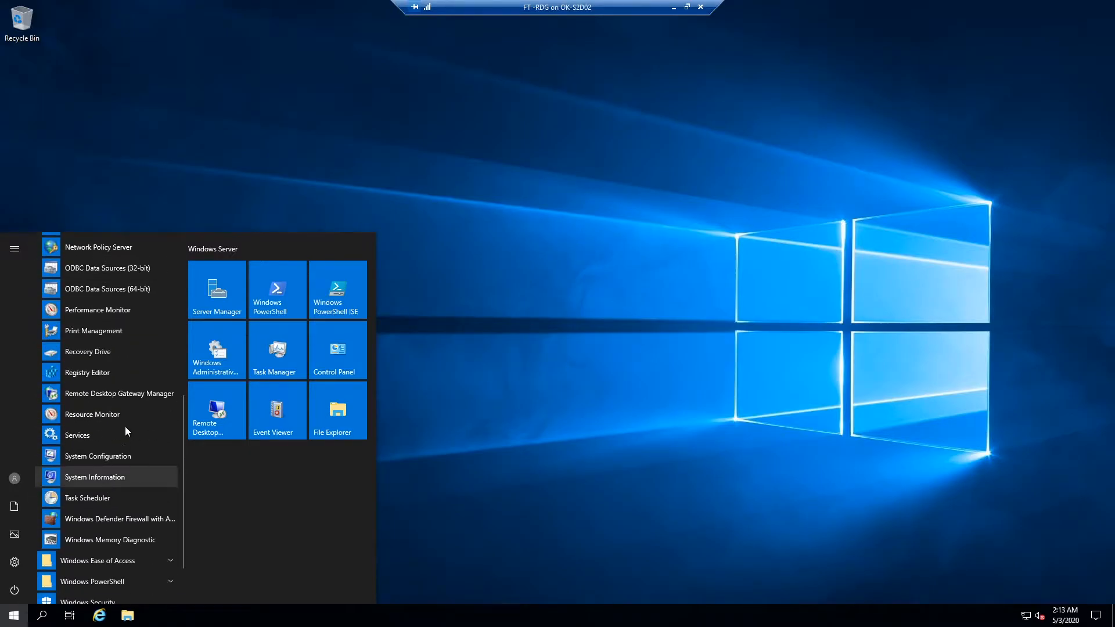
pyautogui.moveTo(133, 397)
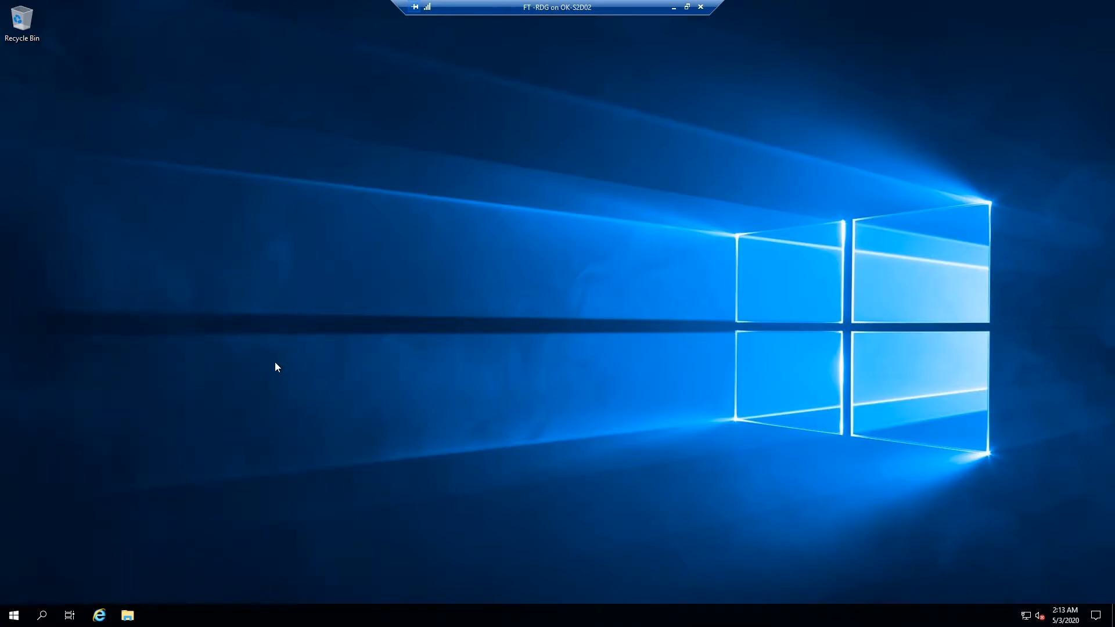
# Launch RD Gateway Manager and expand the local RDG server's Policies node.
pyautogui.click(156, 615)
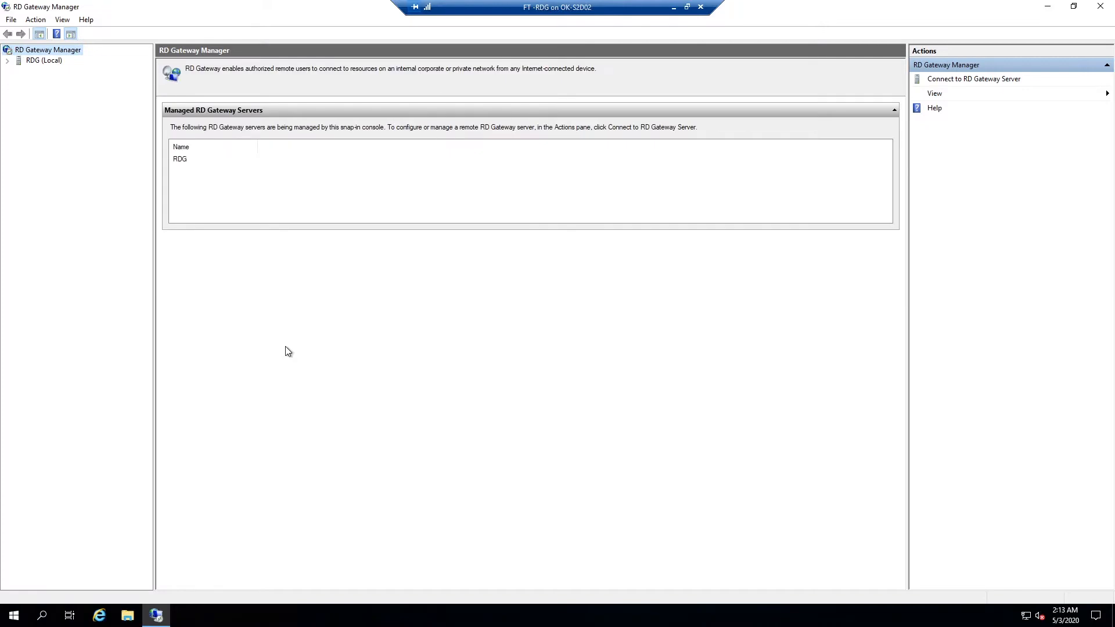
pyautogui.click(18, 59)
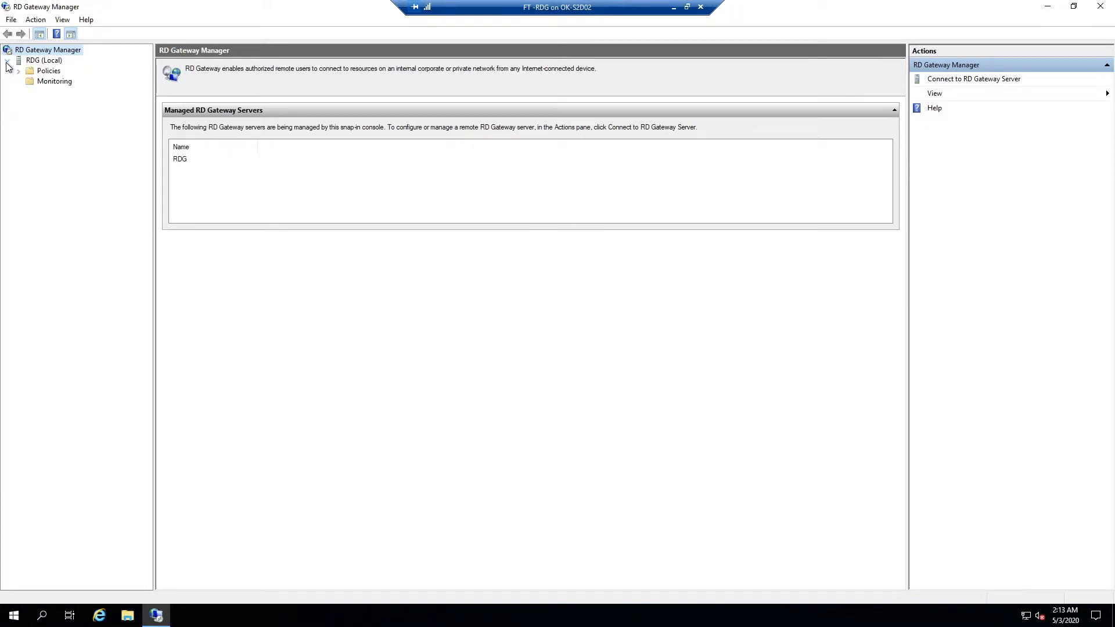
pyautogui.click(18, 71)
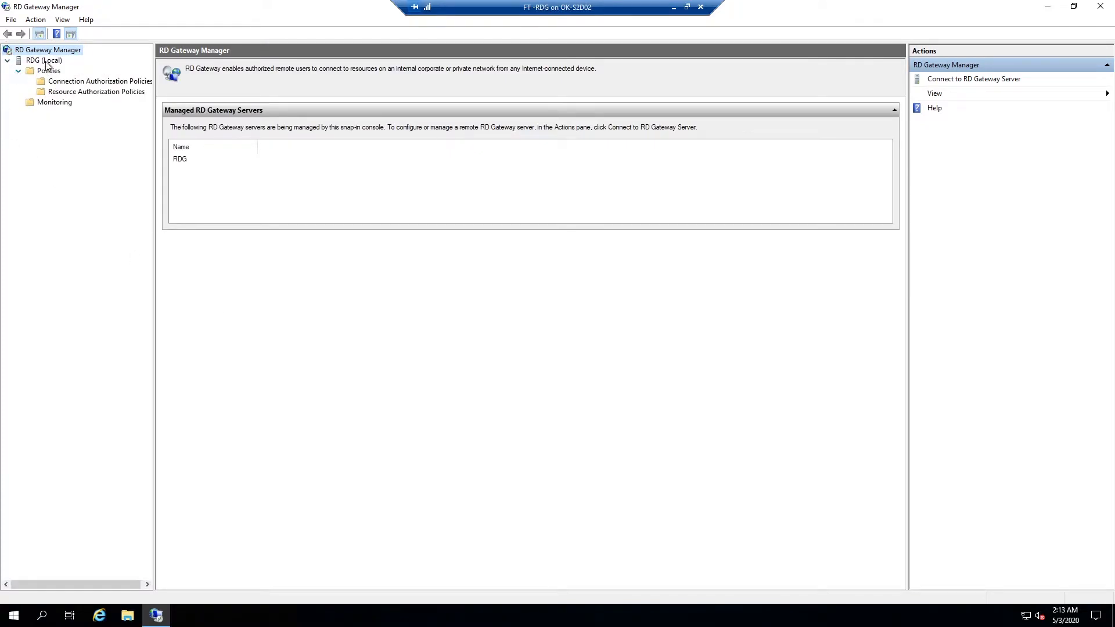
pyautogui.click(48, 71)
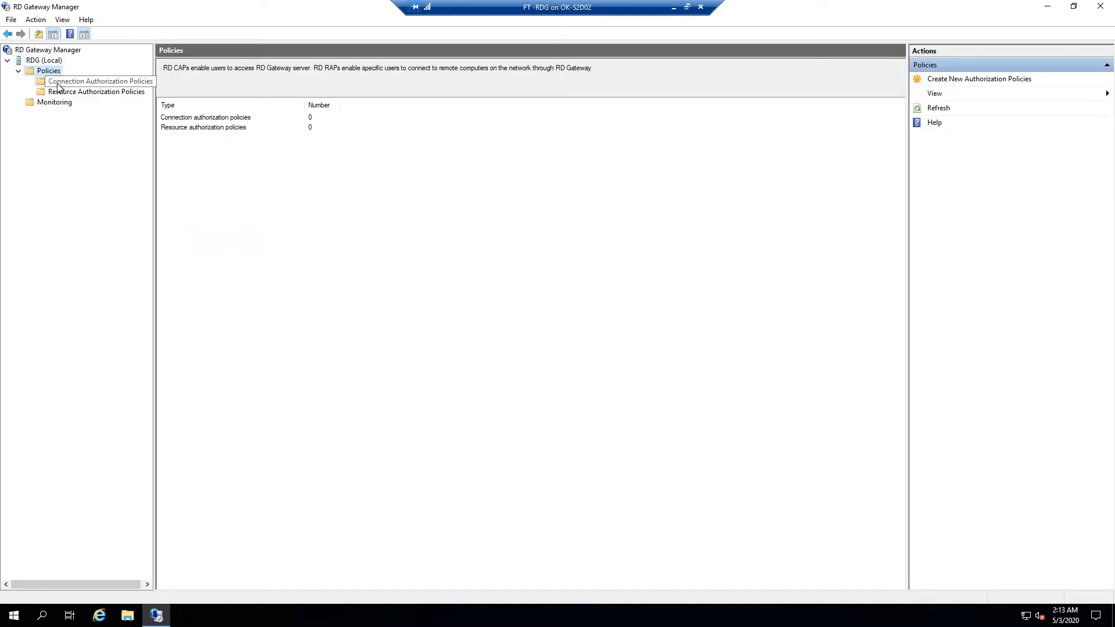
# Select Connection Authorization Policies and bring up its actions for a new policy.
pyautogui.click(96, 92)
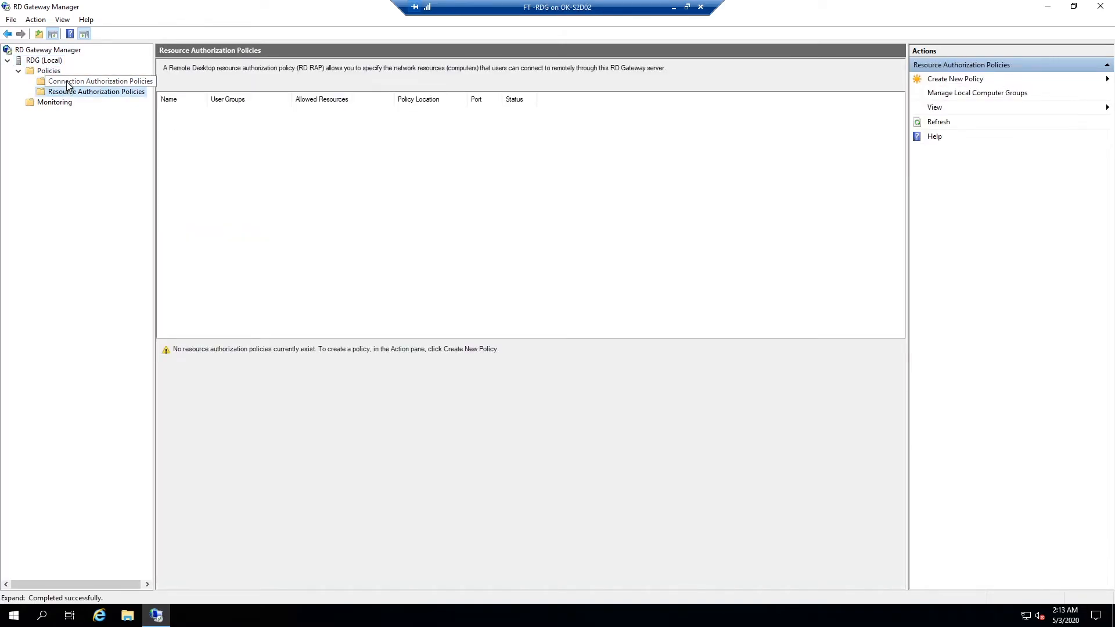
pyautogui.click(100, 81)
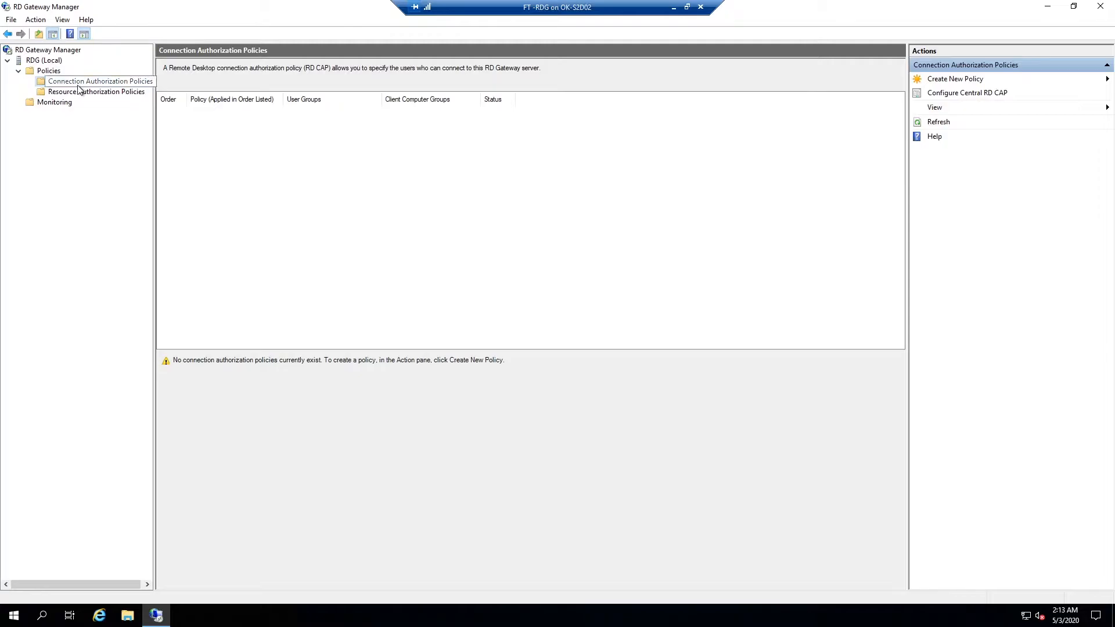
pyautogui.rightClick(100, 82)
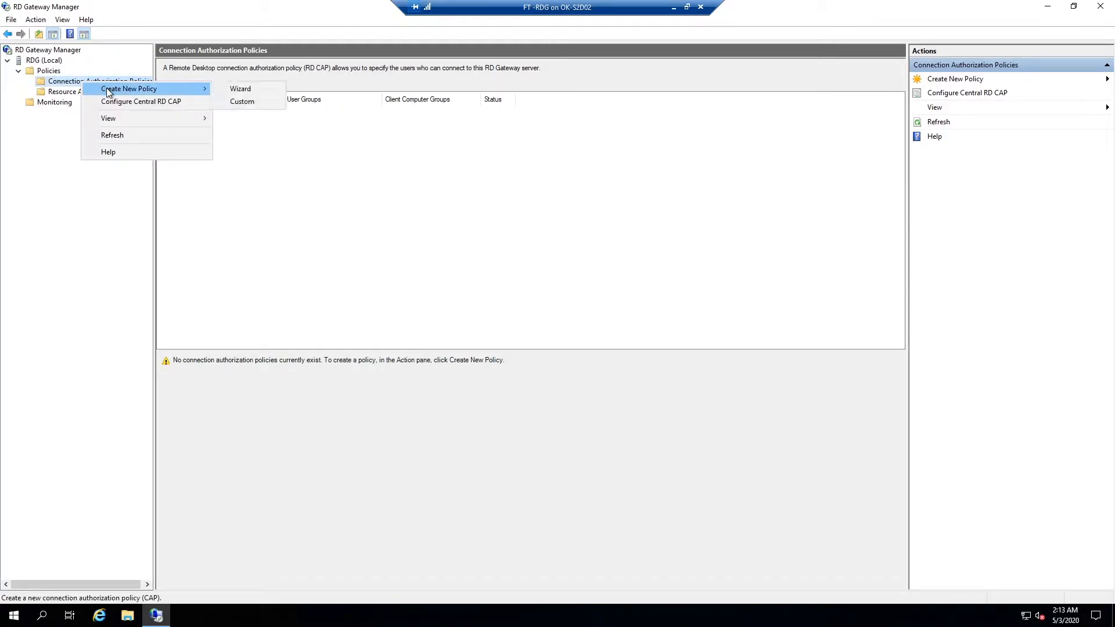
# Start the wizard for a combined RD CAP and RD RAP named 'RD Cap'.
pyautogui.click(240, 88)
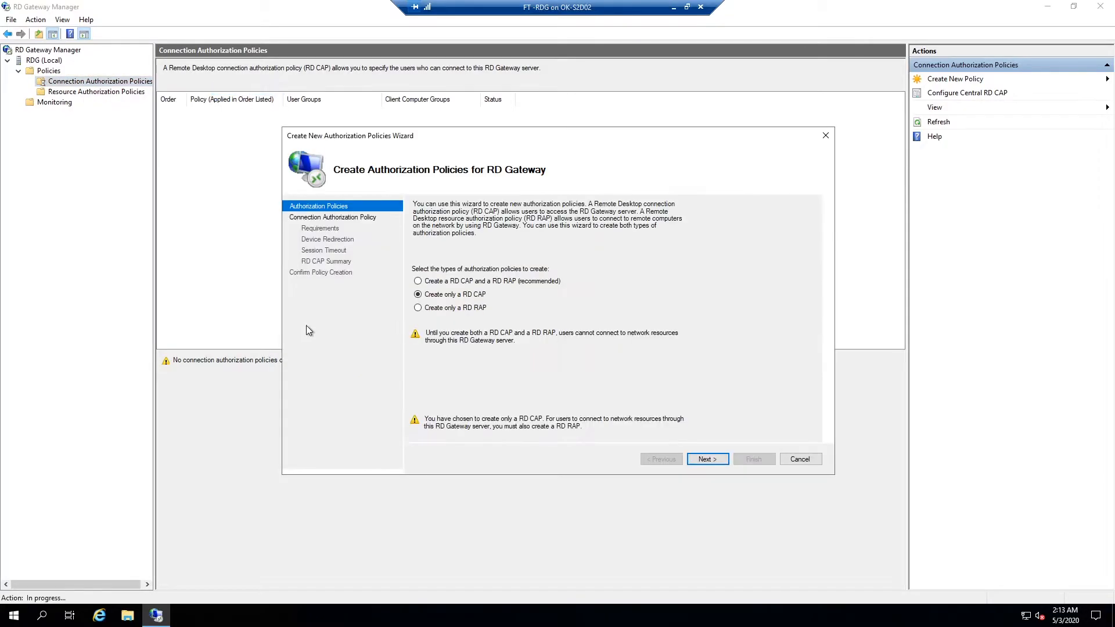
pyautogui.moveTo(474, 286)
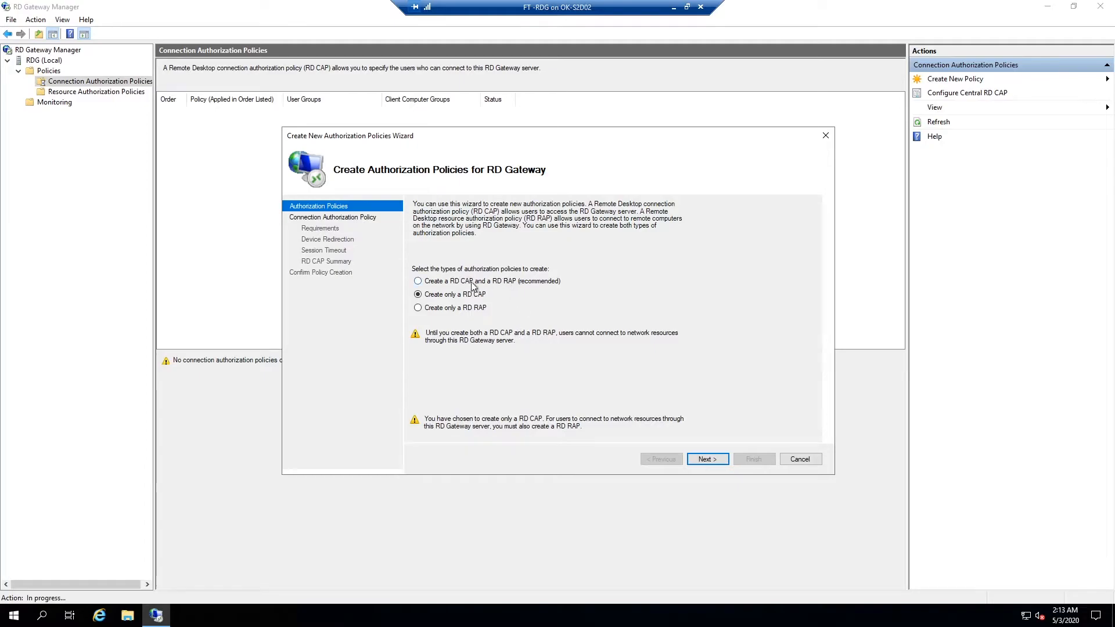
pyautogui.moveTo(502, 287)
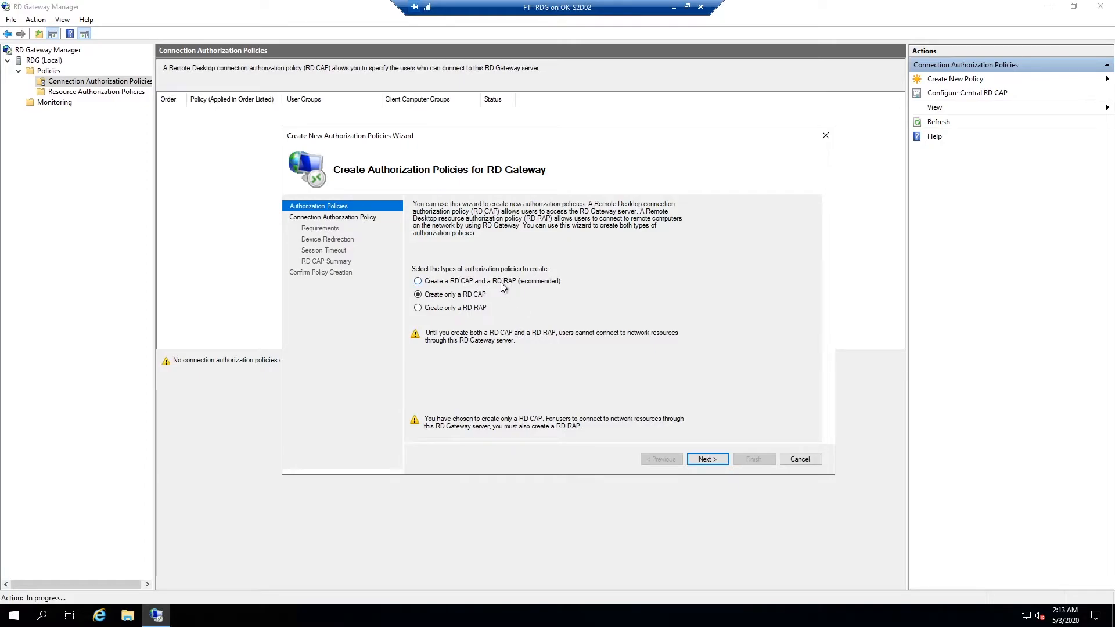
pyautogui.click(707, 459)
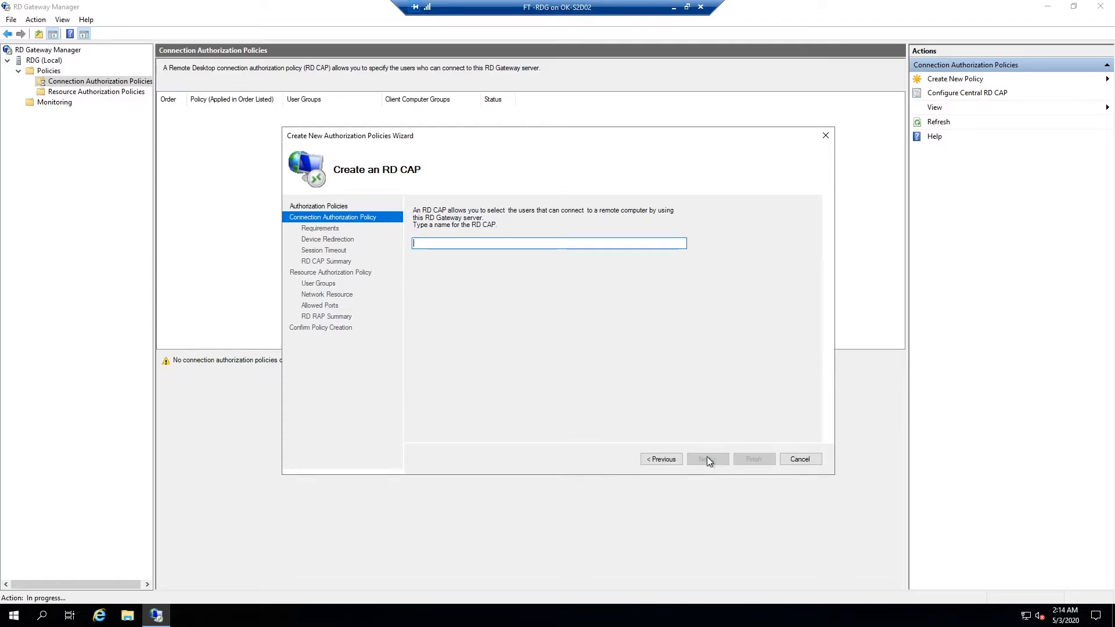
pyautogui.write('RD Cap')
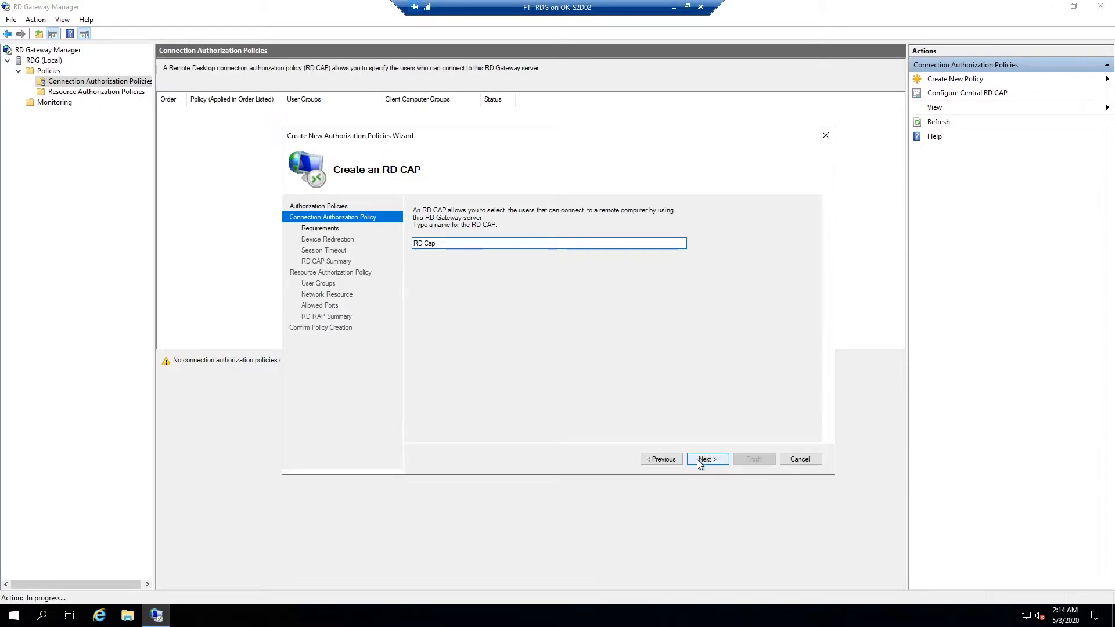
pyautogui.click(706, 458)
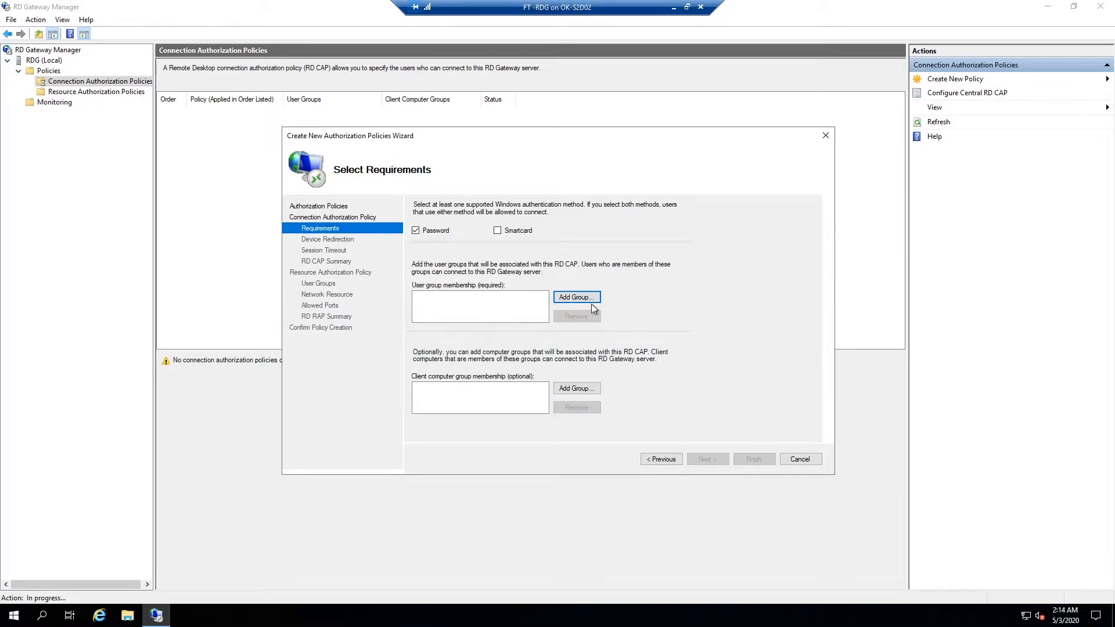
# Add the Domain Admins group as the users allowed to connect.
pyautogui.click(575, 296)
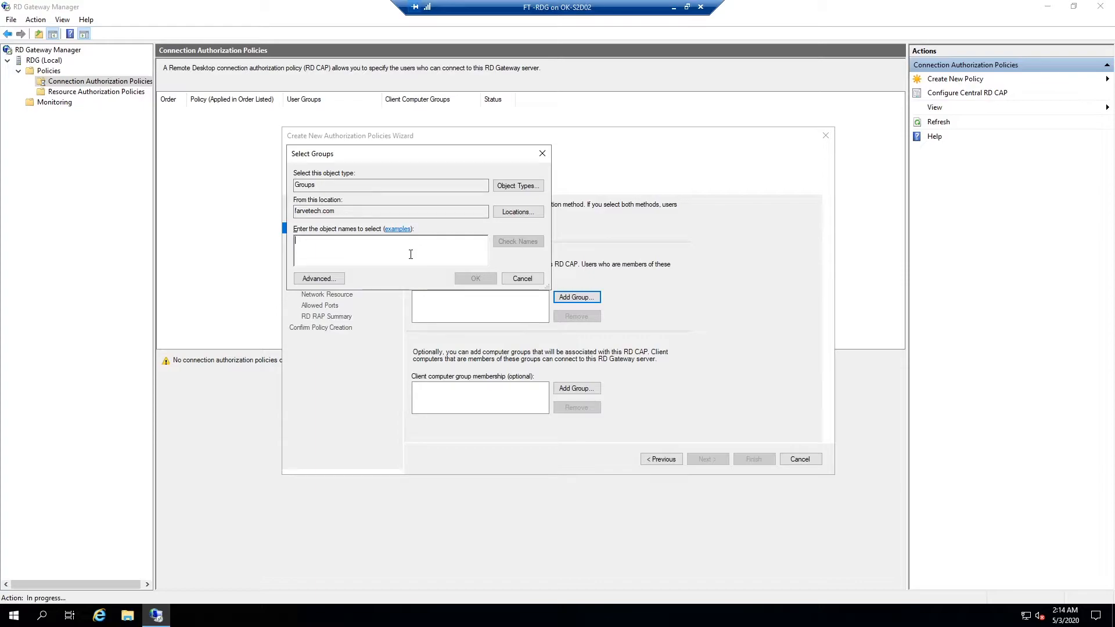
pyautogui.write('Domain Admins')
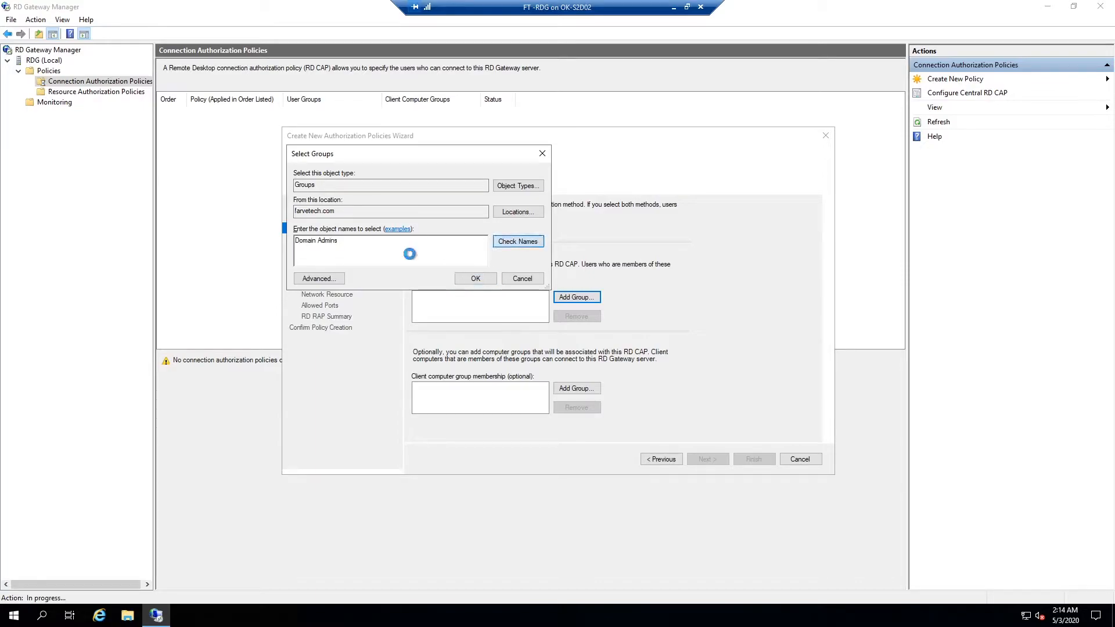
pyautogui.click(473, 277)
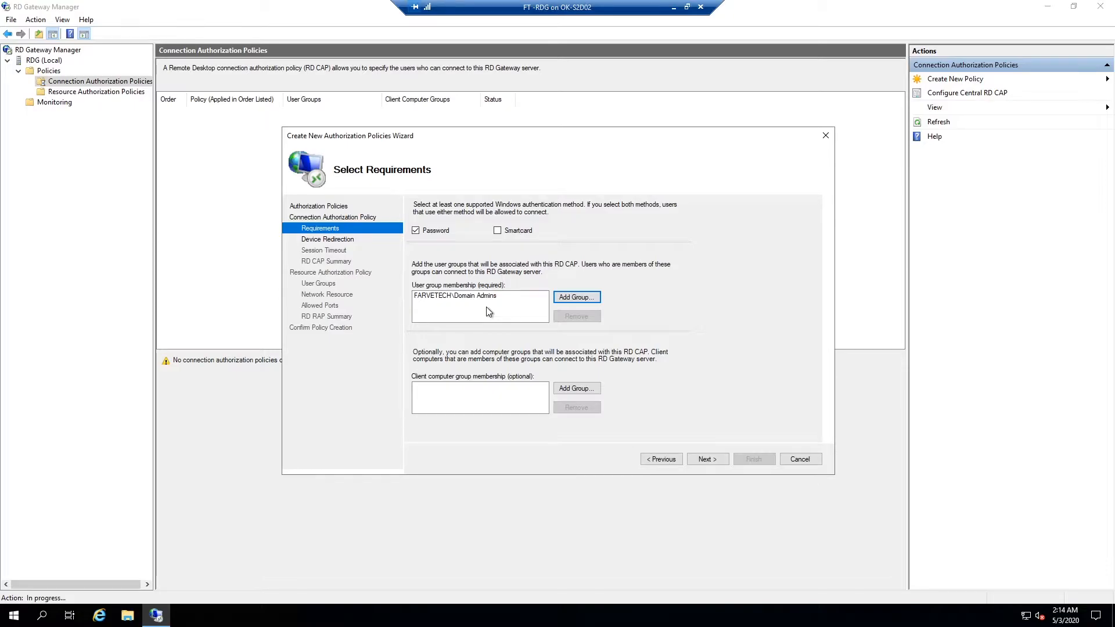
pyautogui.click(454, 295)
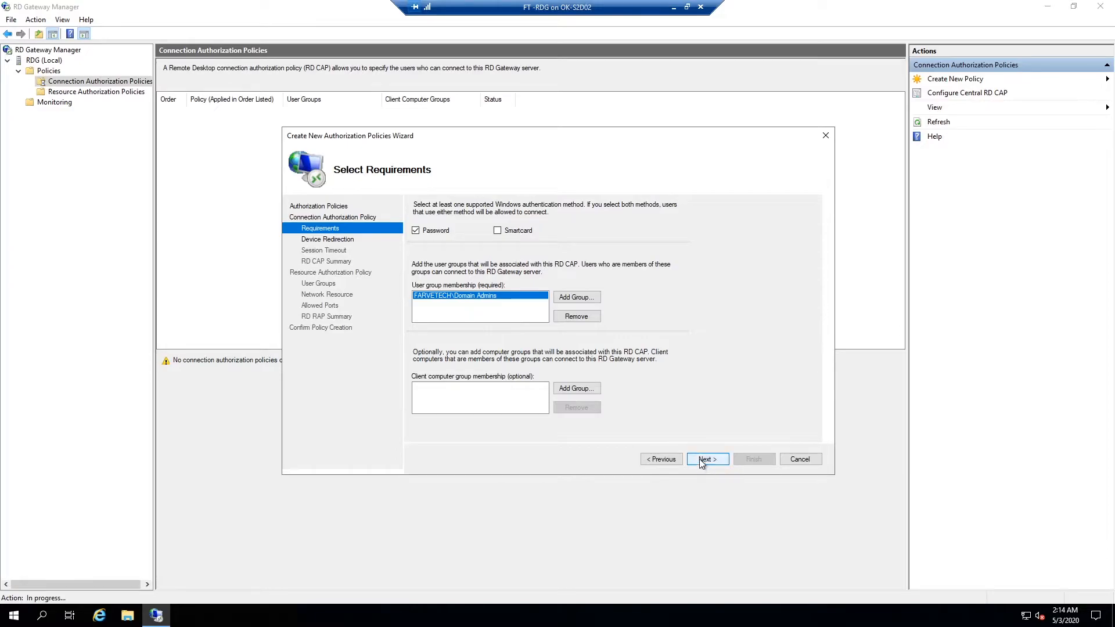
# Try the per-device redirection checkboxes, then keep redirection enabled for all client devices and continue.
pyautogui.click(707, 458)
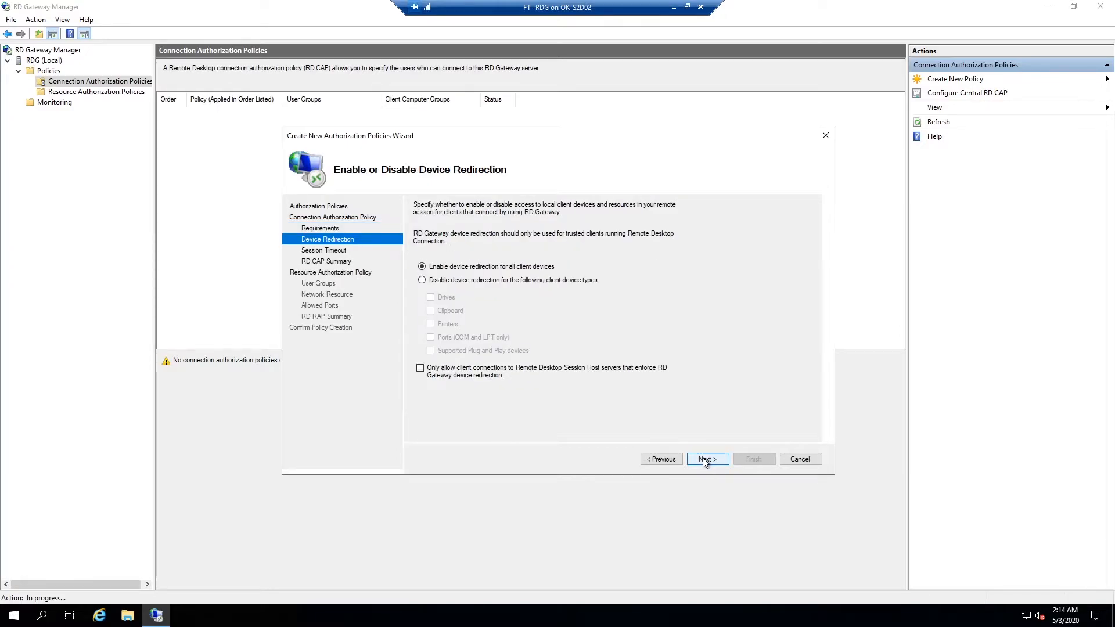
pyautogui.moveTo(652, 426)
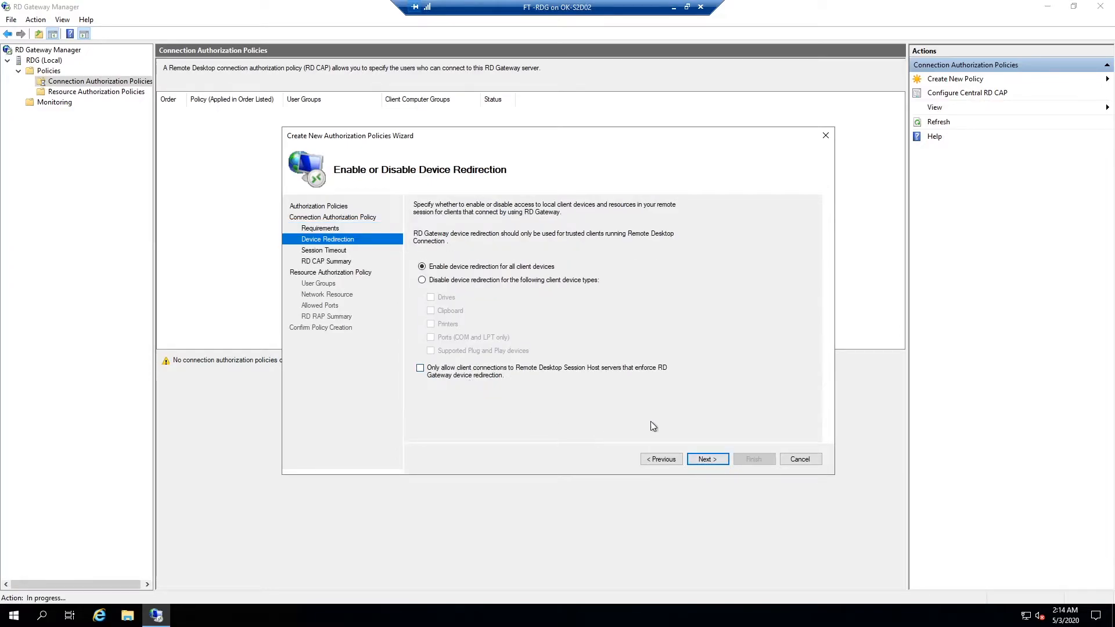
pyautogui.moveTo(634, 374)
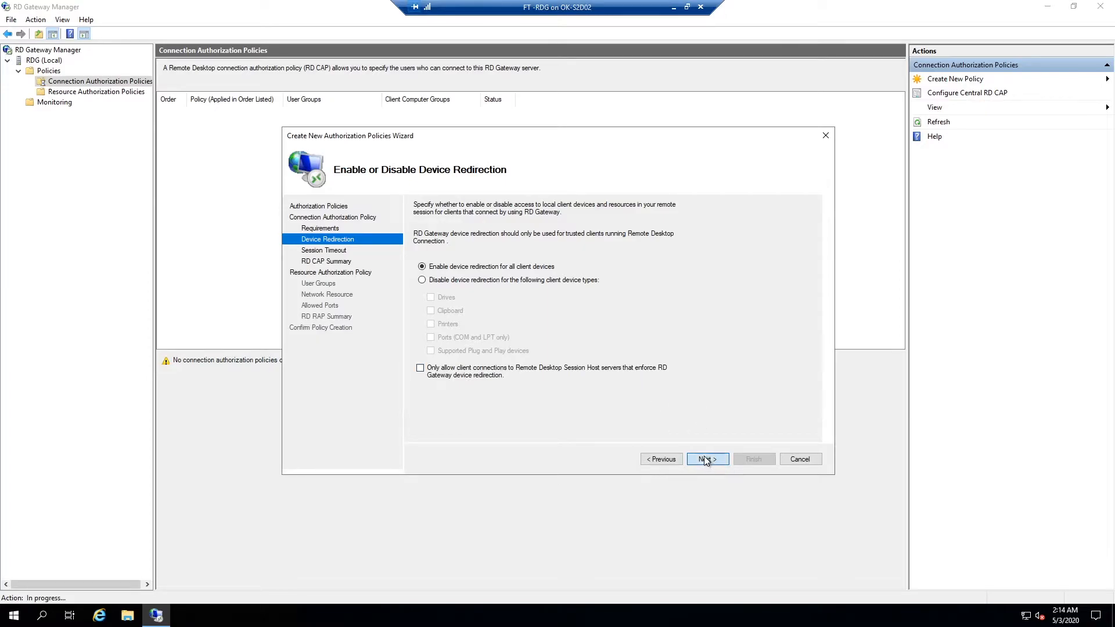
pyautogui.moveTo(459, 284)
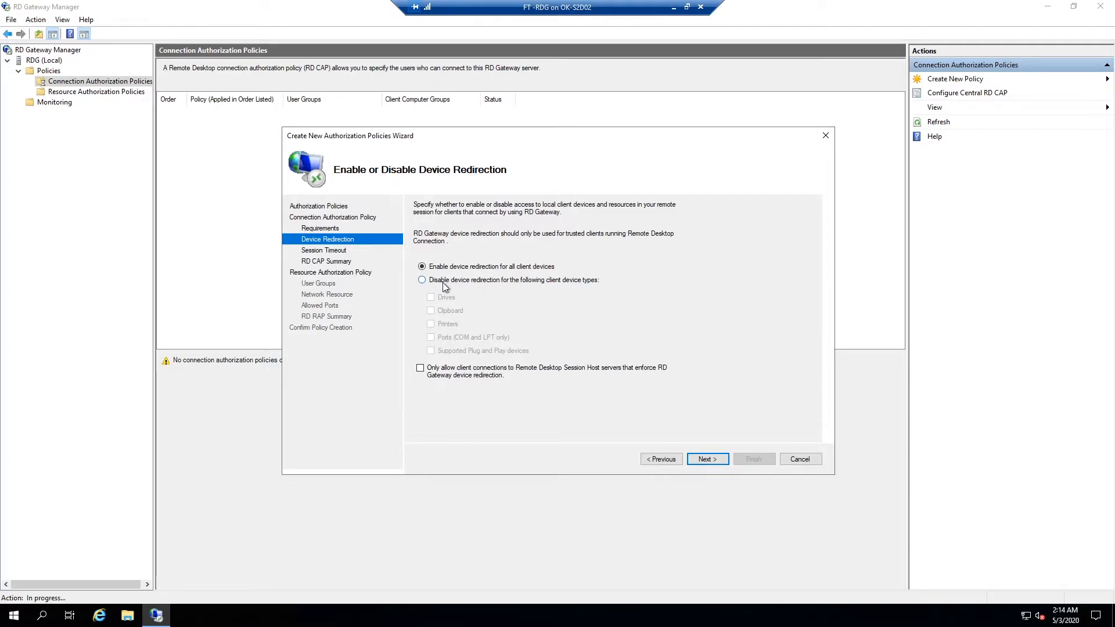
pyautogui.click(421, 280)
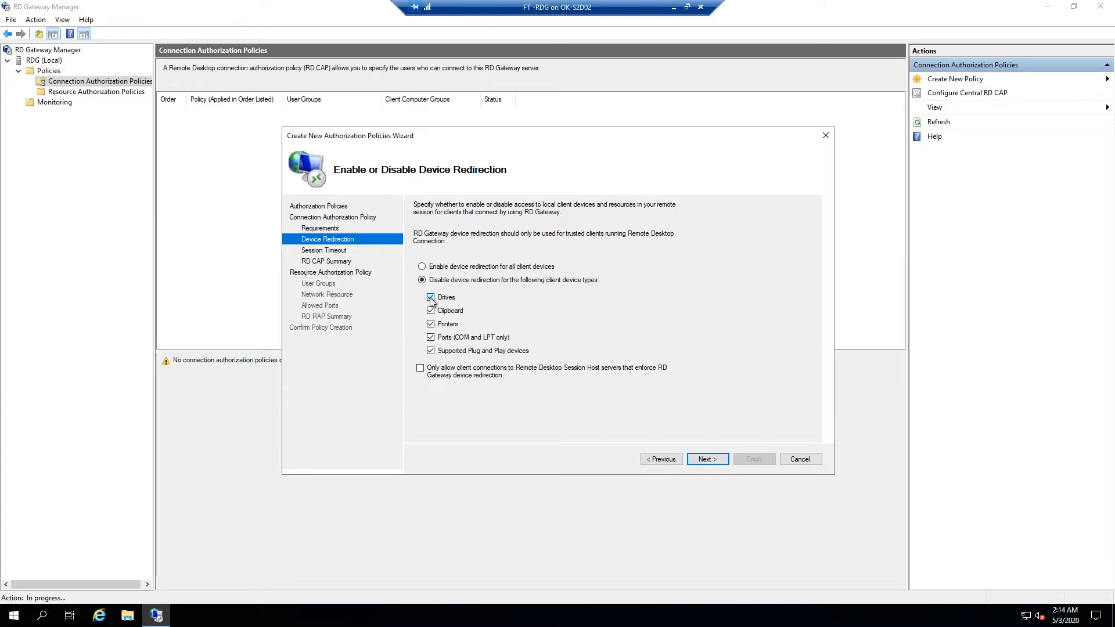
pyautogui.click(431, 297)
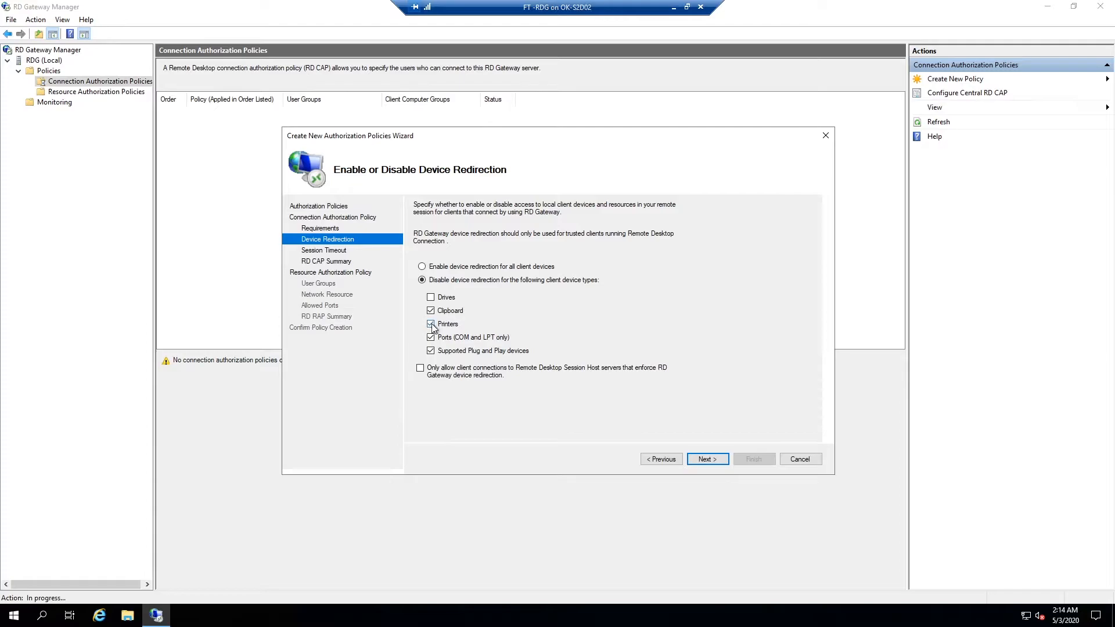
pyautogui.click(430, 324)
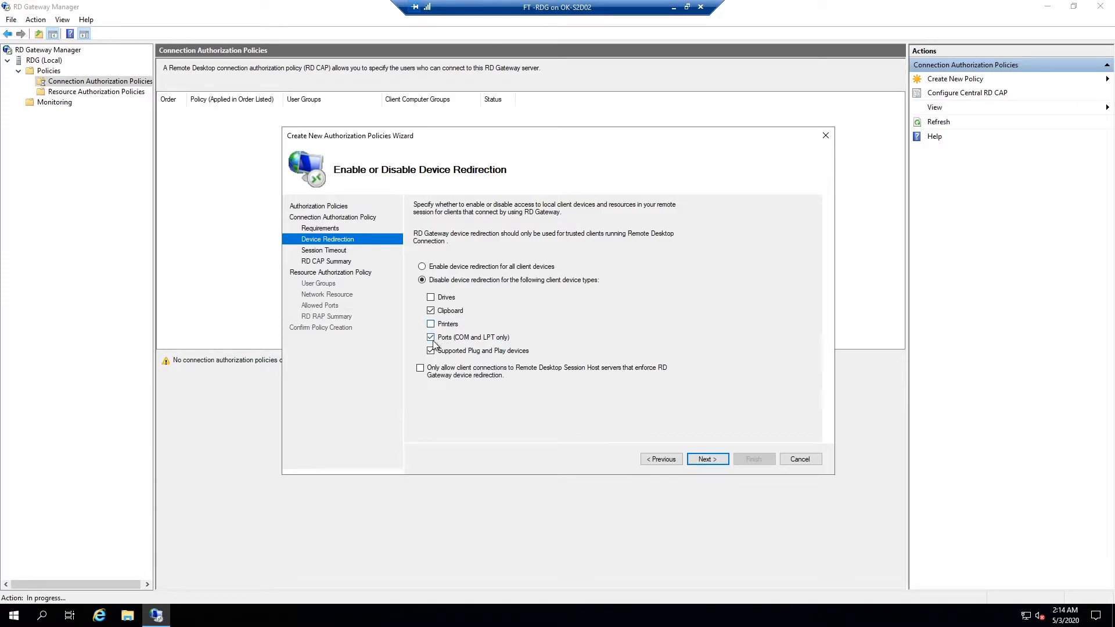
pyautogui.click(431, 337)
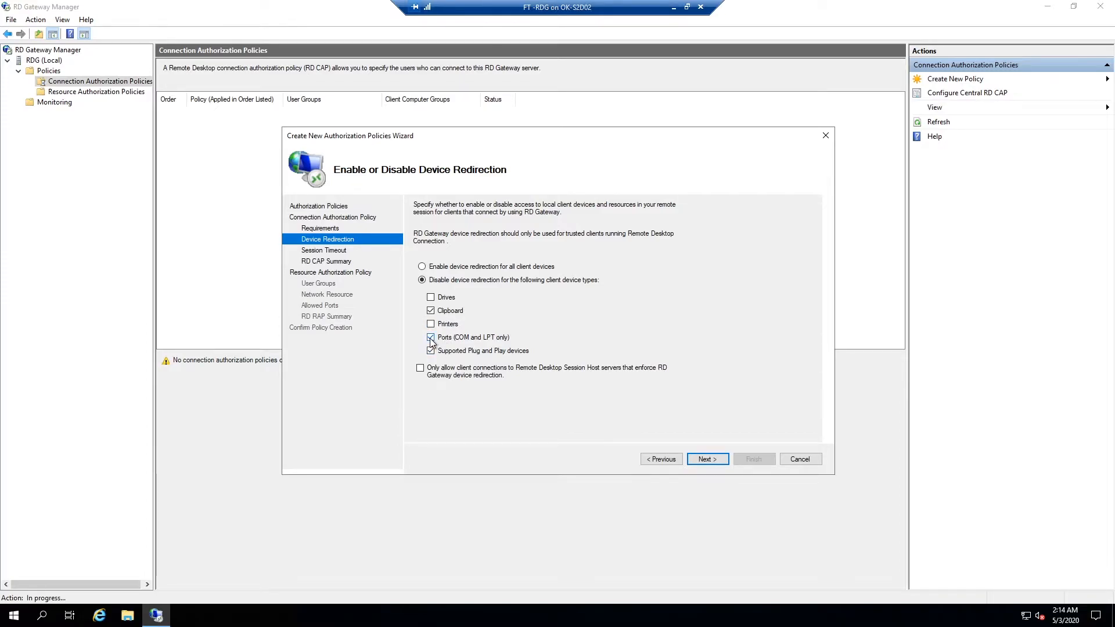
pyautogui.click(431, 350)
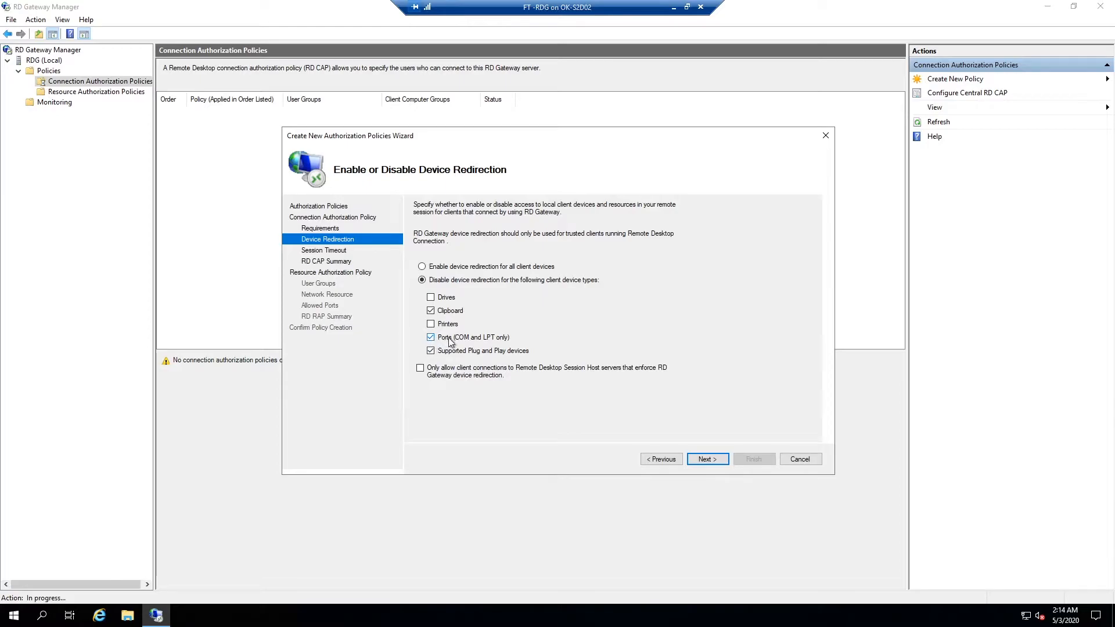
pyautogui.click(431, 337)
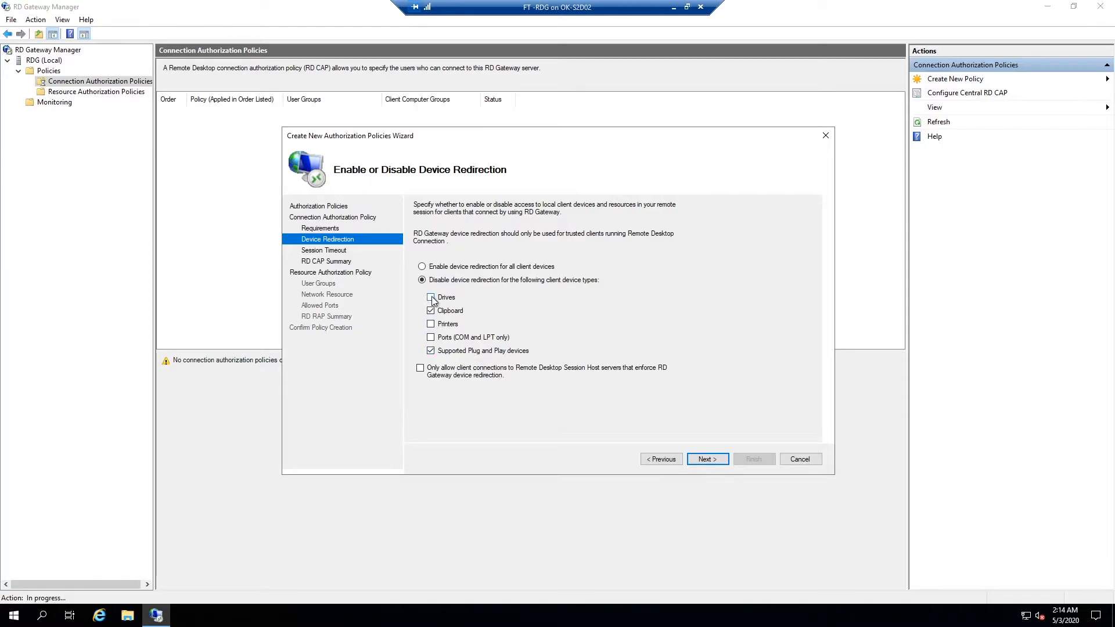
pyautogui.click(422, 266)
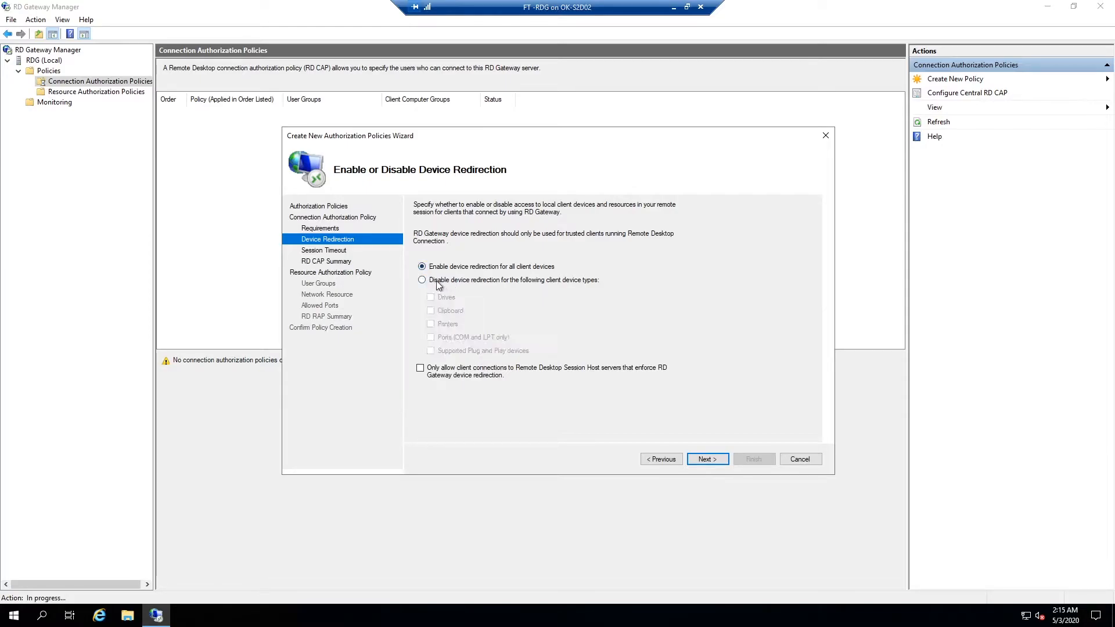
pyautogui.click(706, 458)
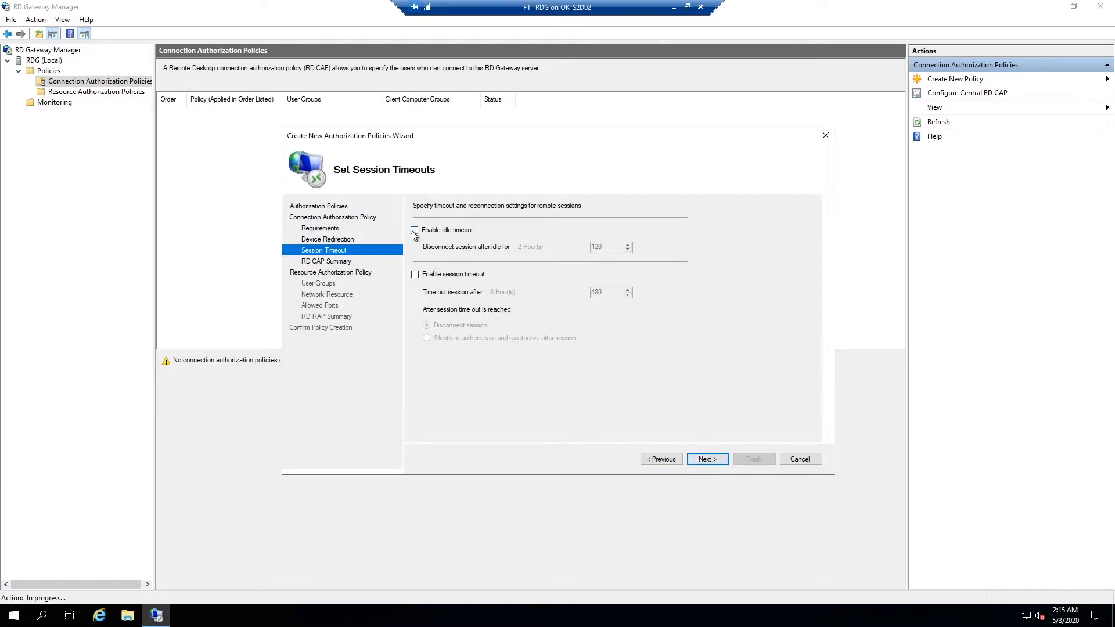
# Enable the idle timeout and a 180-minute session timeout, then reach the RD CAP summary.
pyautogui.click(414, 229)
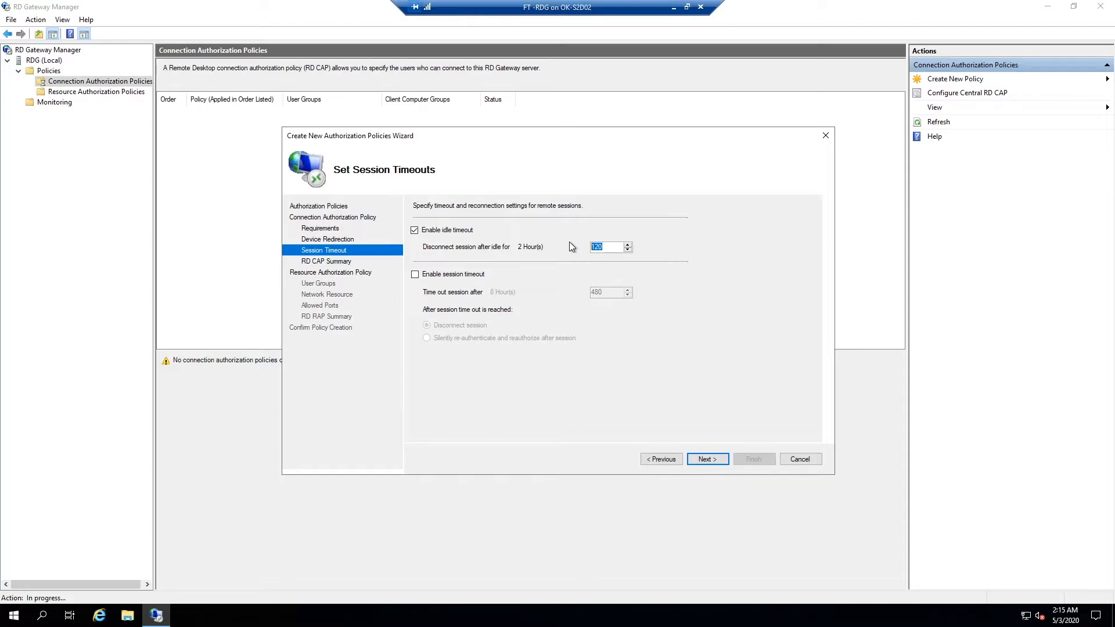
pyautogui.moveTo(508, 254)
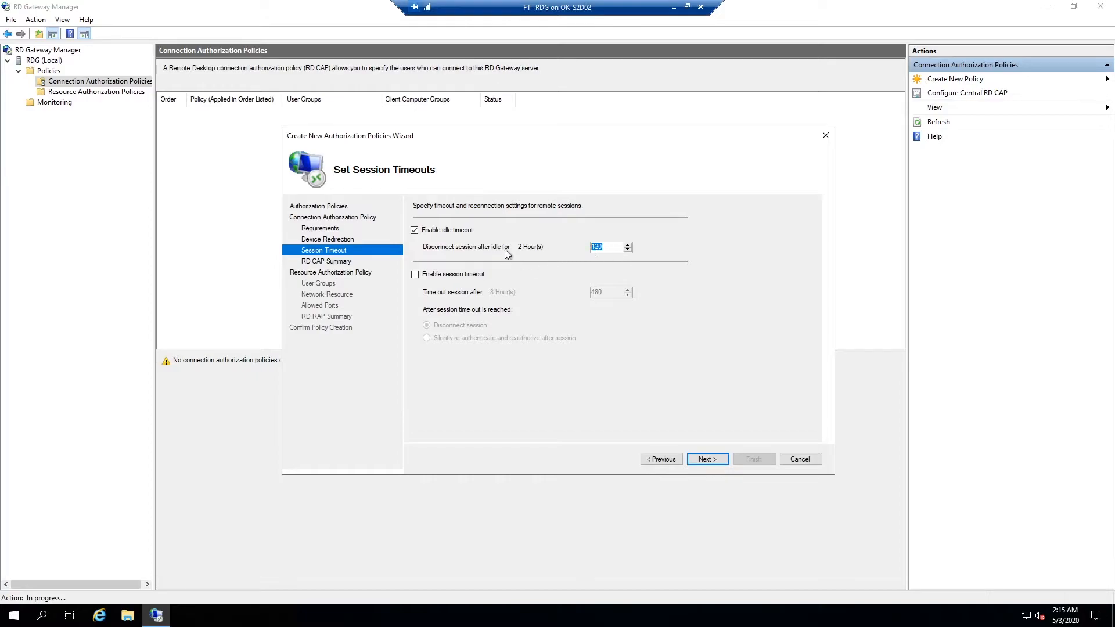
pyautogui.moveTo(470, 259)
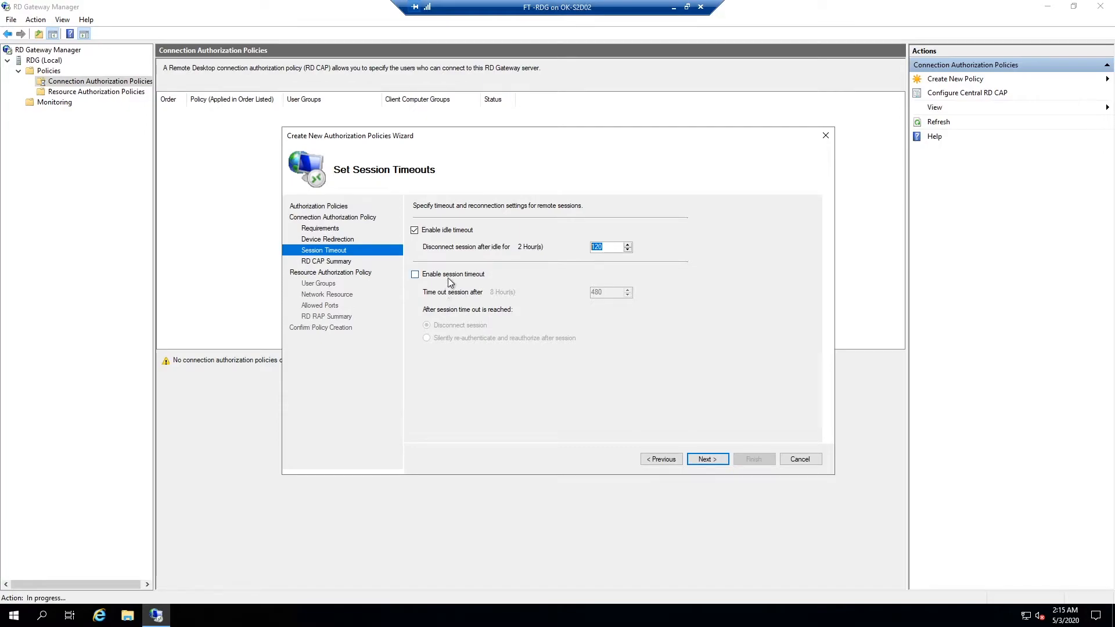
pyautogui.click(416, 274)
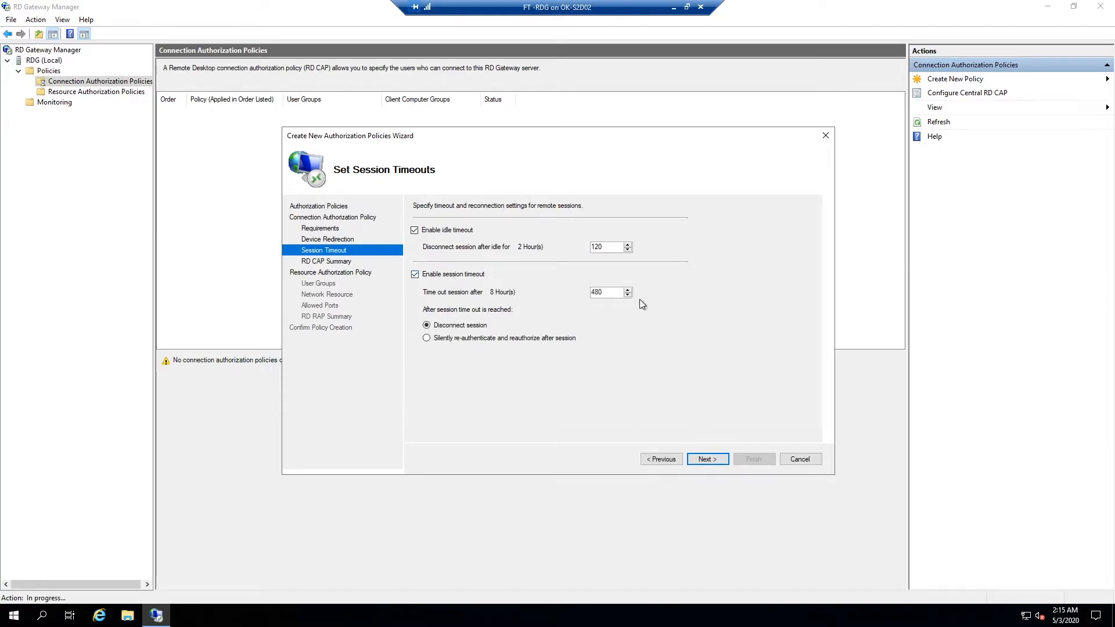
pyautogui.tripleClick(604, 291)
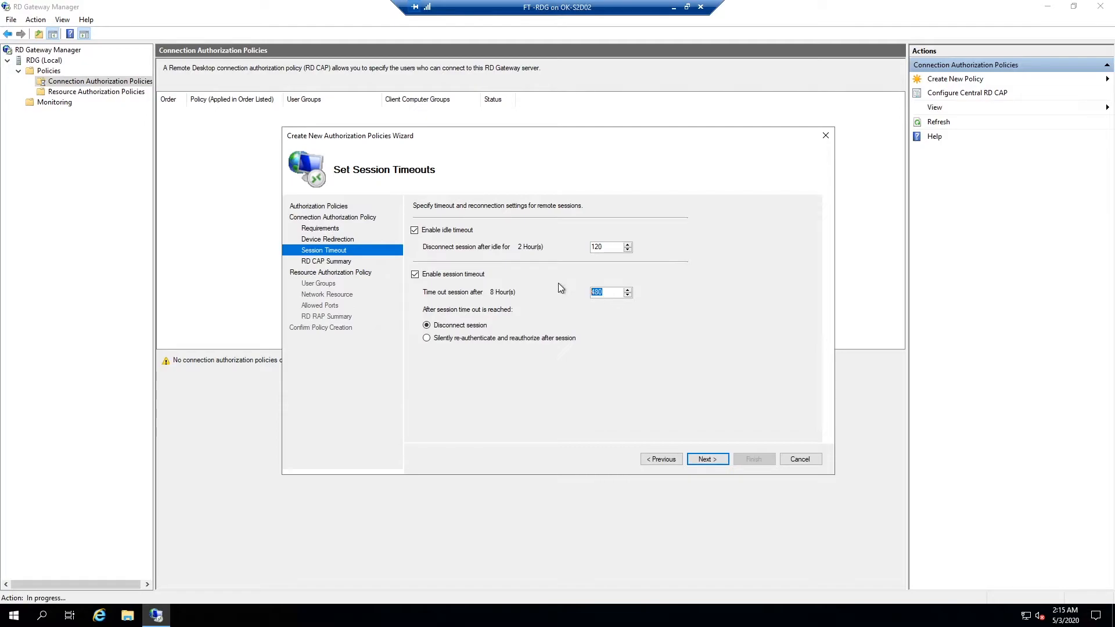
pyautogui.click(627, 289)
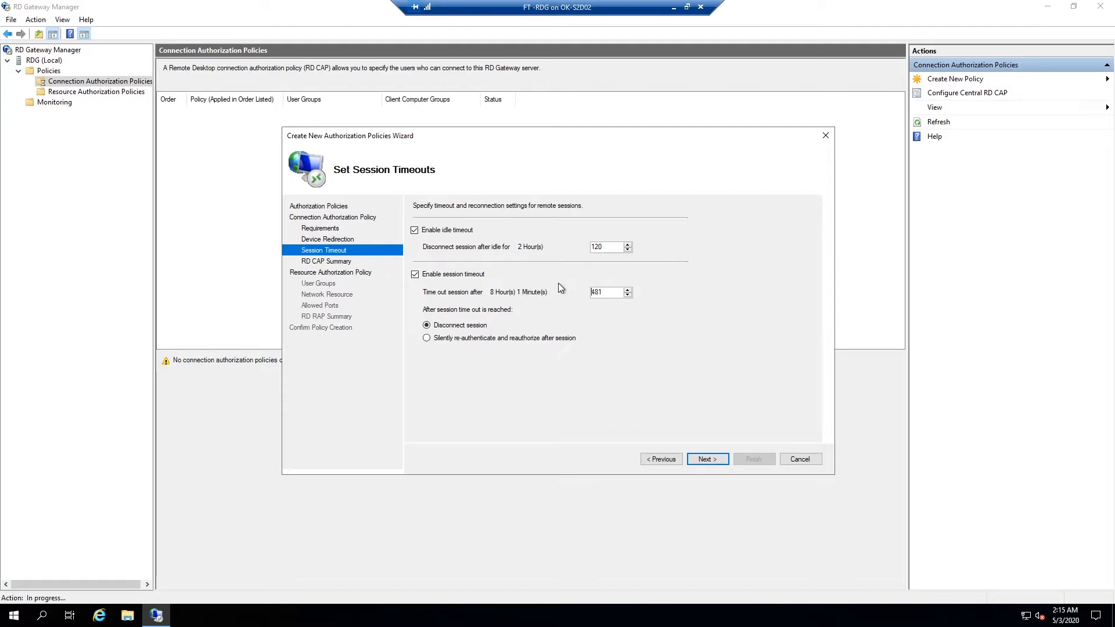
pyautogui.tripleClick(603, 292)
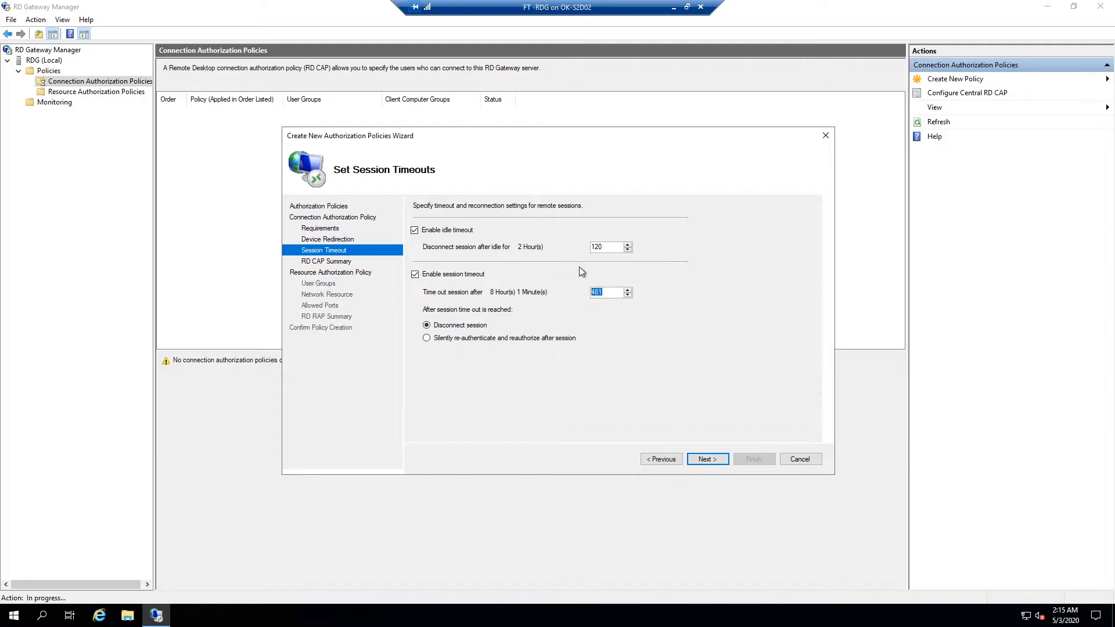
pyautogui.write('180')
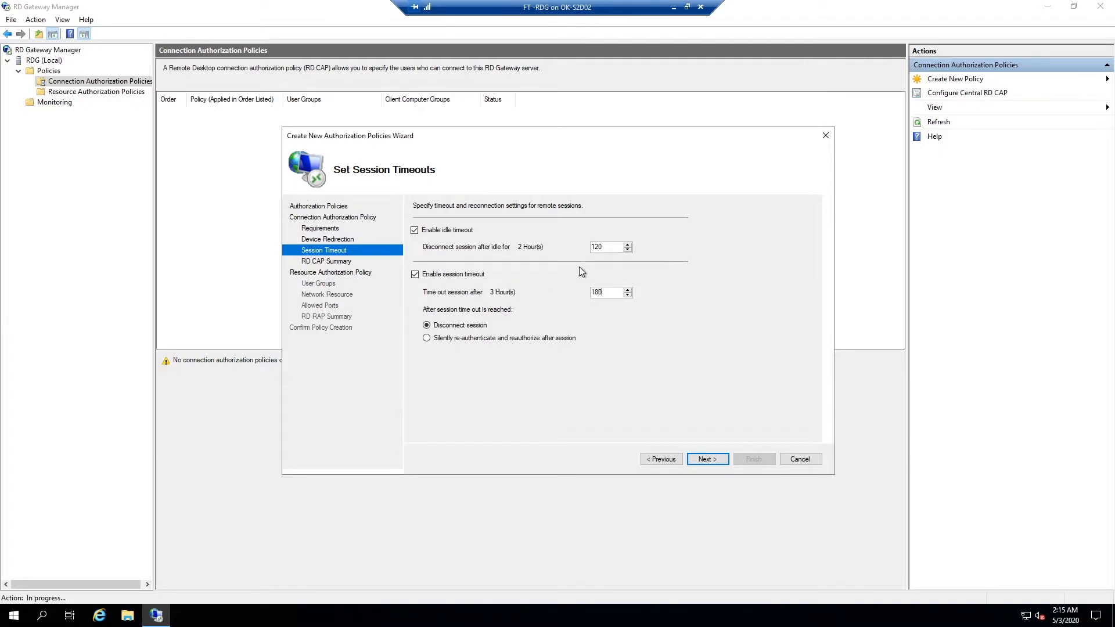
pyautogui.moveTo(707, 458)
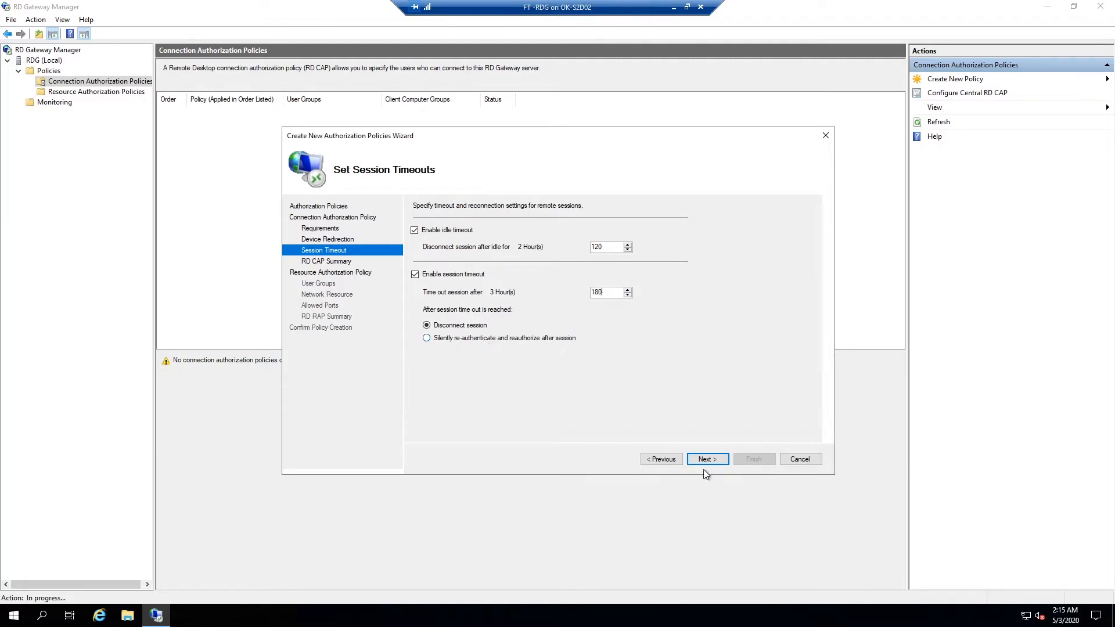
pyautogui.click(708, 458)
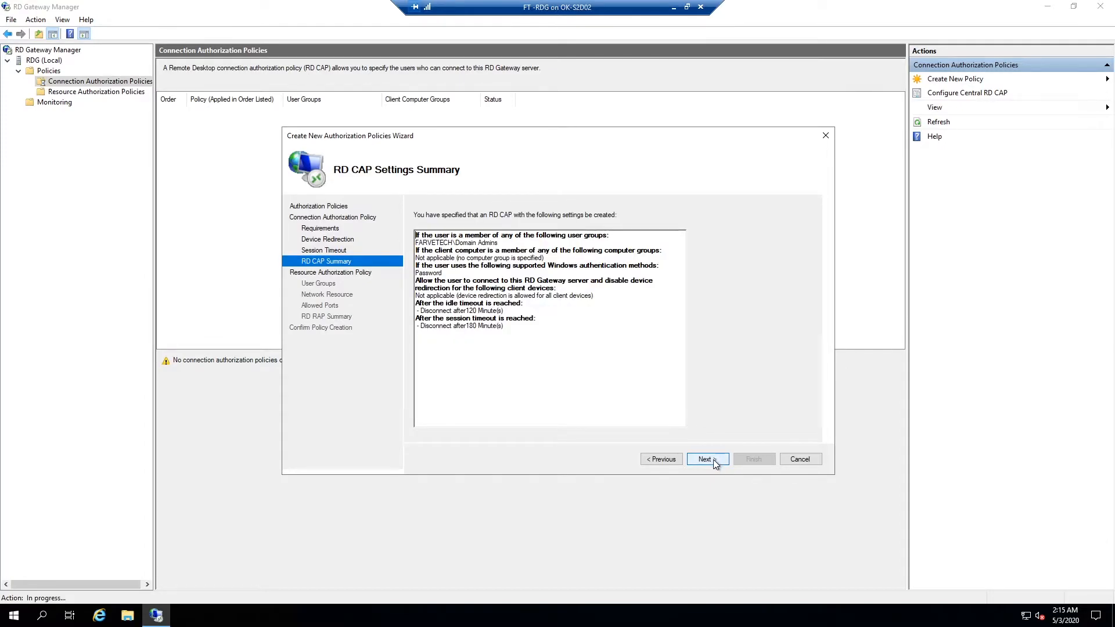
# Name the resource policy 'RD RAP' and keep Domain Admins as its user group.
pyautogui.click(704, 458)
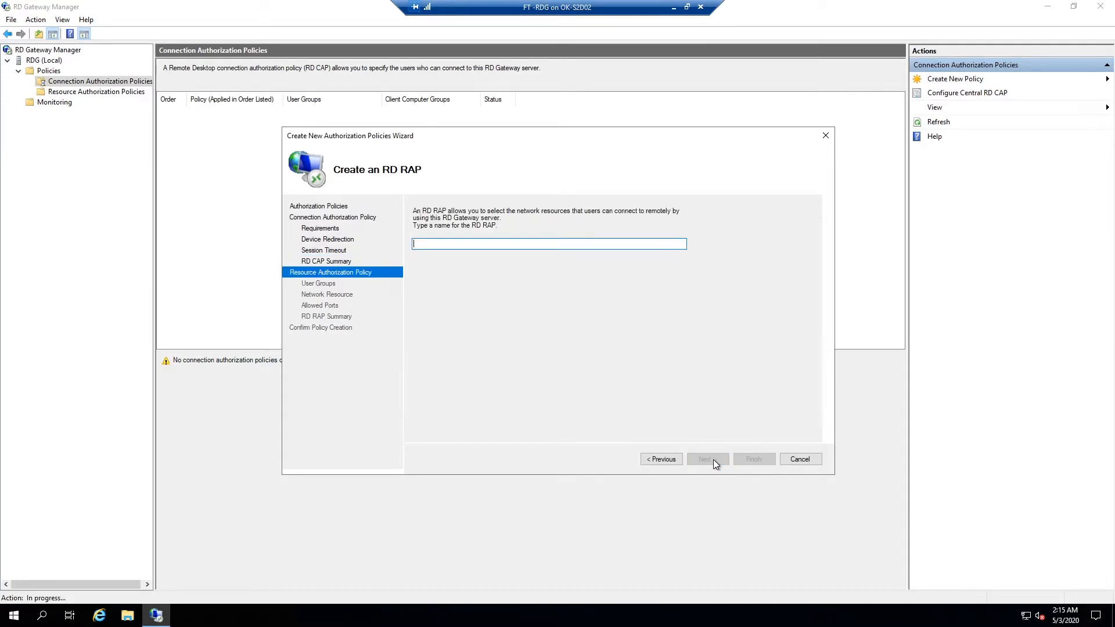
pyautogui.write('RD RAP')
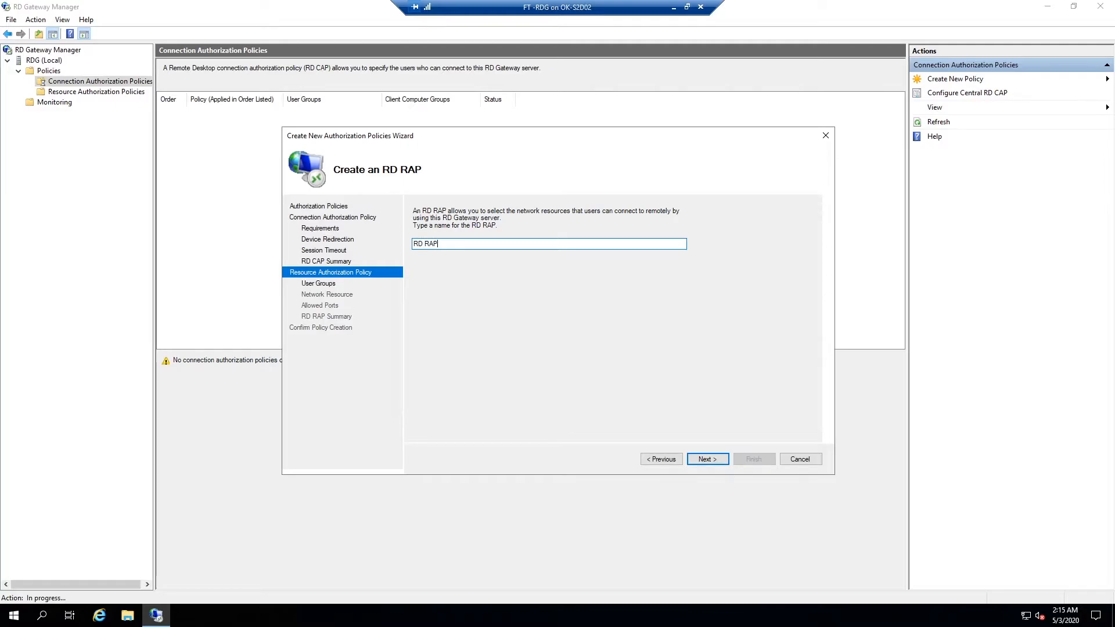
pyautogui.click(707, 459)
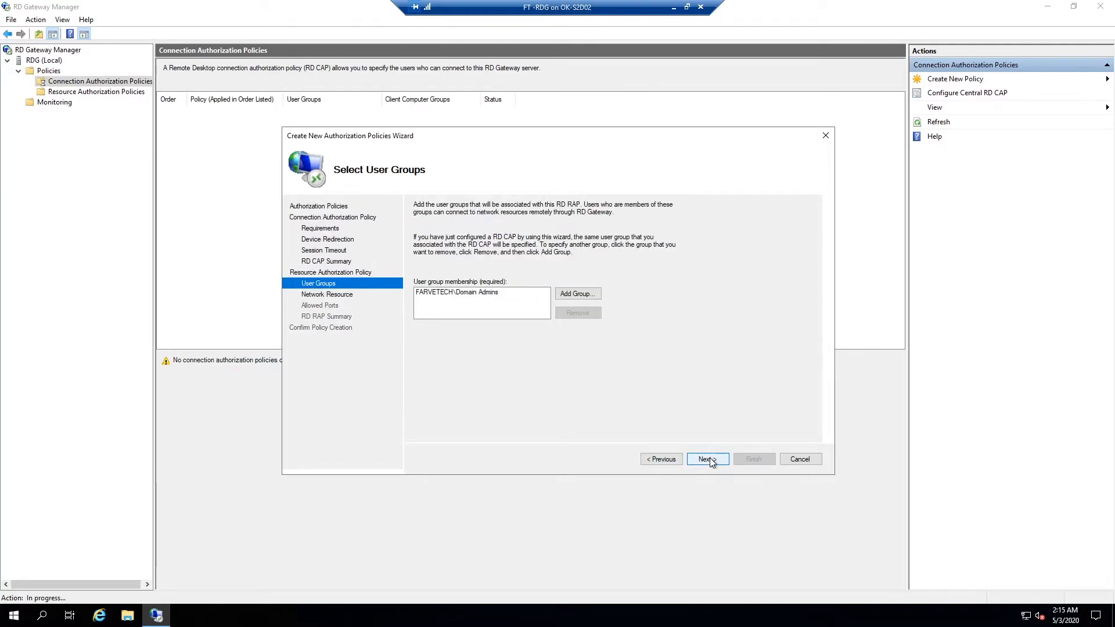
pyautogui.click(457, 292)
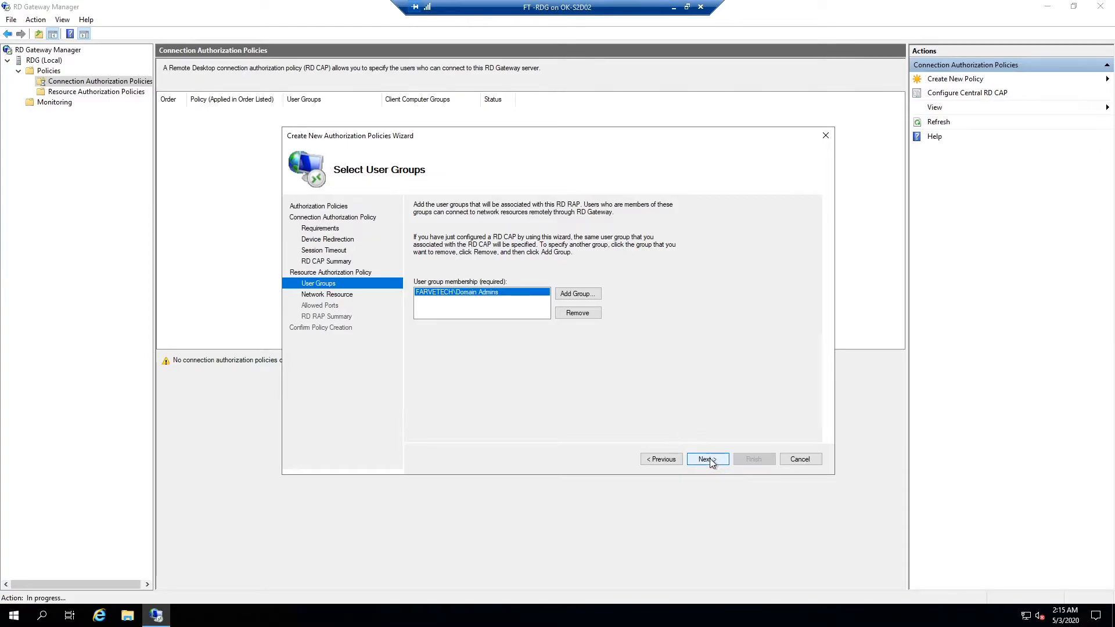
# Allow users to connect to any network resource and continue to allowed ports.
pyautogui.click(703, 459)
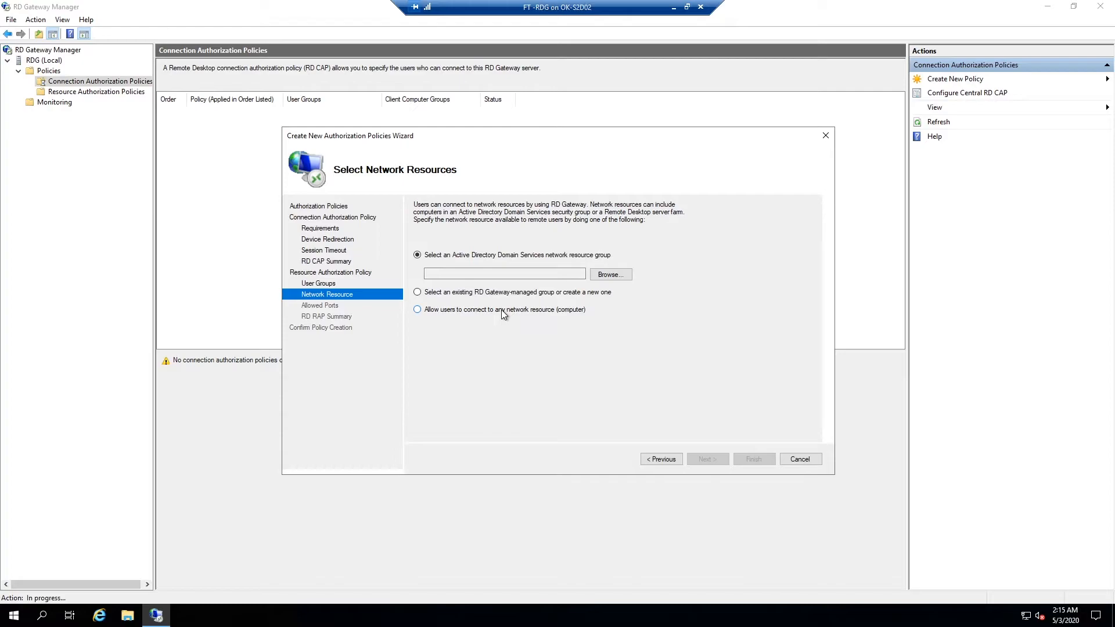
pyautogui.click(417, 309)
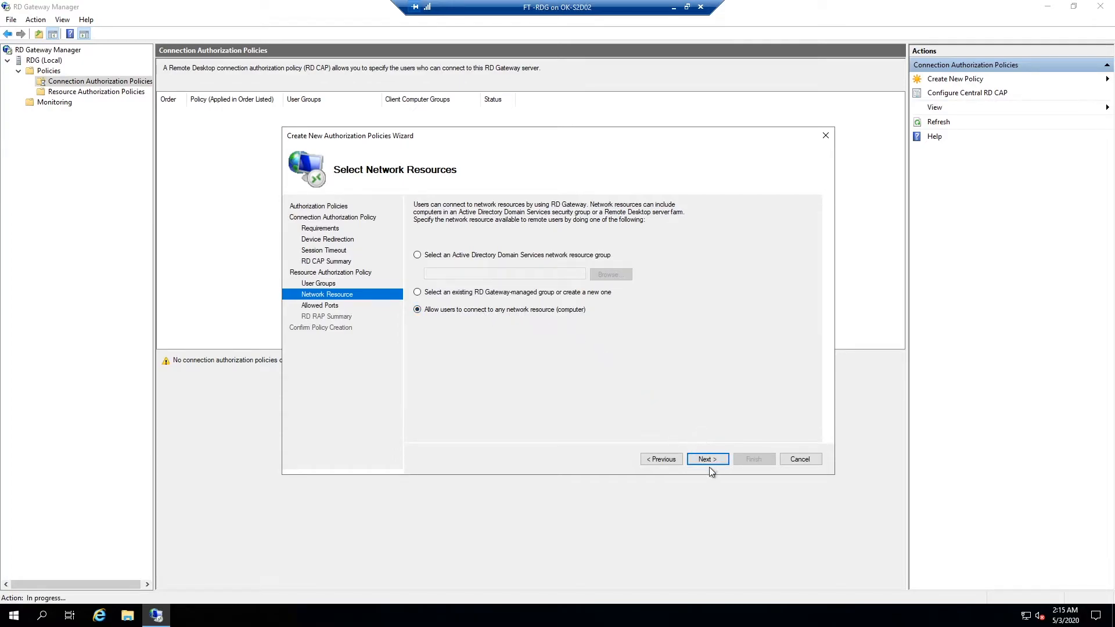
pyautogui.click(707, 459)
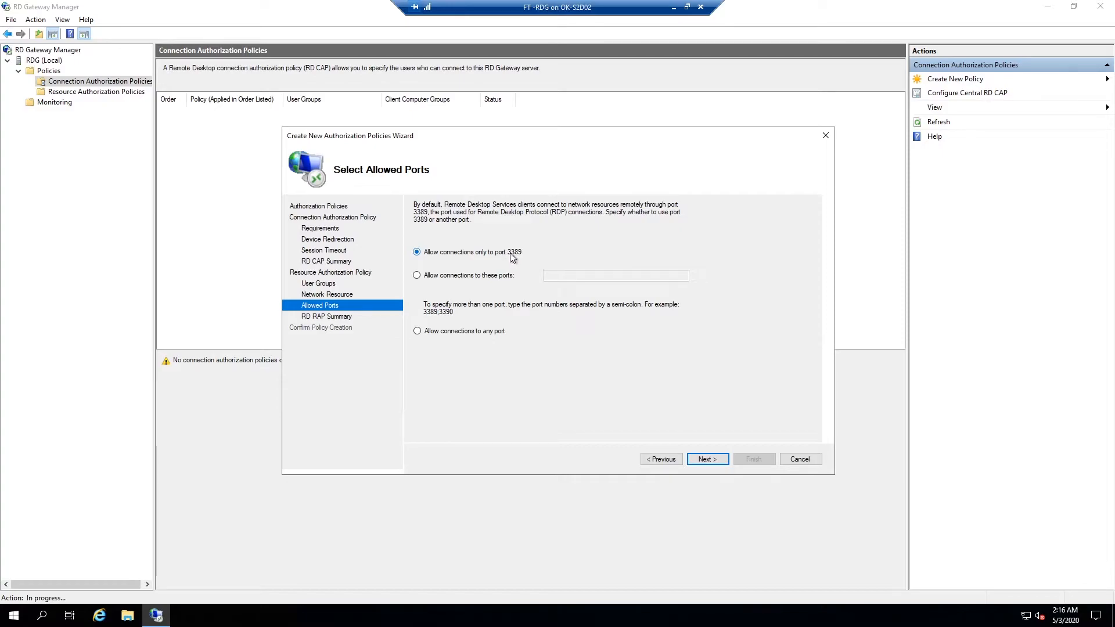
pyautogui.moveTo(501, 292)
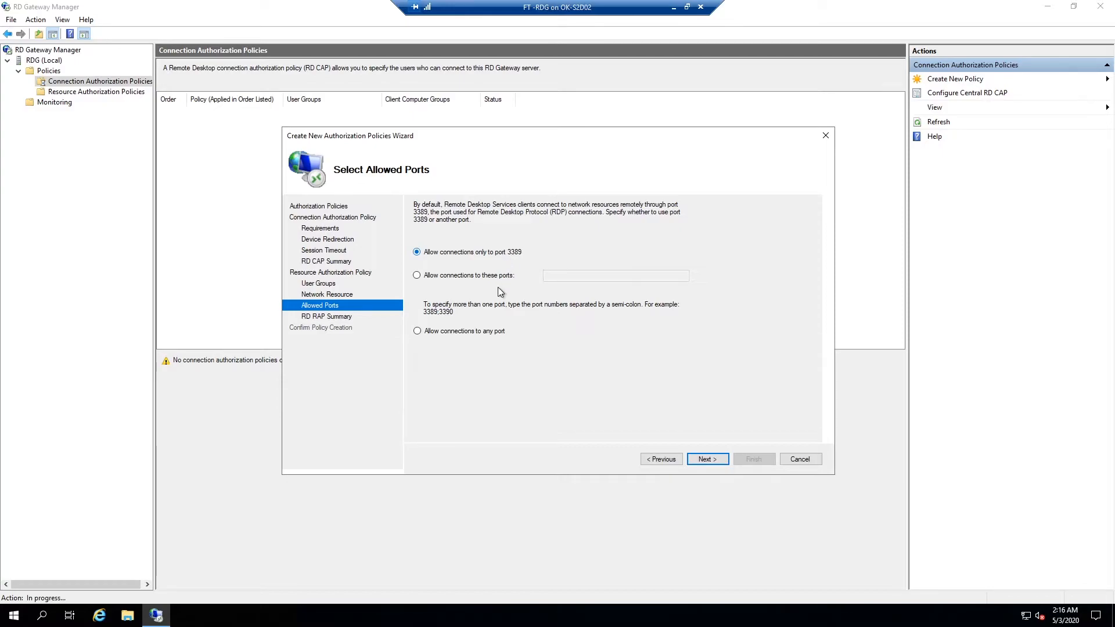
pyautogui.moveTo(547, 378)
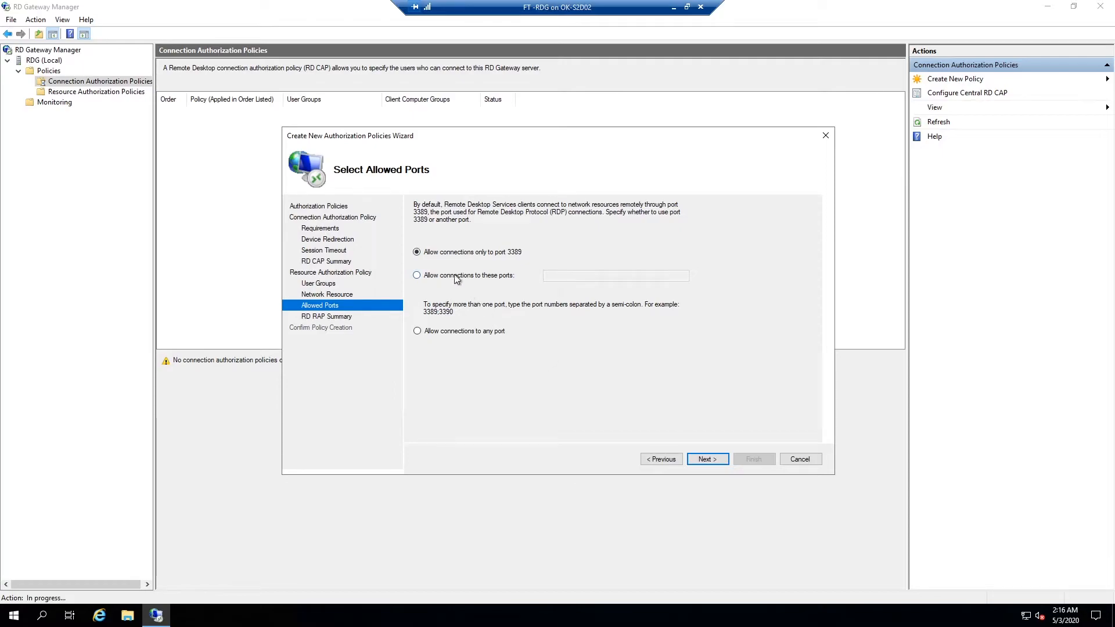
pyautogui.moveTo(554, 296)
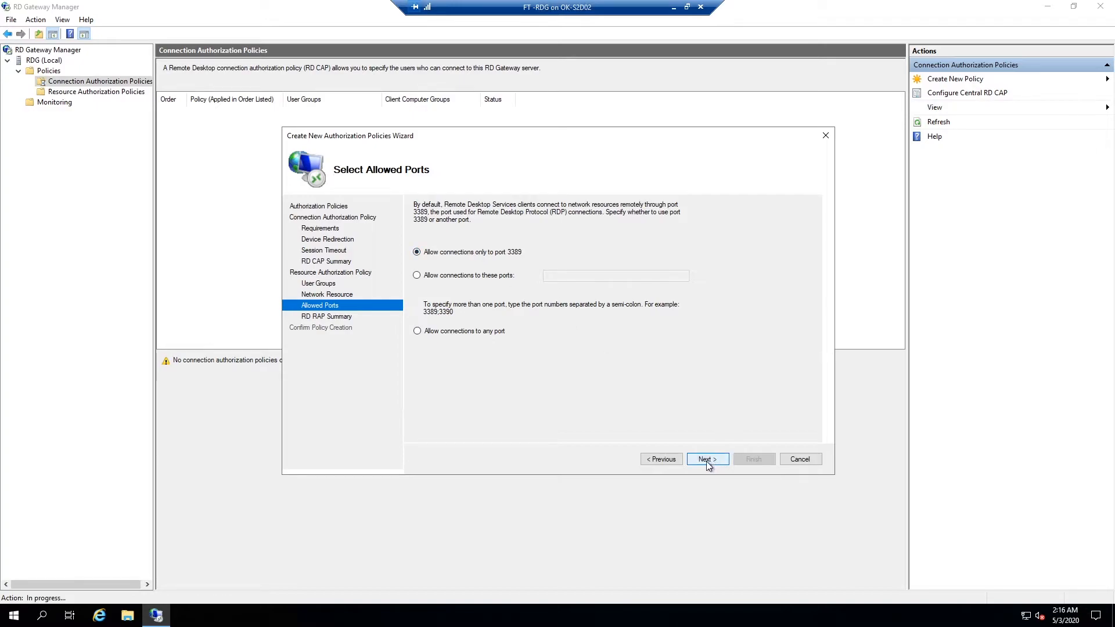
# Keep connections restricted to port 3389 and finish, creating the RD Cap and RD RAP policies.
pyautogui.click(707, 458)
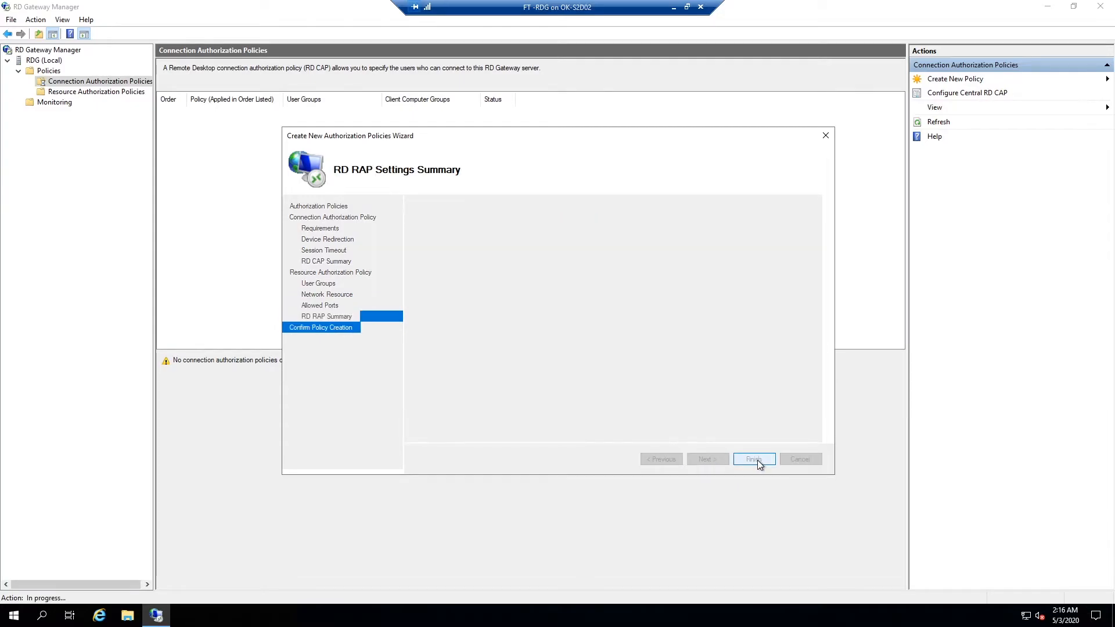
pyautogui.click(752, 459)
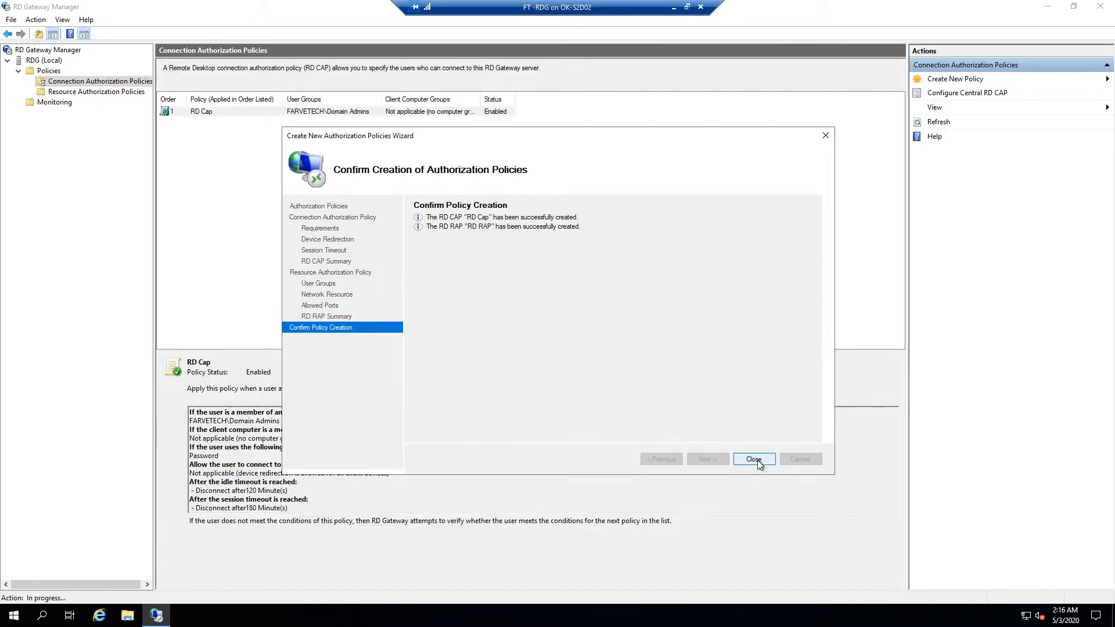
# Close the wizard and open the RDG server's properties on the SSL Certificate settings.
pyautogui.click(752, 459)
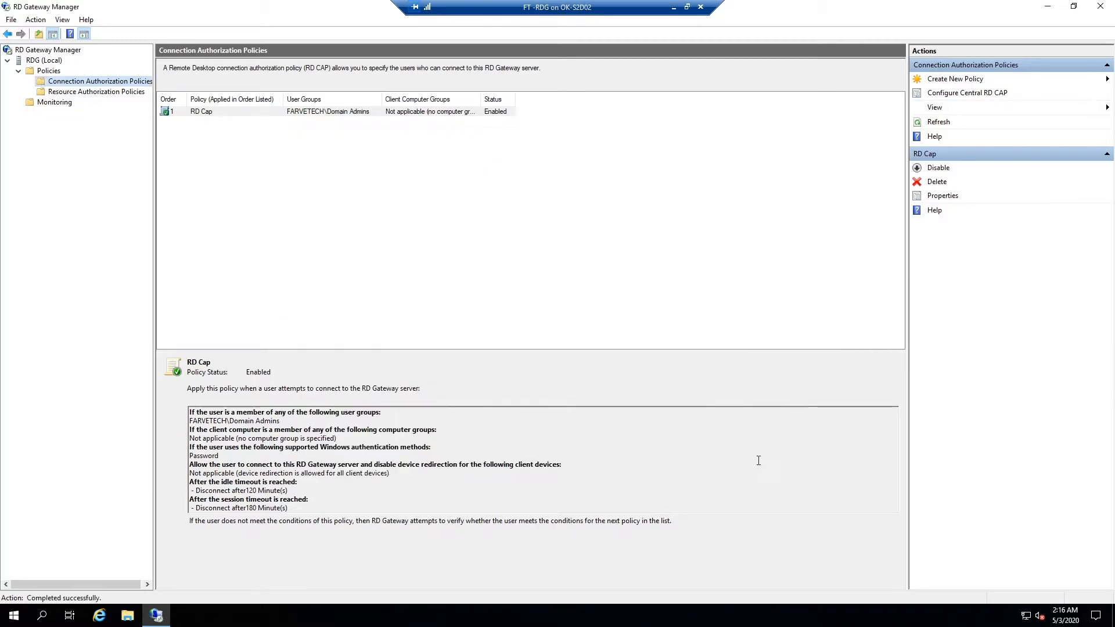
pyautogui.moveTo(108, 126)
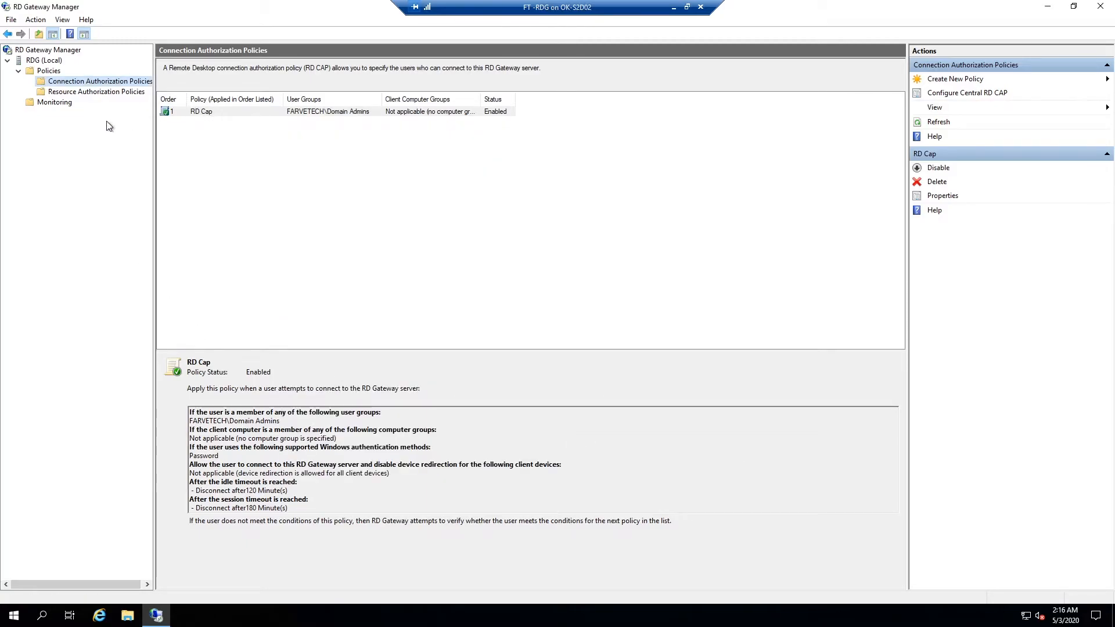
pyautogui.click(96, 90)
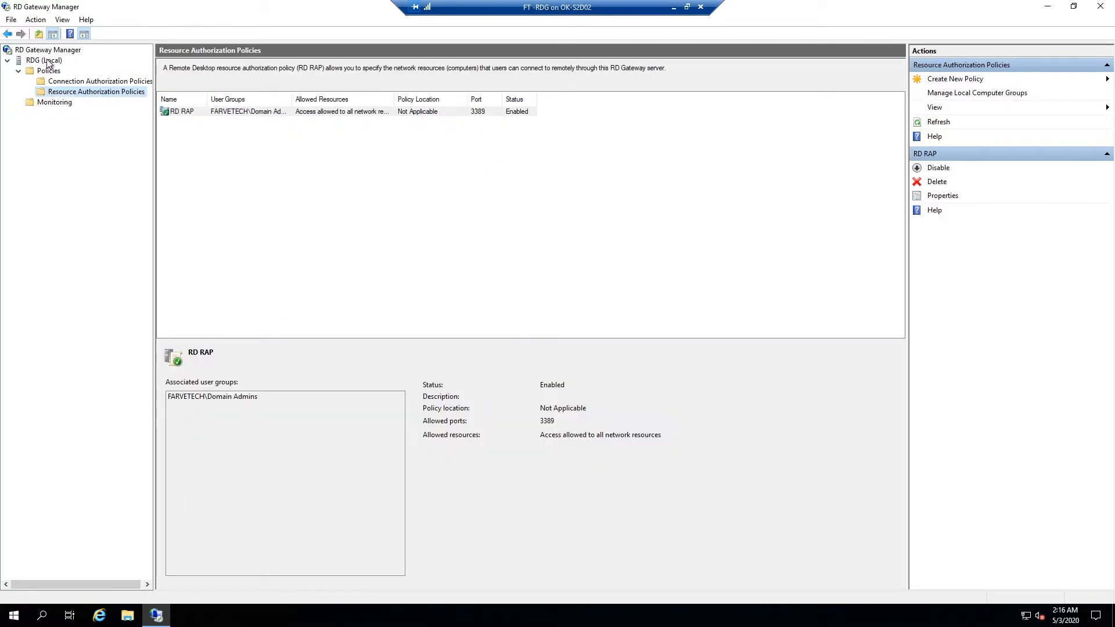
pyautogui.click(43, 59)
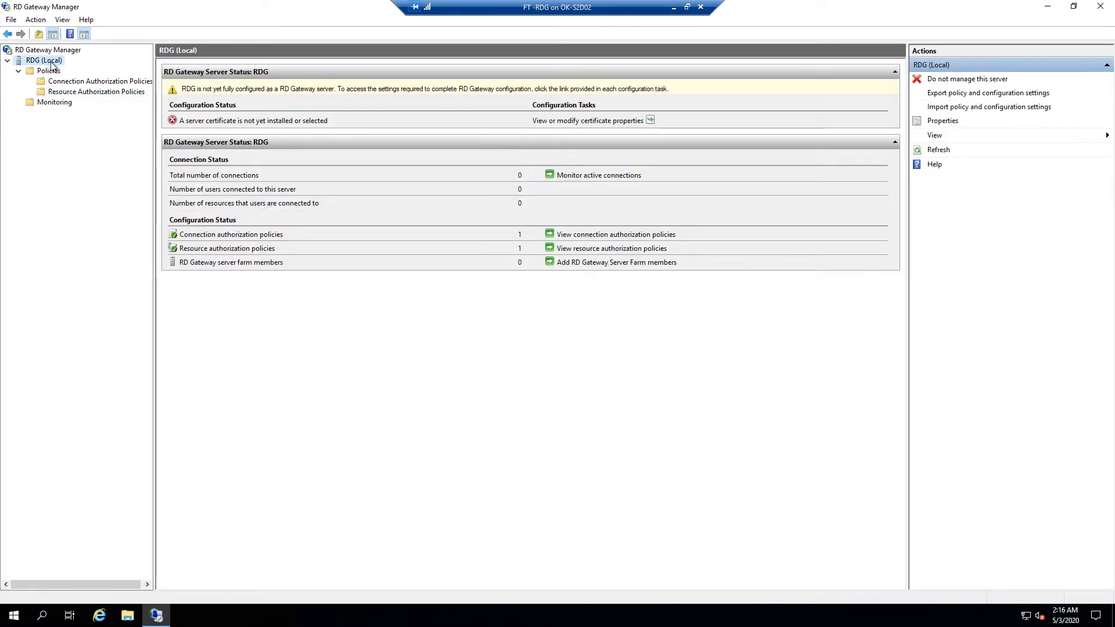
pyautogui.moveTo(227, 106)
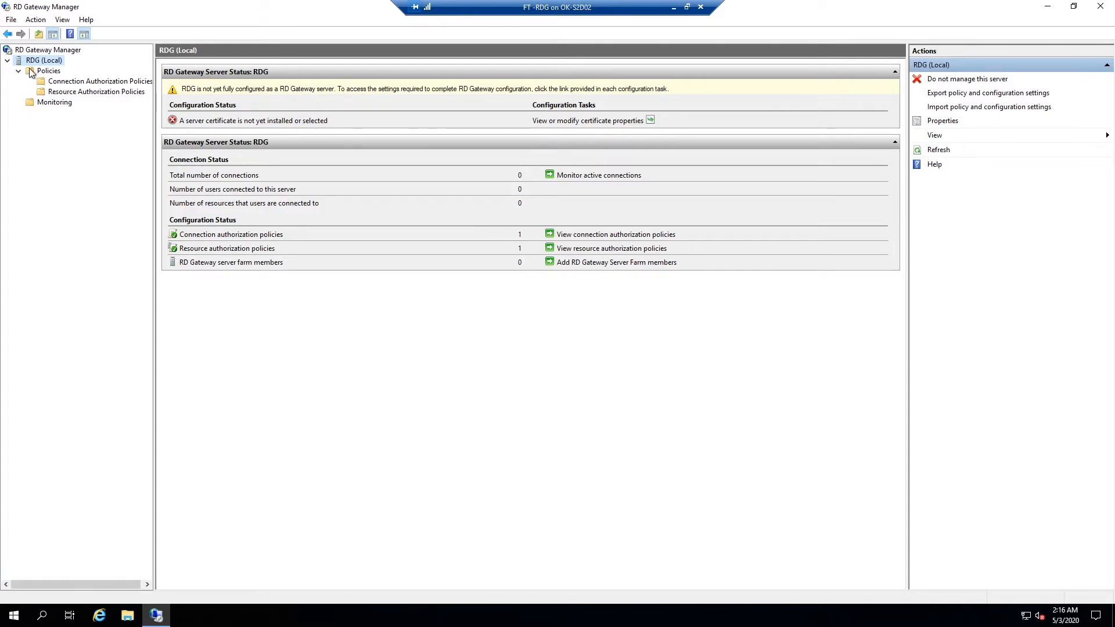
pyautogui.rightClick(43, 59)
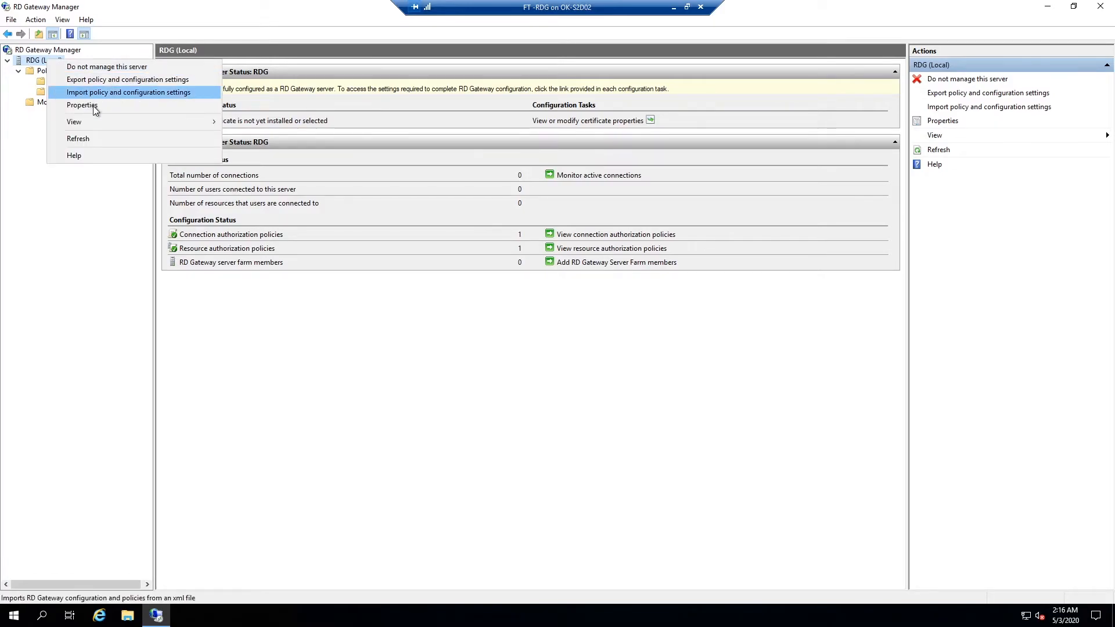
pyautogui.click(82, 106)
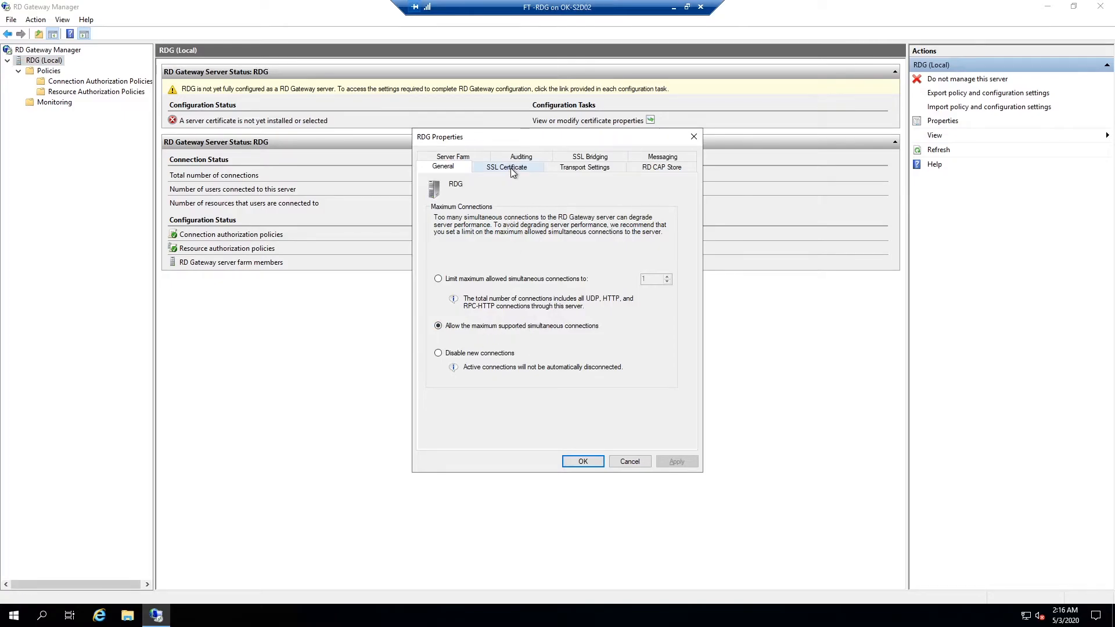
pyautogui.click(506, 166)
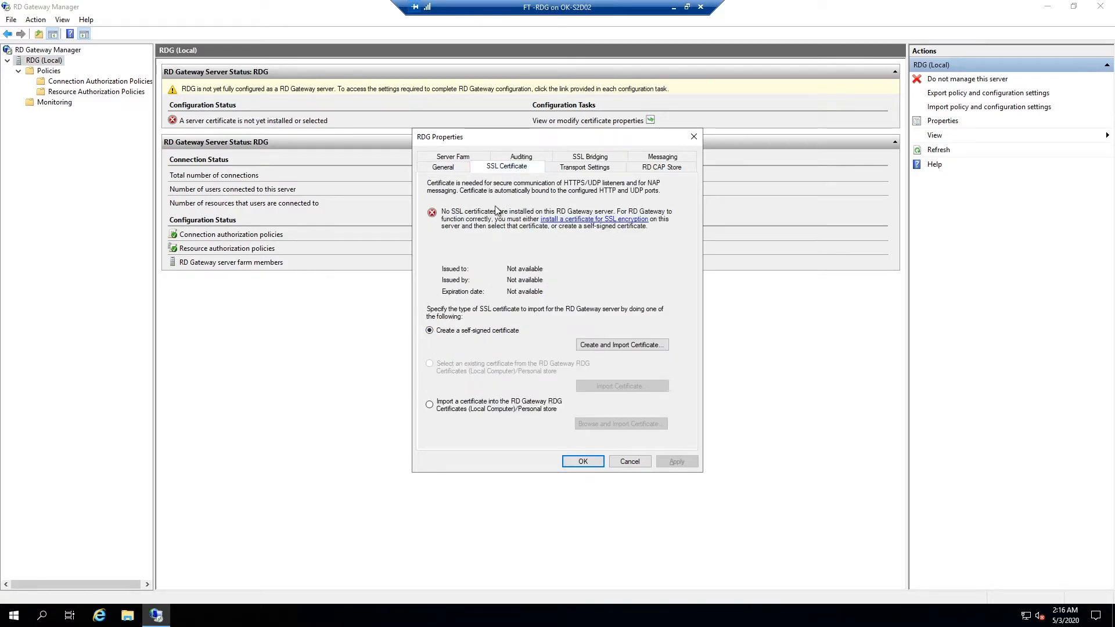
pyautogui.moveTo(559, 277)
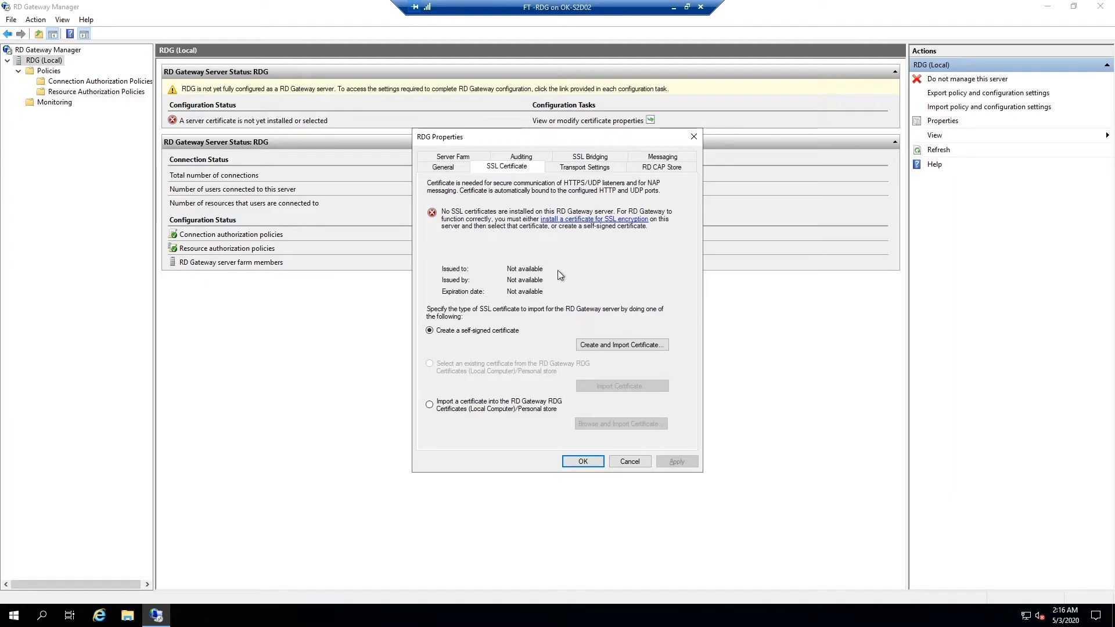
pyautogui.moveTo(460, 335)
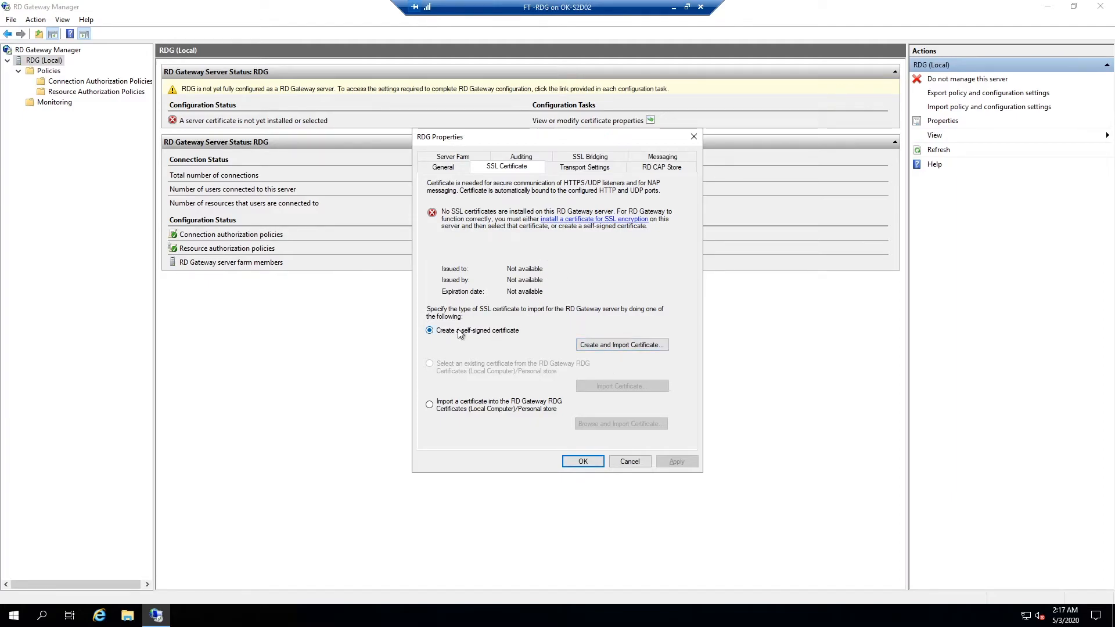
# Create a self-signed certificate for RDG.farvetech.com saving RDG.cer to Documents, and apply it.
pyautogui.click(620, 345)
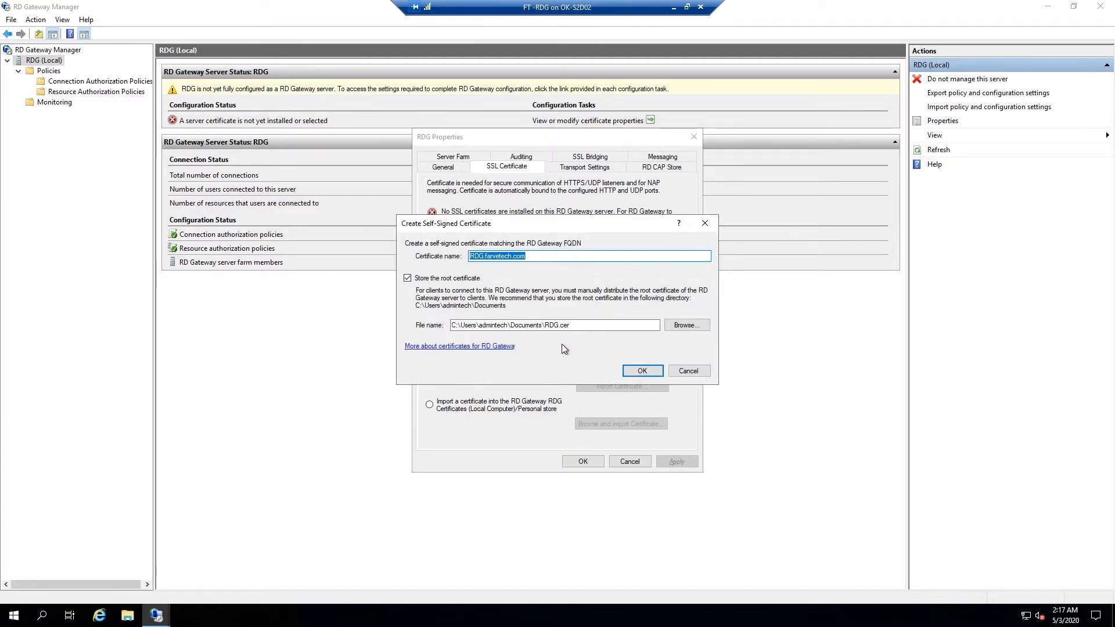
pyautogui.click(641, 370)
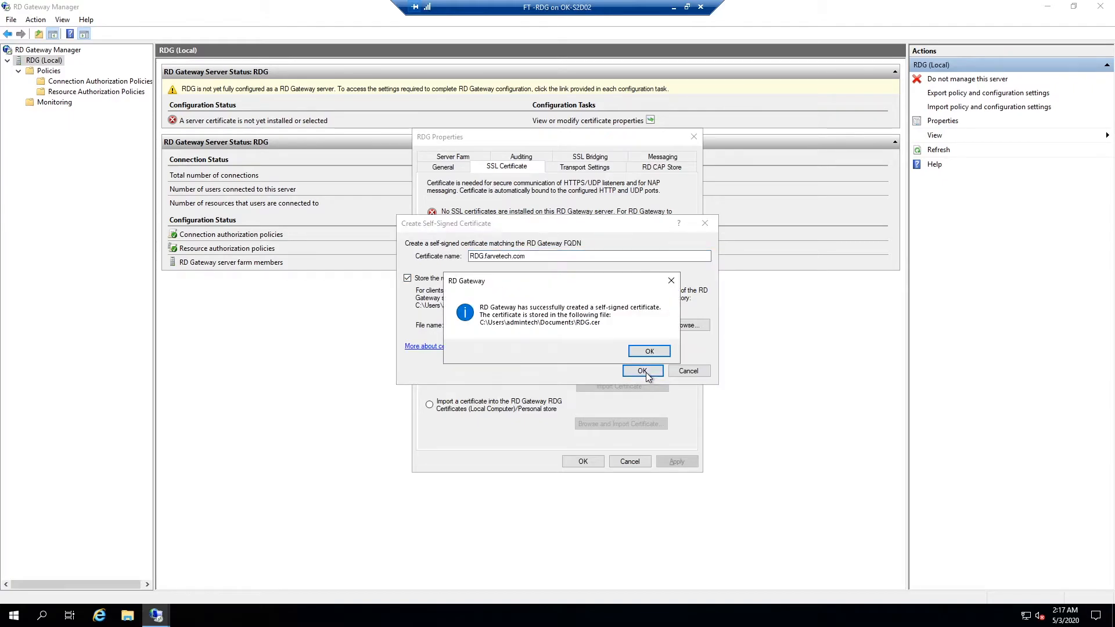
pyautogui.click(648, 350)
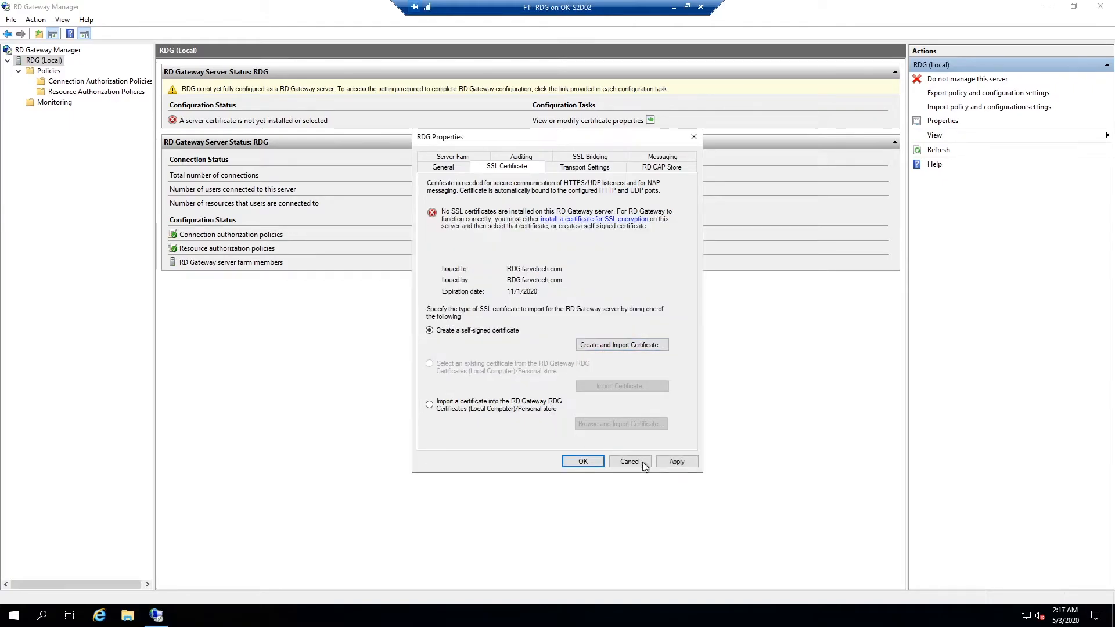
pyautogui.click(676, 461)
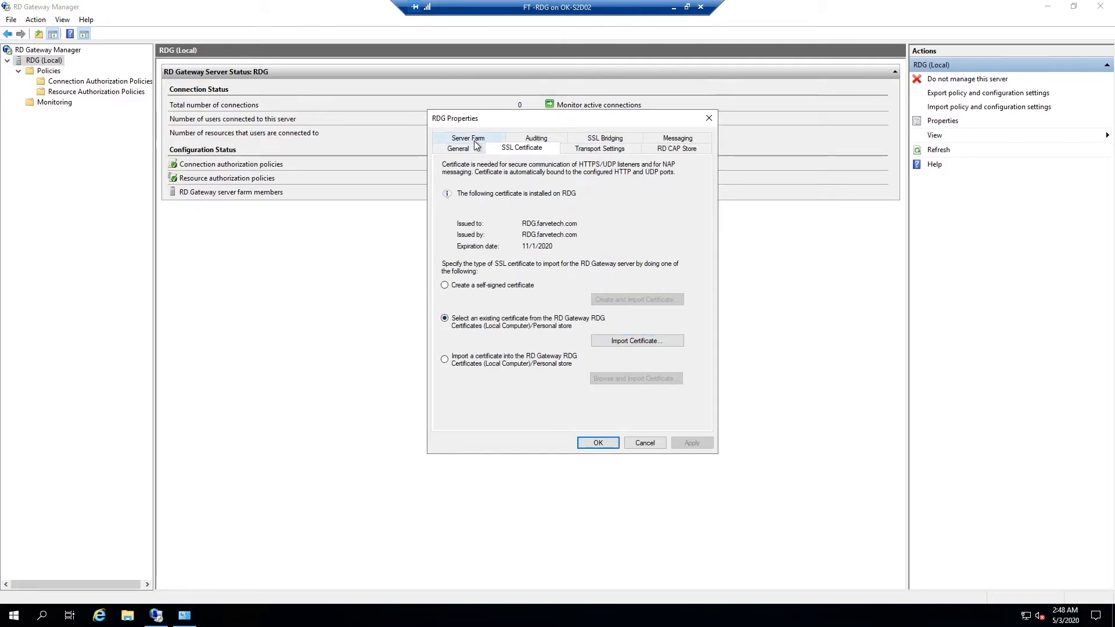
# Confirm rdg.farvetech.com shows OK on the Server Farm tab, close the properties and minimise the server session.
pyautogui.click(467, 139)
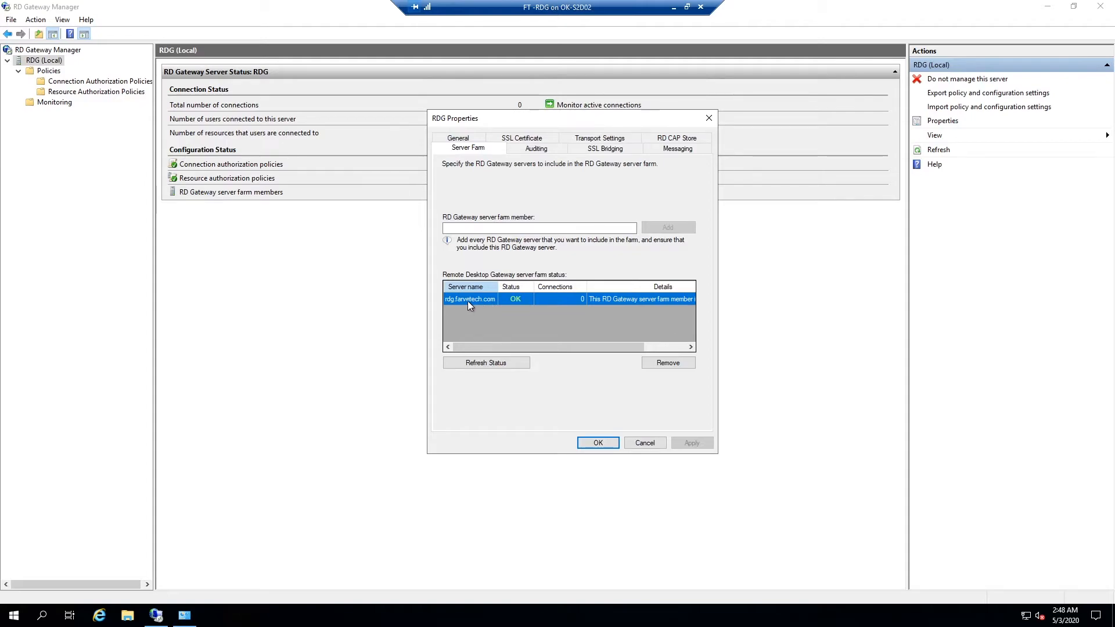
pyautogui.moveTo(513, 306)
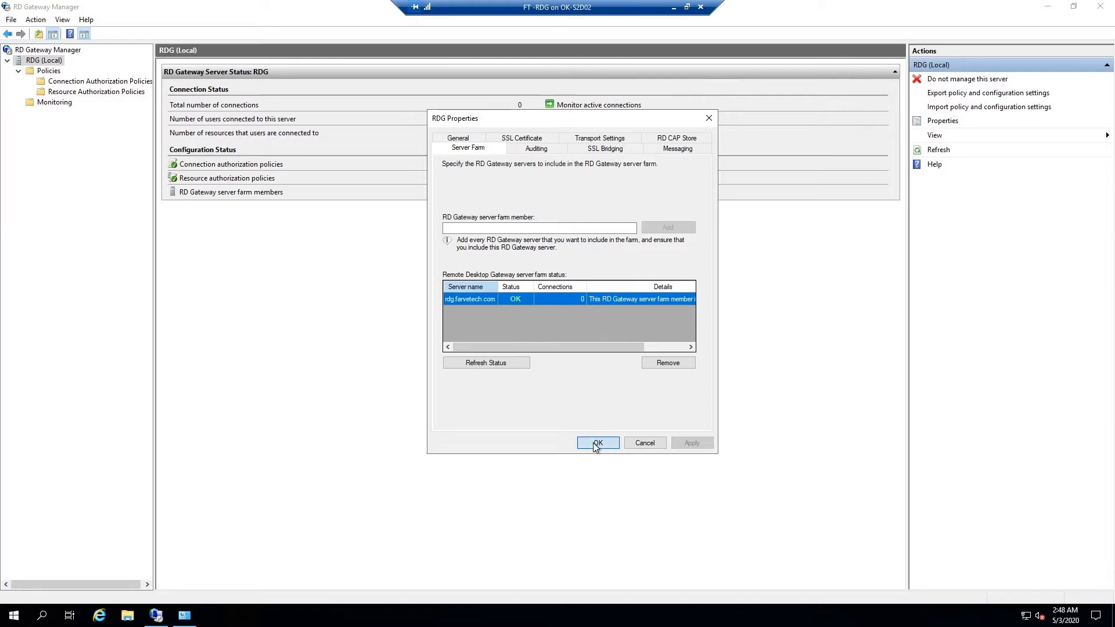
pyautogui.click(597, 443)
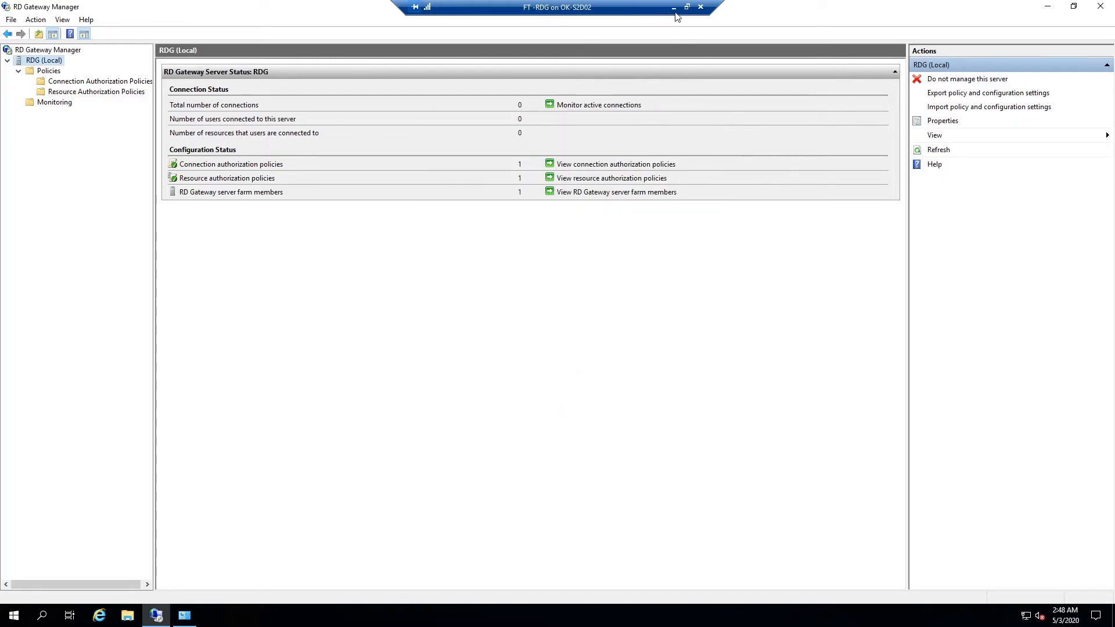
pyautogui.click(671, 7)
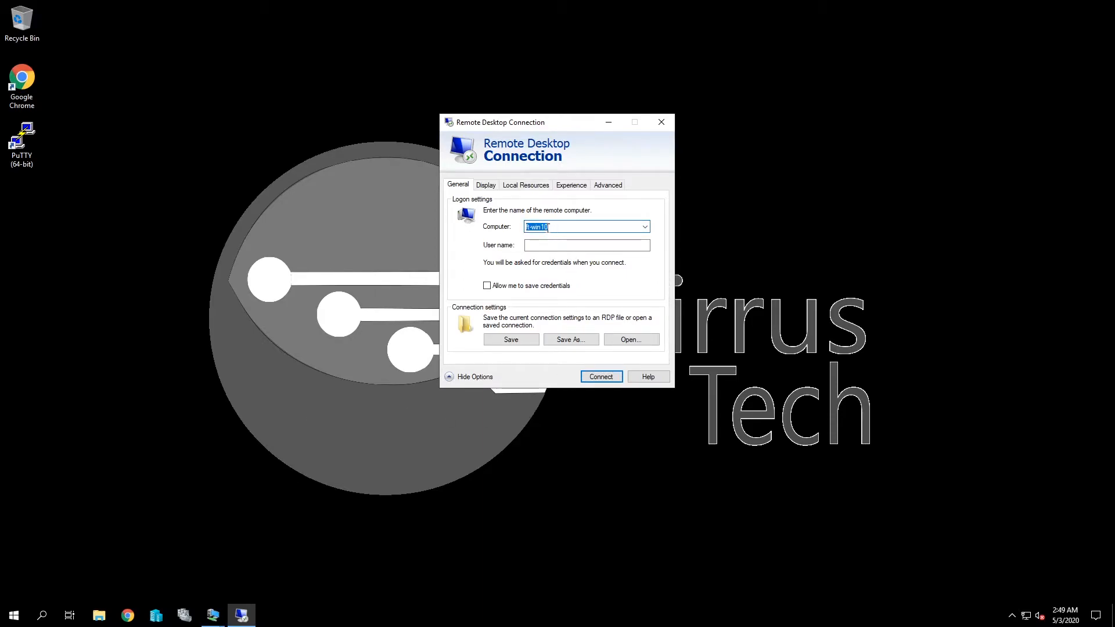
pyautogui.moveTo(565, 266)
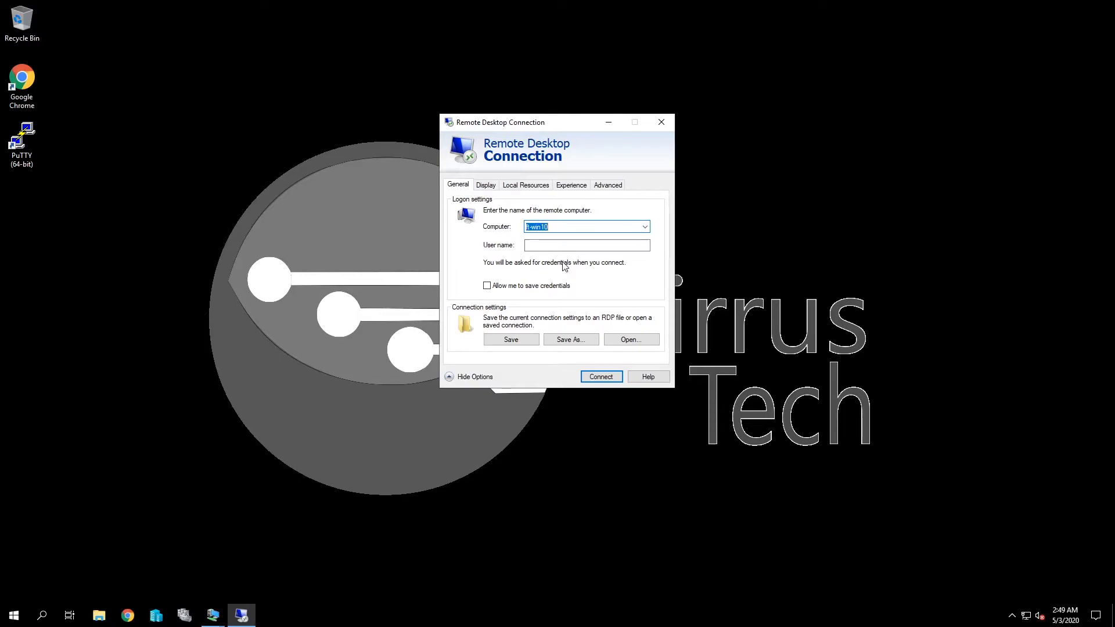
# Set the user name to farvetech\admintech for ft-win10 and bring up the Advanced options.
pyautogui.click(586, 245)
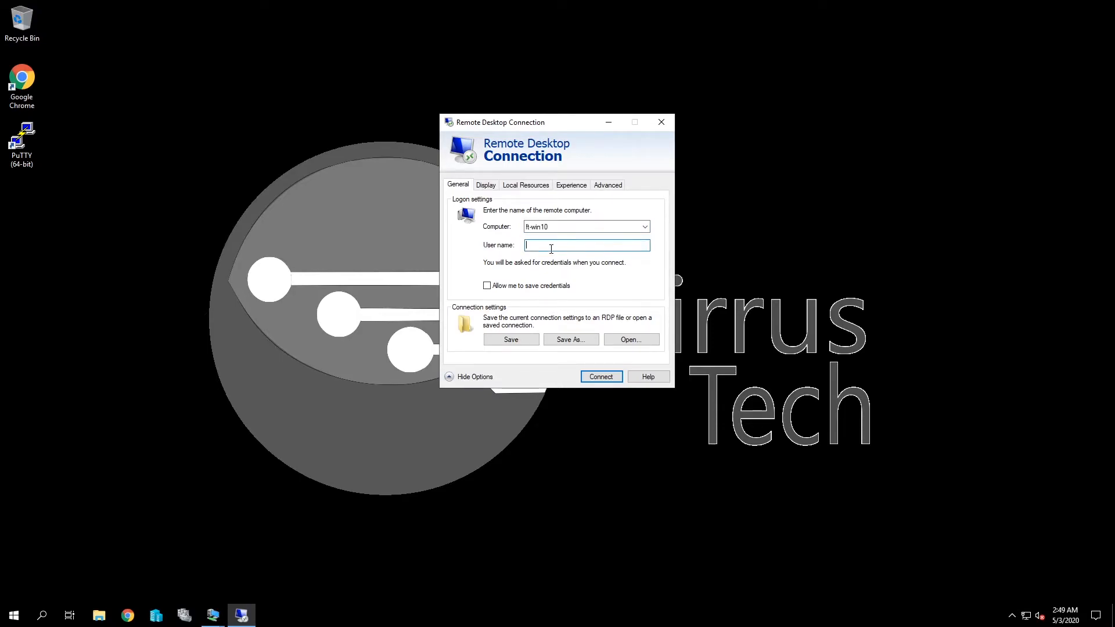
pyautogui.write('farvetech')
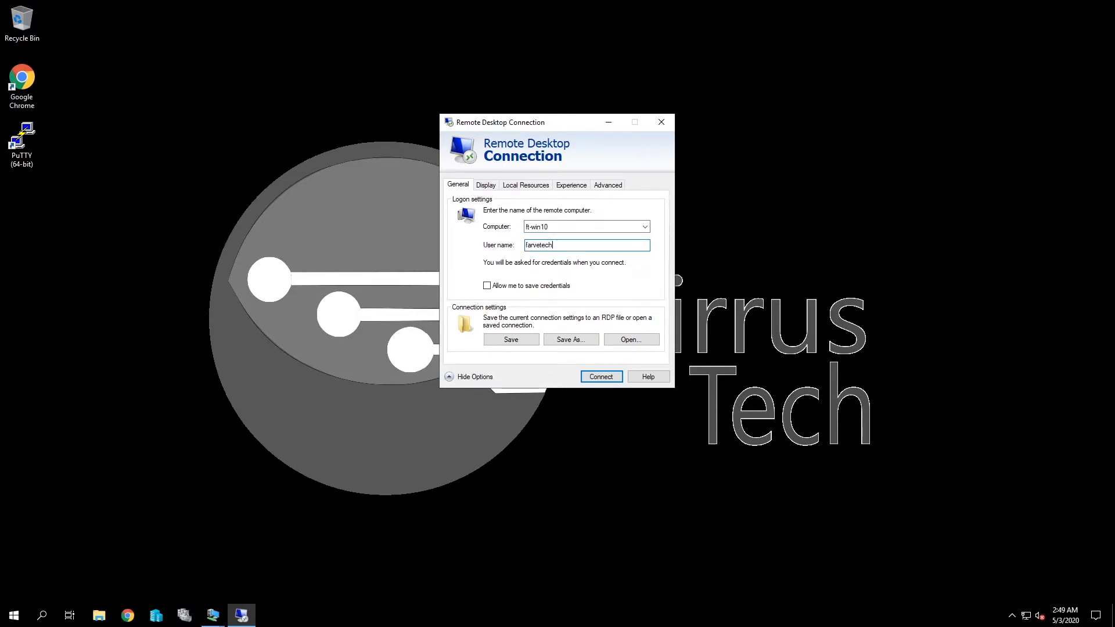
pyautogui.write('\\admintech')
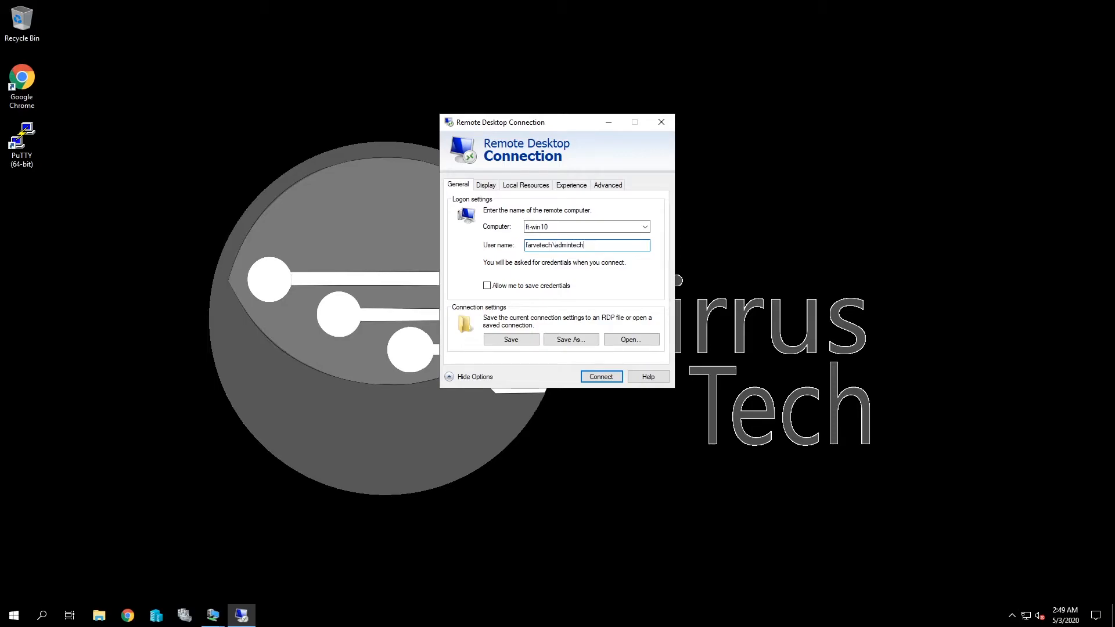
pyautogui.click(607, 185)
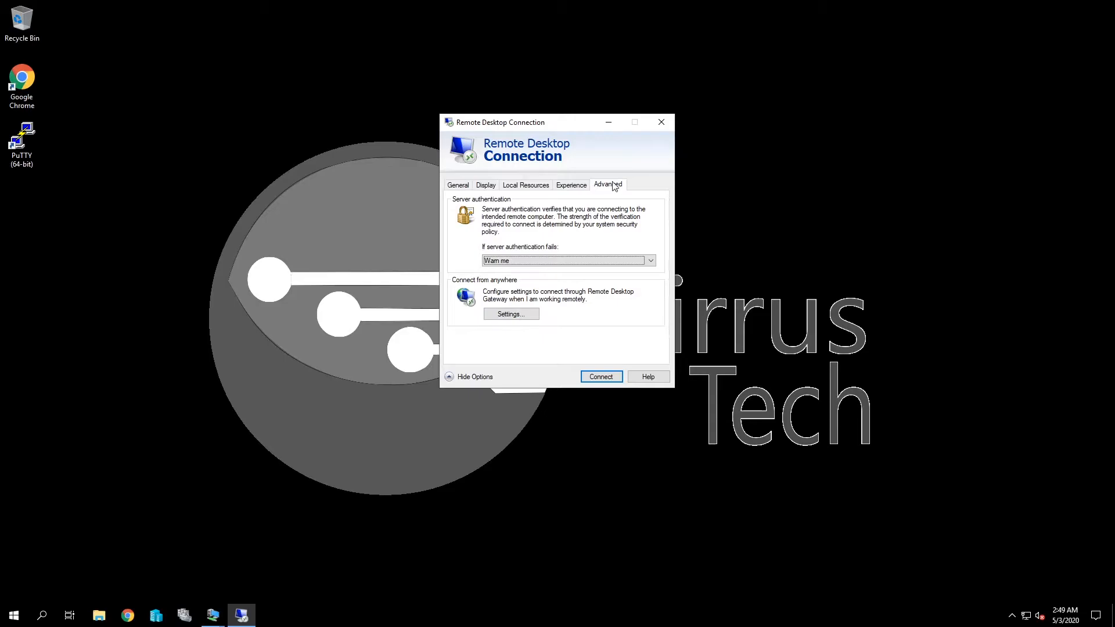
pyautogui.moveTo(511, 315)
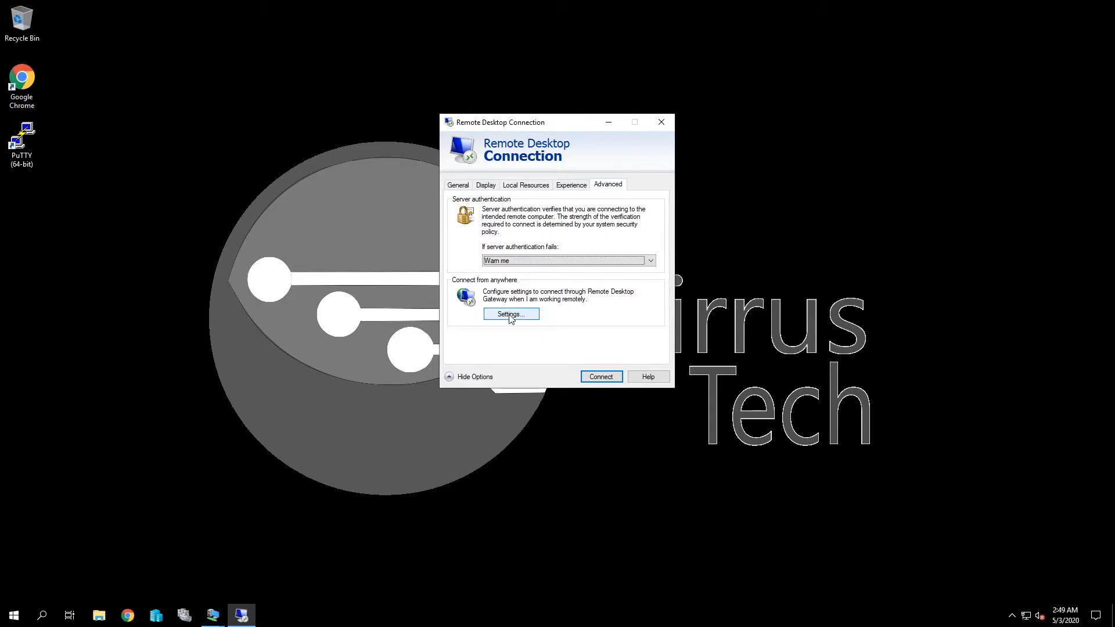
# Under Connect from anywhere keep RD Gateway server rdg.farvetech.com, then return to the General settings.
pyautogui.click(511, 314)
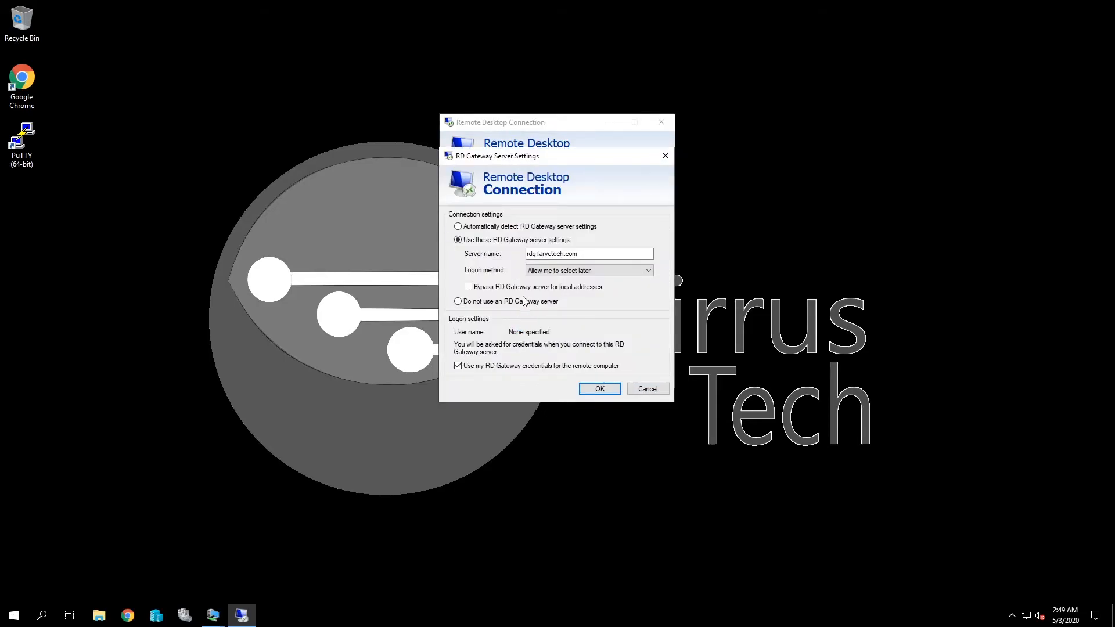
pyautogui.click(589, 254)
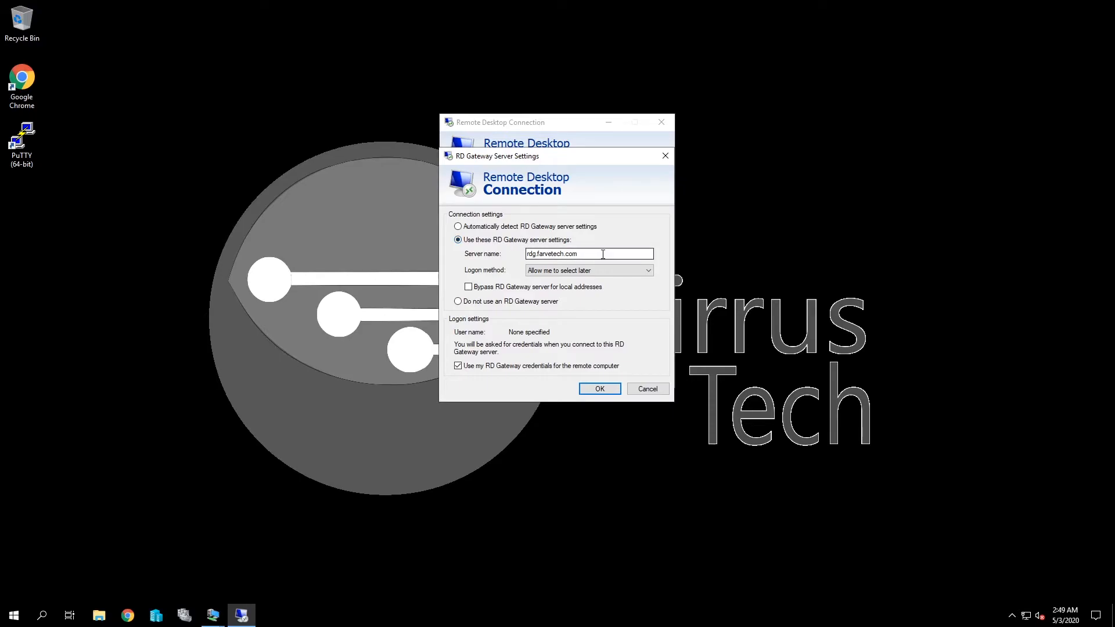
pyautogui.tripleClick(562, 254)
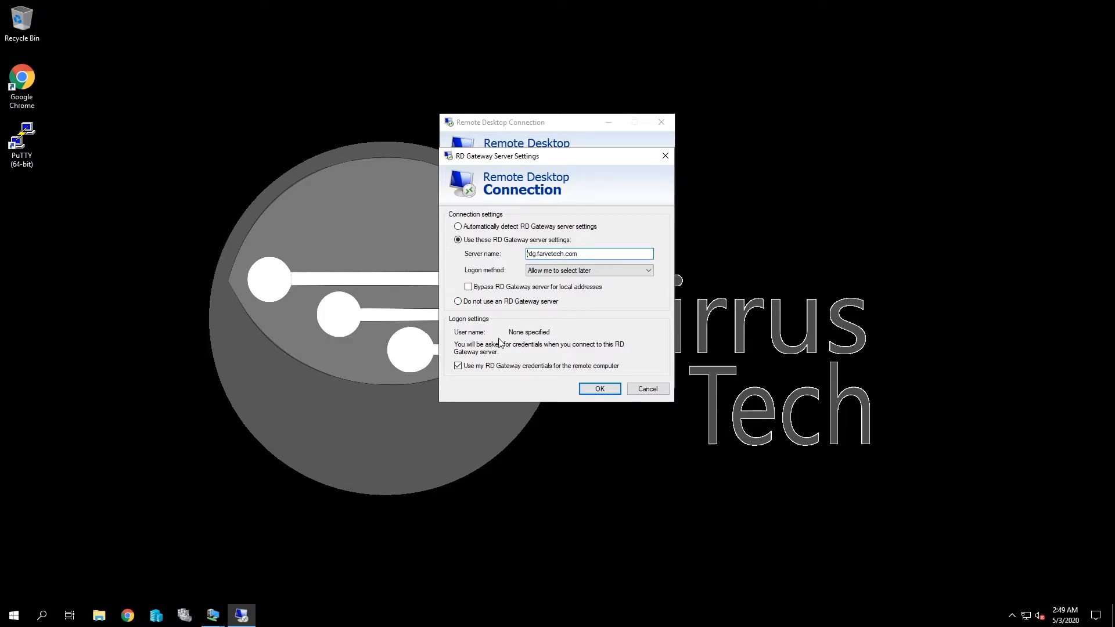
pyautogui.moveTo(502, 376)
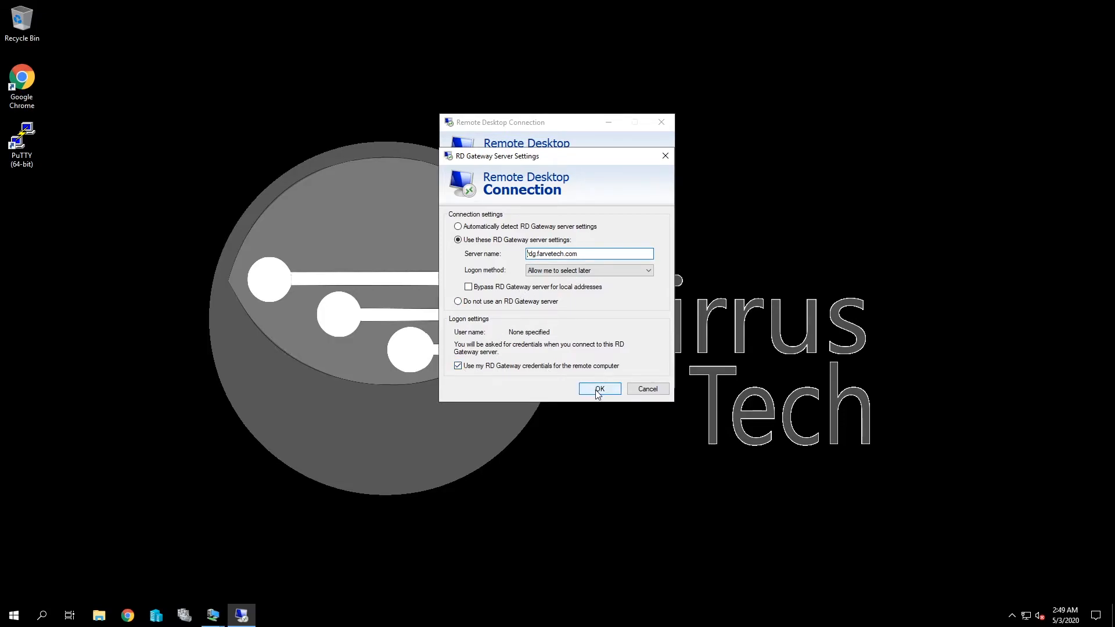
pyautogui.click(598, 389)
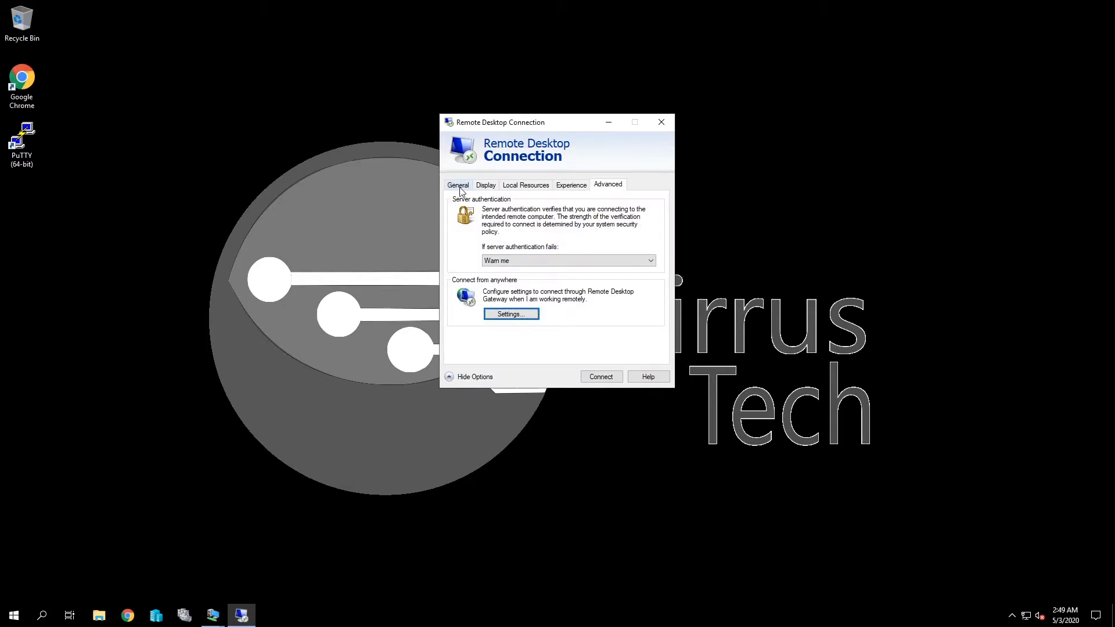
pyautogui.click(457, 184)
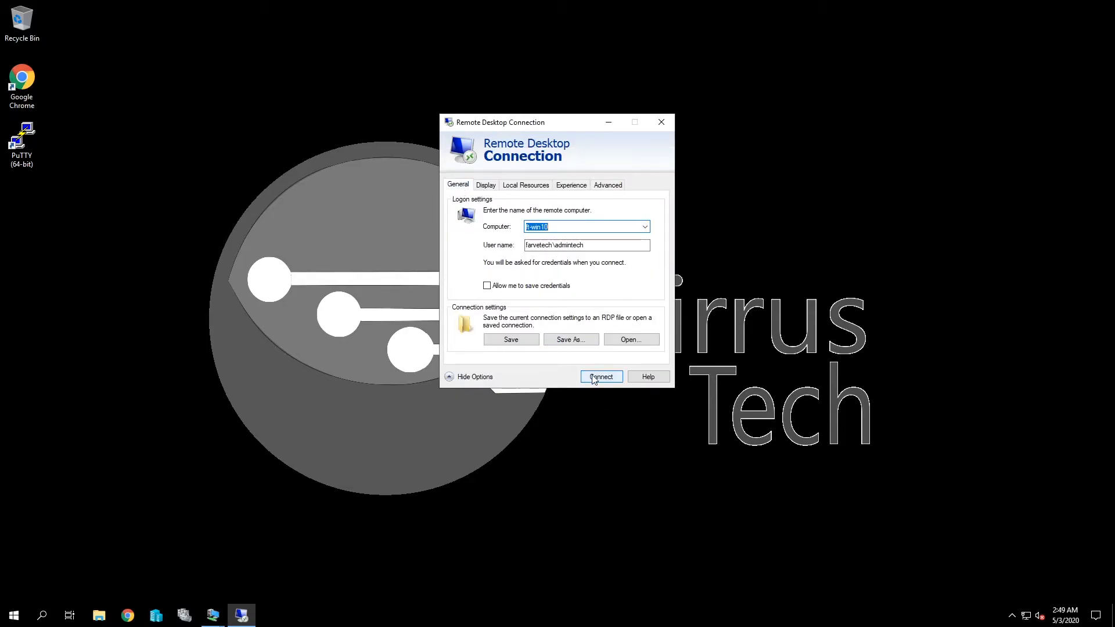
# Connect to ft-win10, submitting the farvetech\admintech password in Windows Security.
pyautogui.click(601, 376)
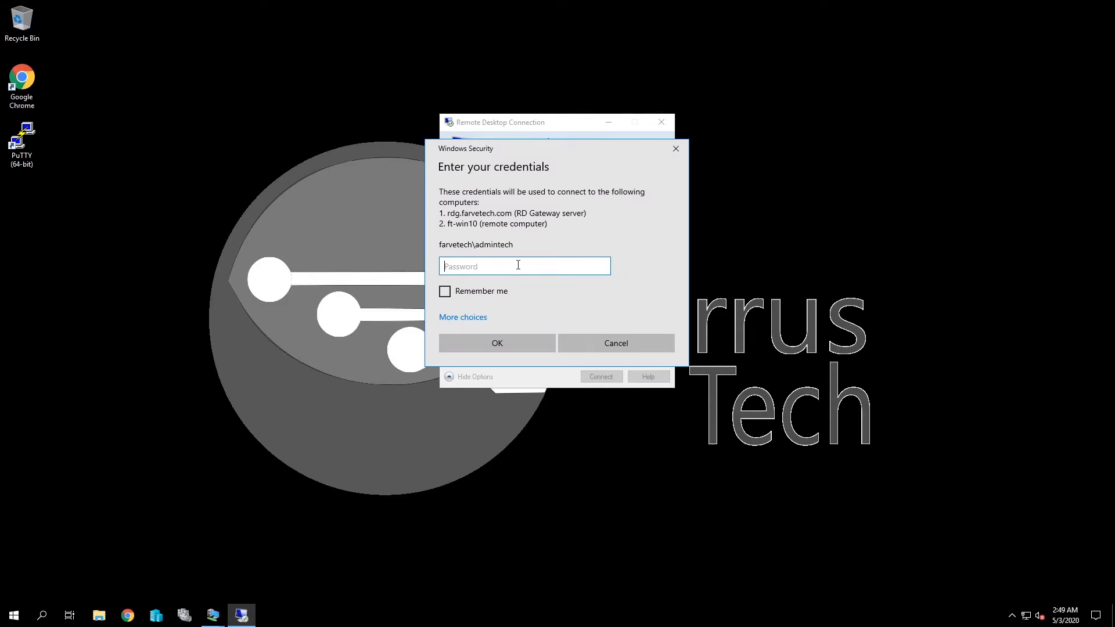
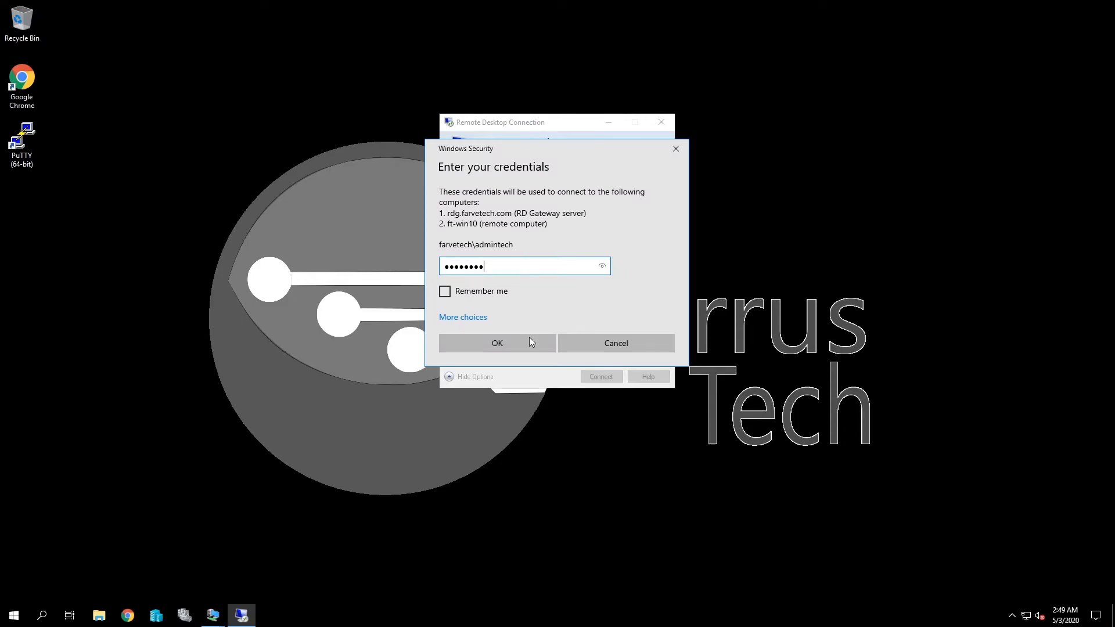
pyautogui.click(495, 342)
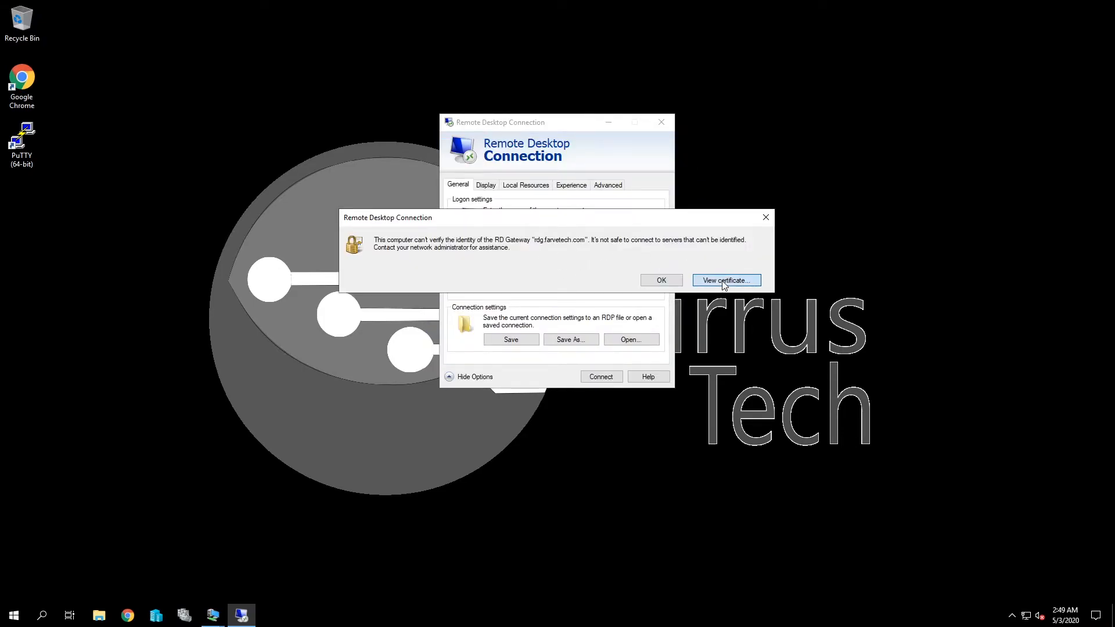
# View the gateway's unverified certificate and choose Base-64 encoded X.509 export format.
pyautogui.click(724, 280)
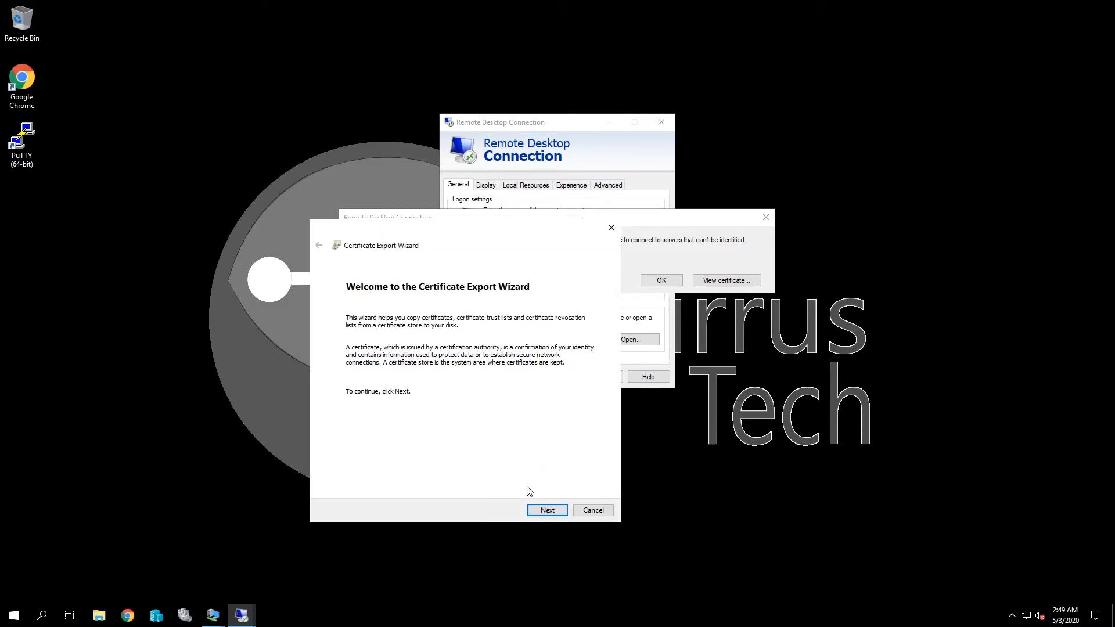
pyautogui.click(546, 510)
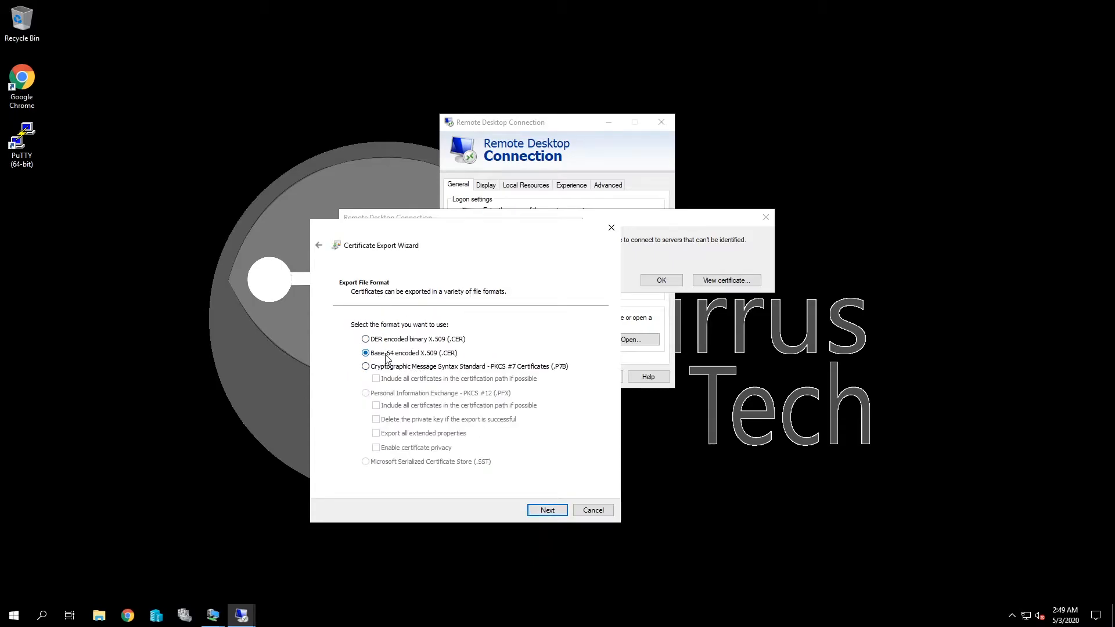
pyautogui.click(547, 510)
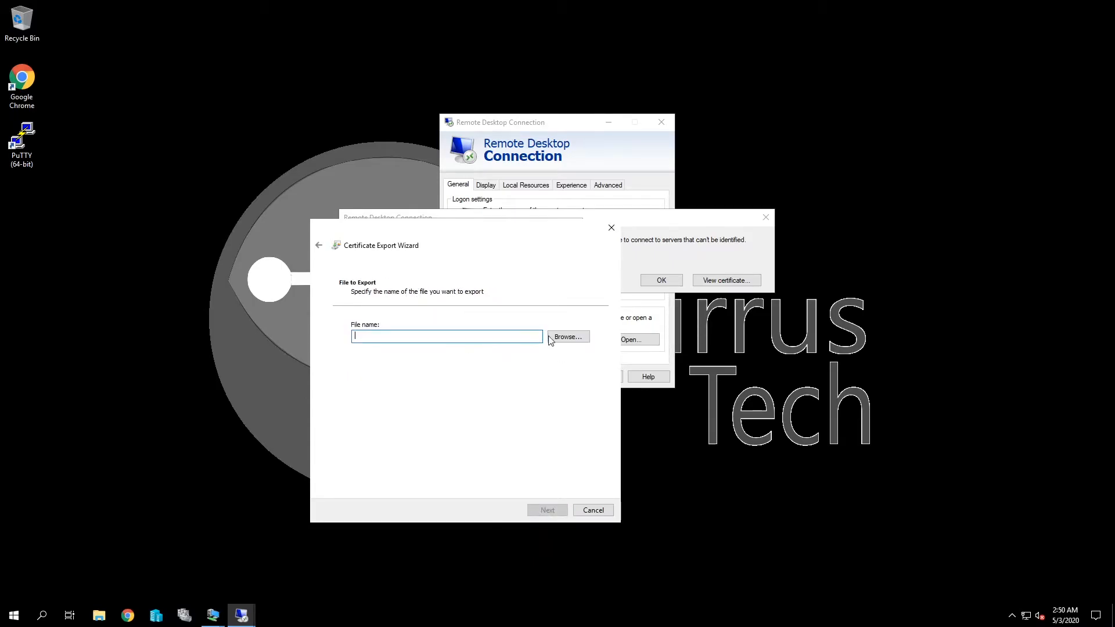
pyautogui.click(568, 337)
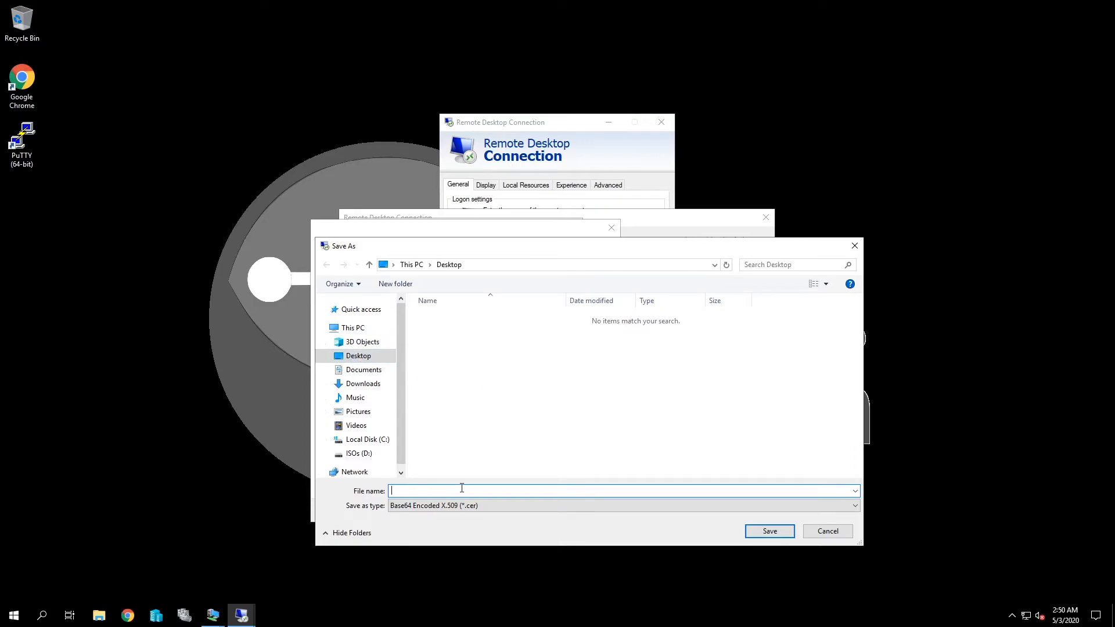
# Save the export to the desktop as RDGCert.cer, finish the wizard and close the certificate.
pyautogui.write('RDGC')
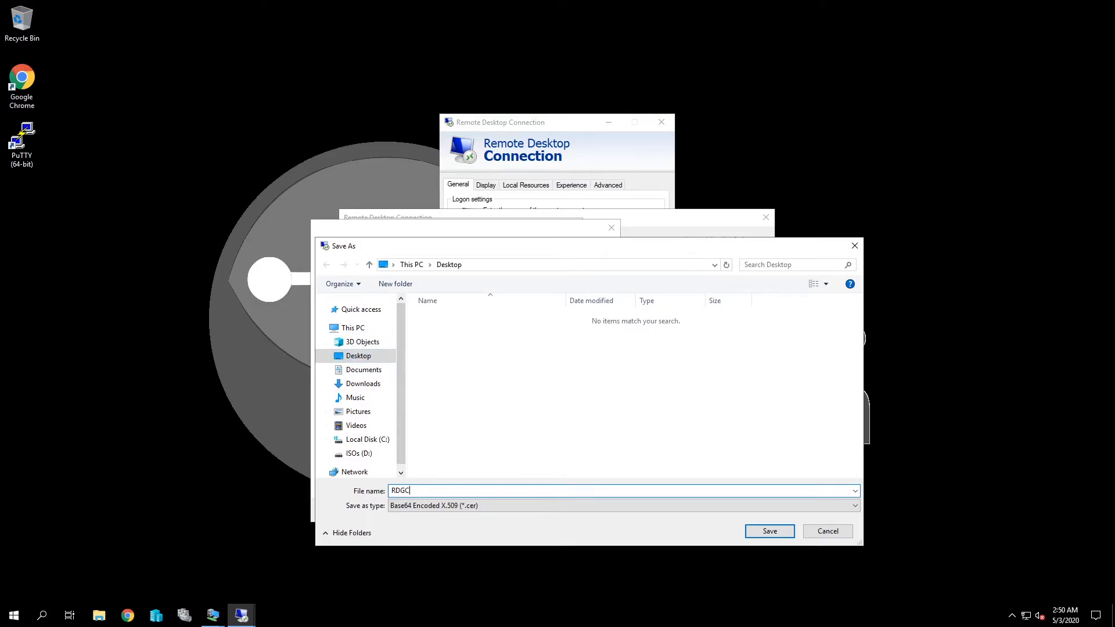
pyautogui.write('ert')
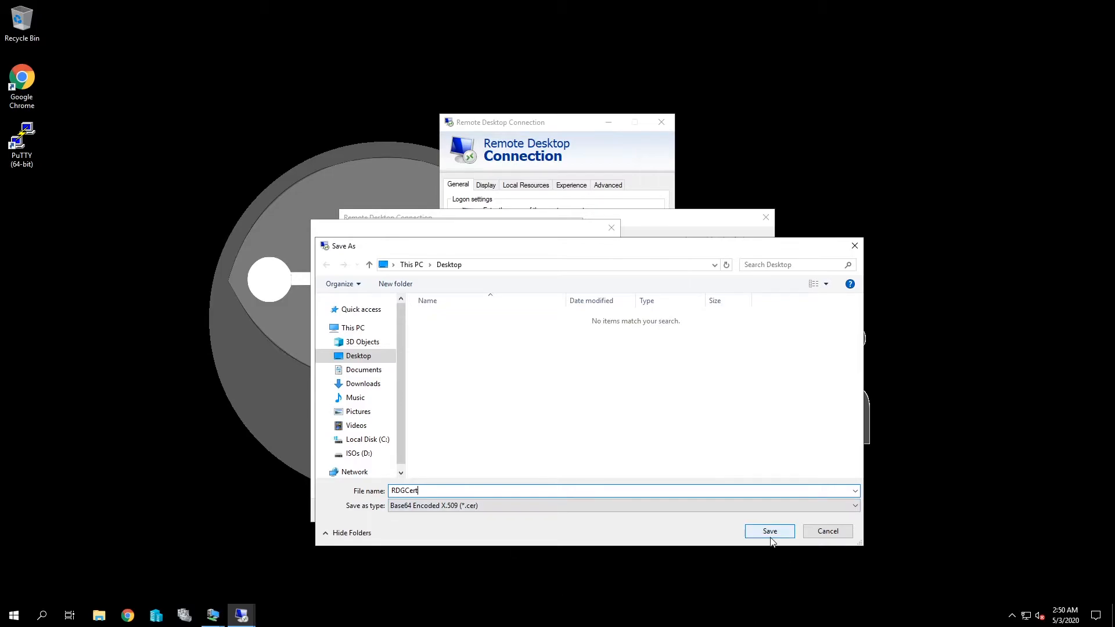
pyautogui.click(769, 531)
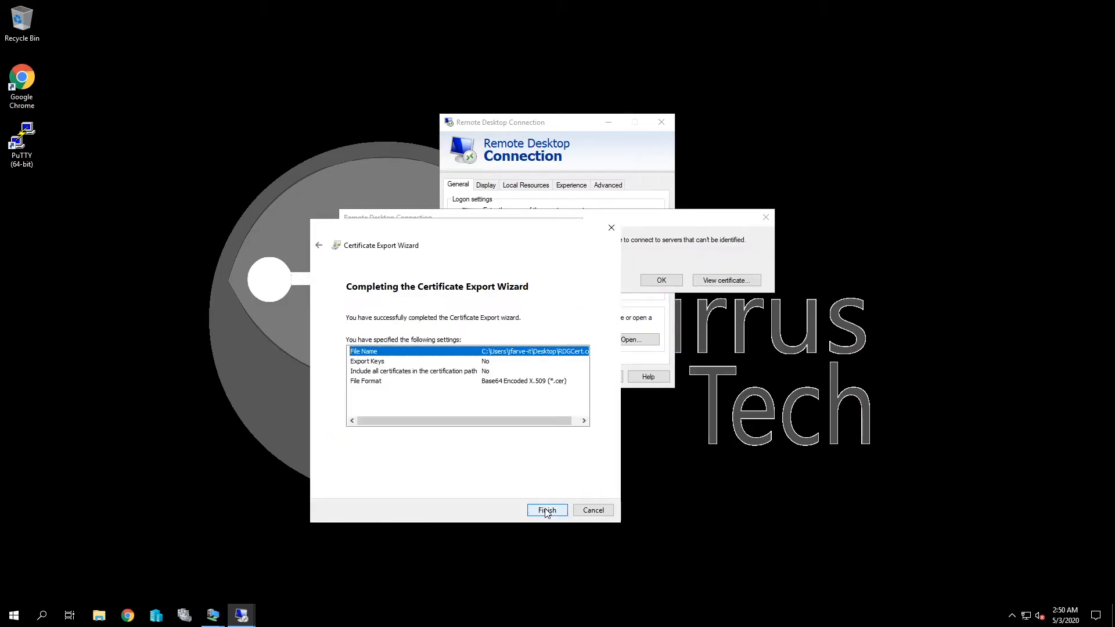
pyautogui.click(547, 510)
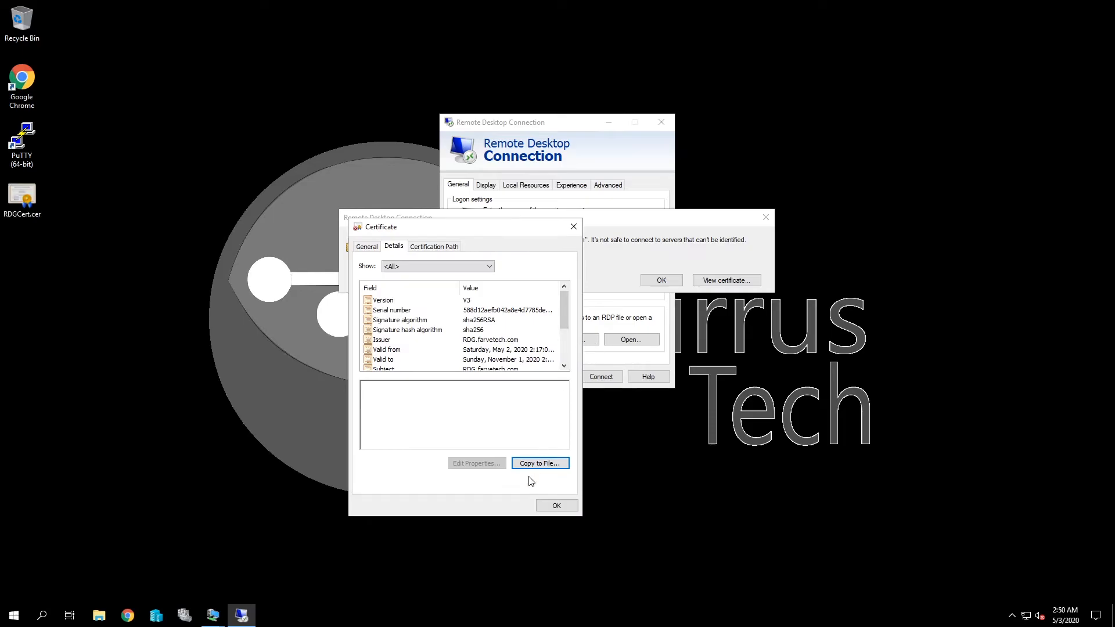
pyautogui.click(557, 505)
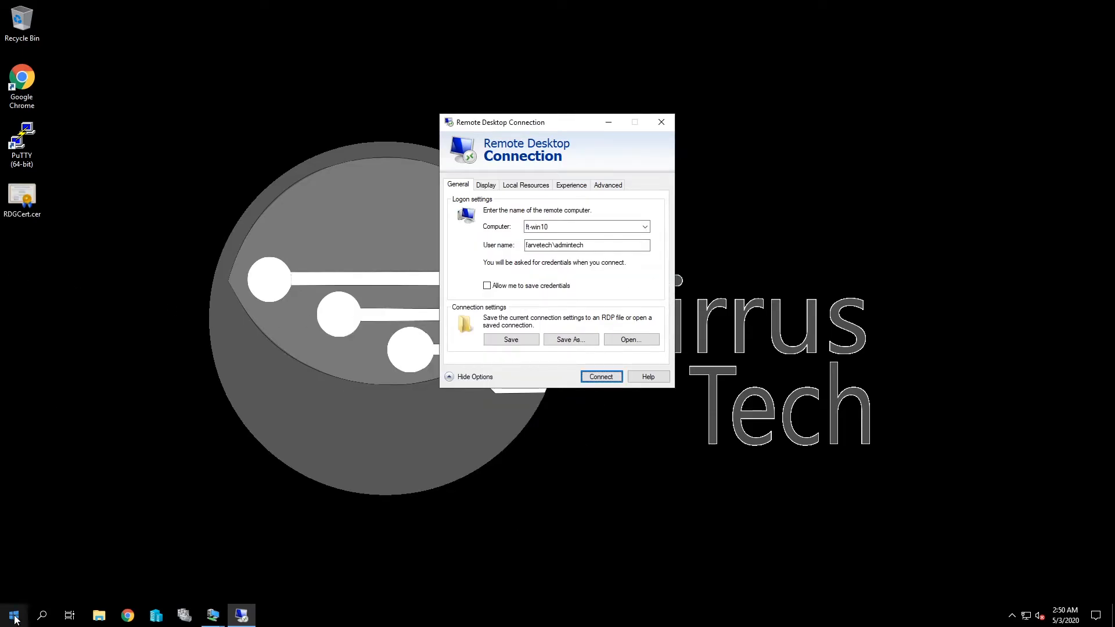
# Launch mmc with admin rights and add the Certificates snap-in for the local computer.
pyautogui.press('Win+r')
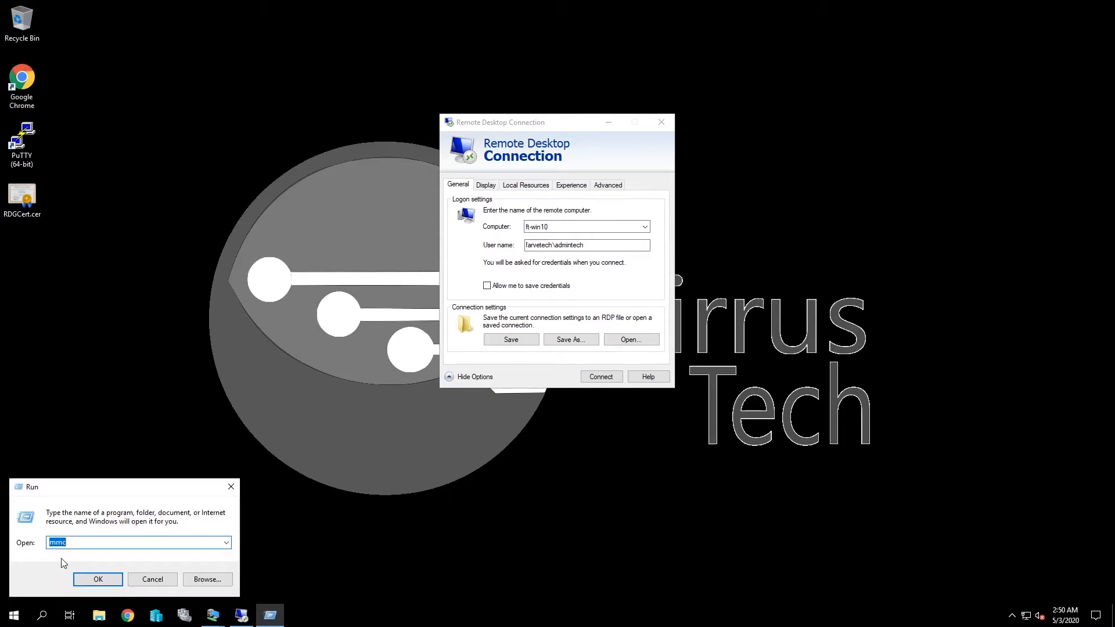
pyautogui.click(97, 578)
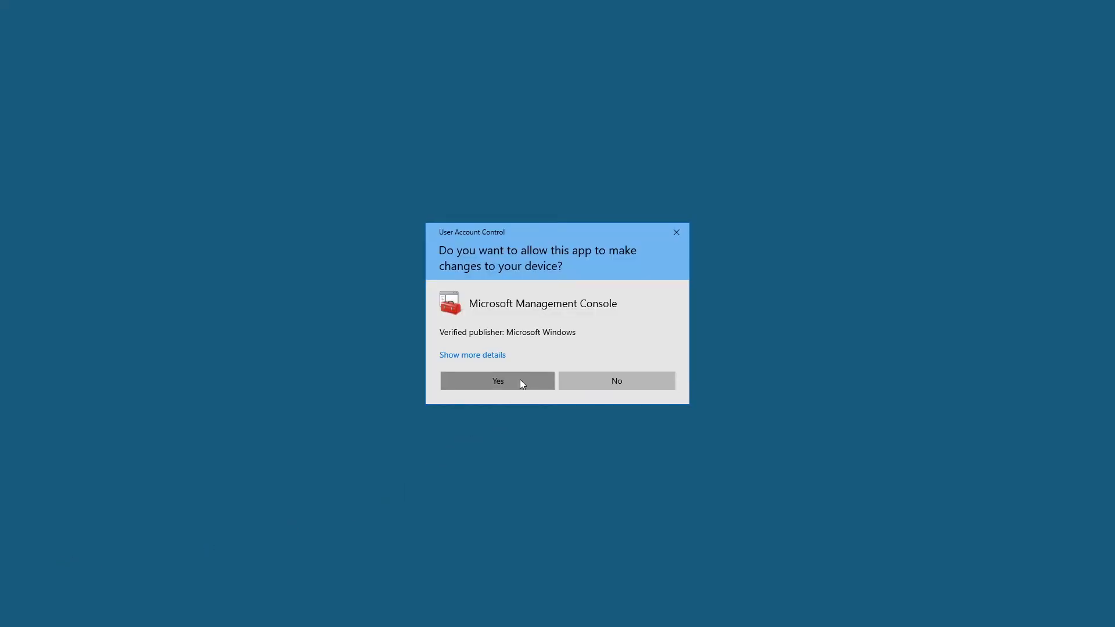
pyautogui.click(497, 381)
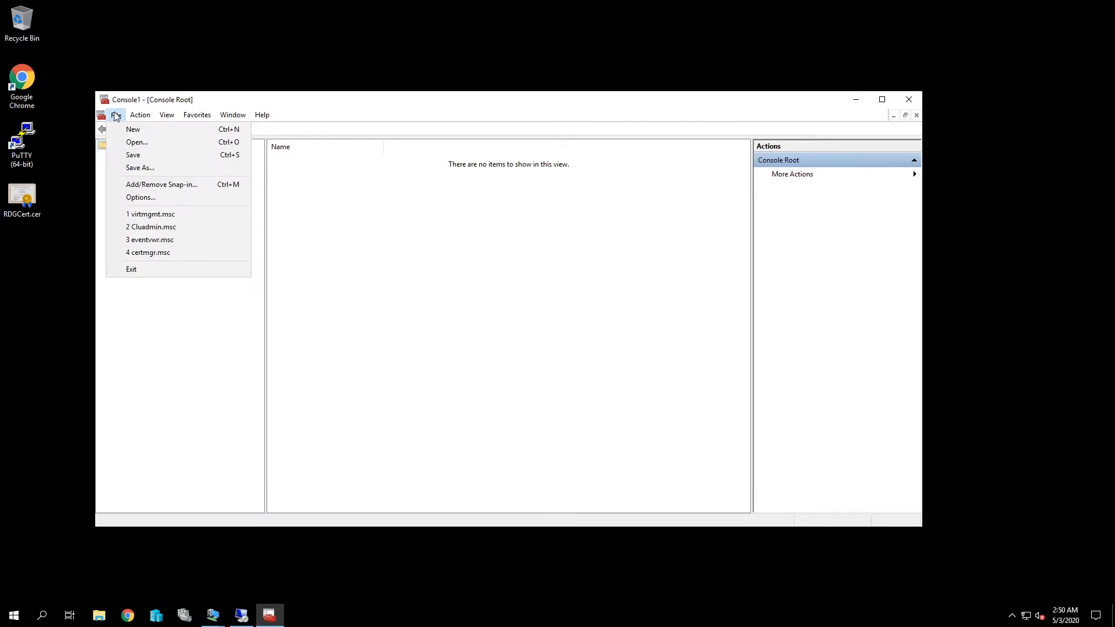
pyautogui.click(162, 185)
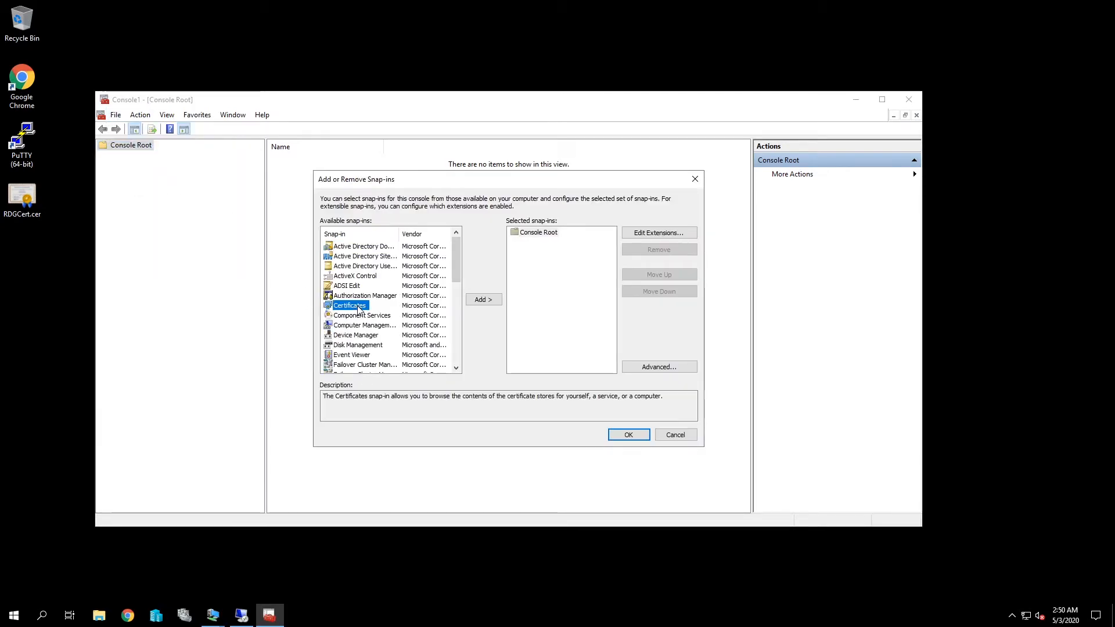
pyautogui.click(483, 299)
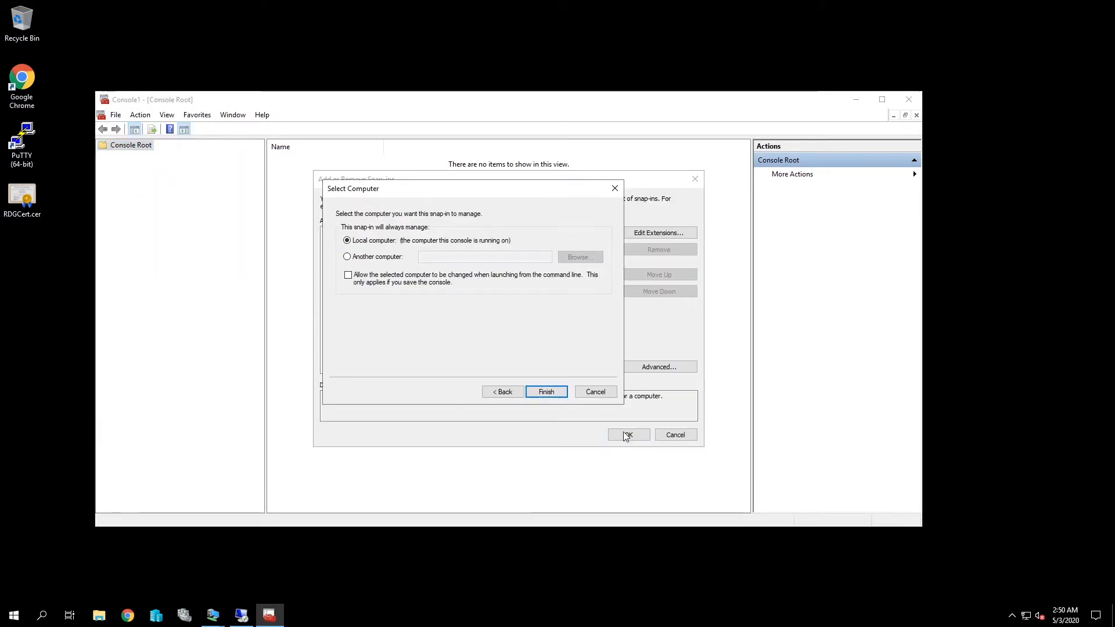
pyautogui.click(546, 392)
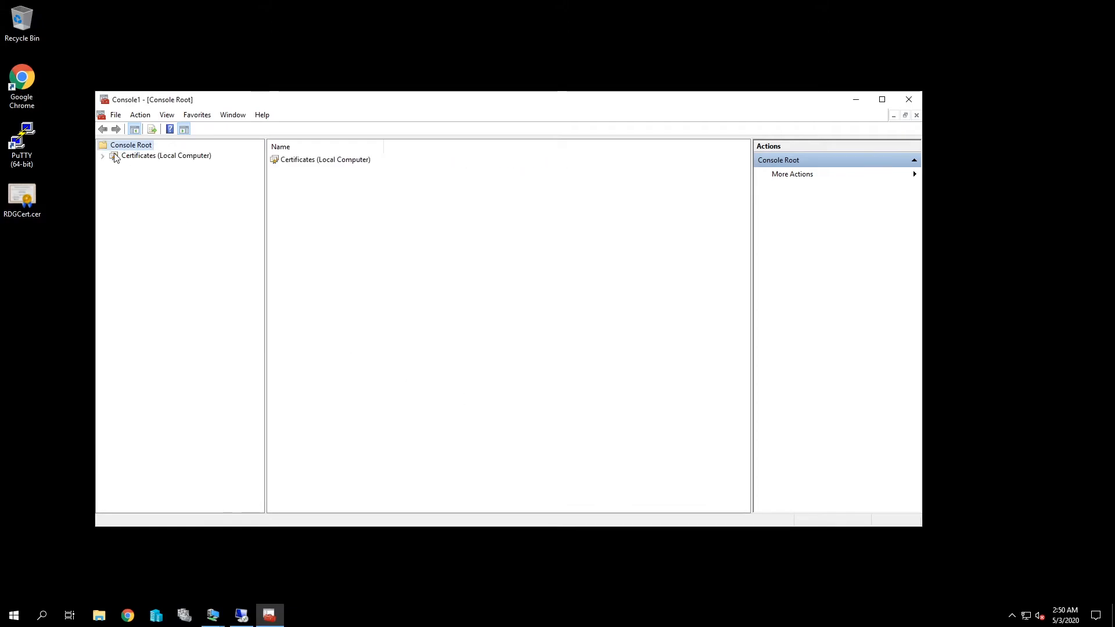
# Import the RDG.farvetech.com certificate into the local computer's Personal store.
pyautogui.click(102, 154)
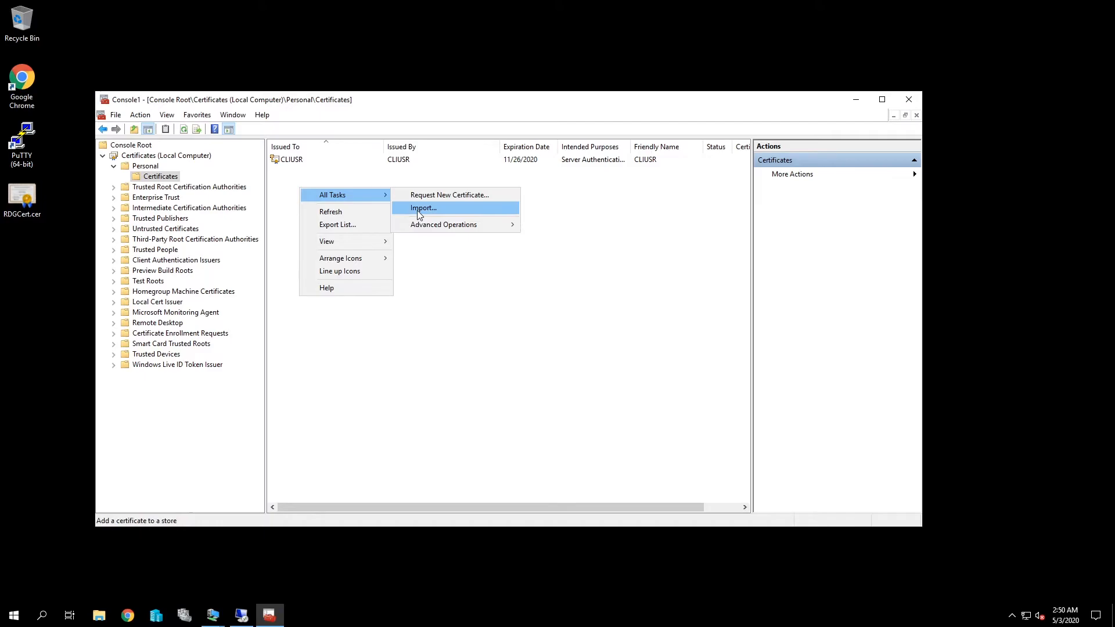
pyautogui.click(422, 208)
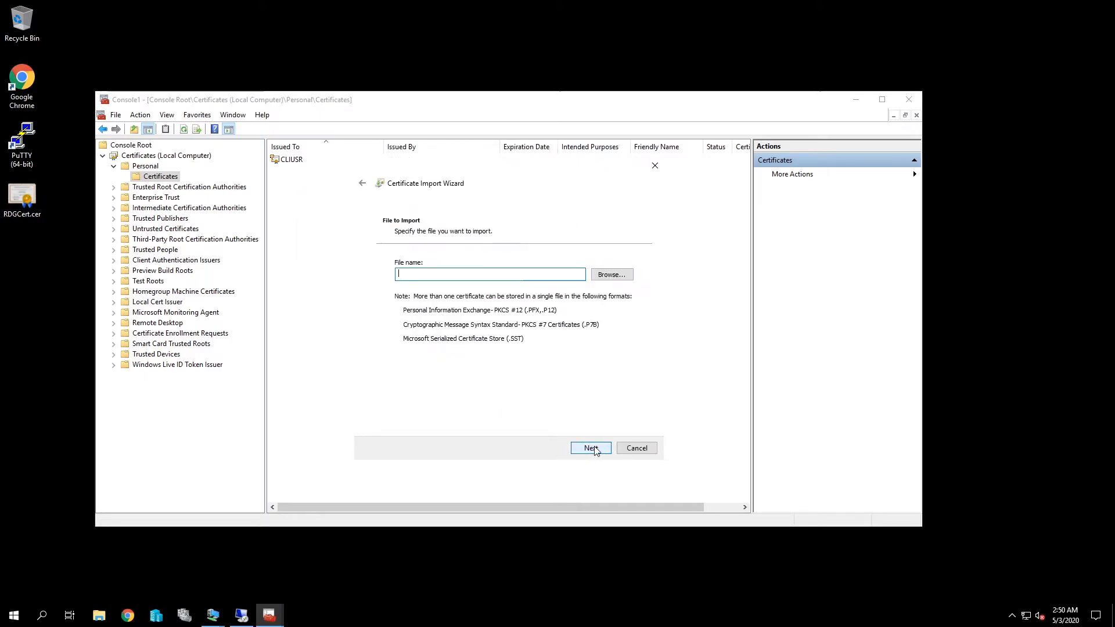
pyautogui.moveTo(480, 264)
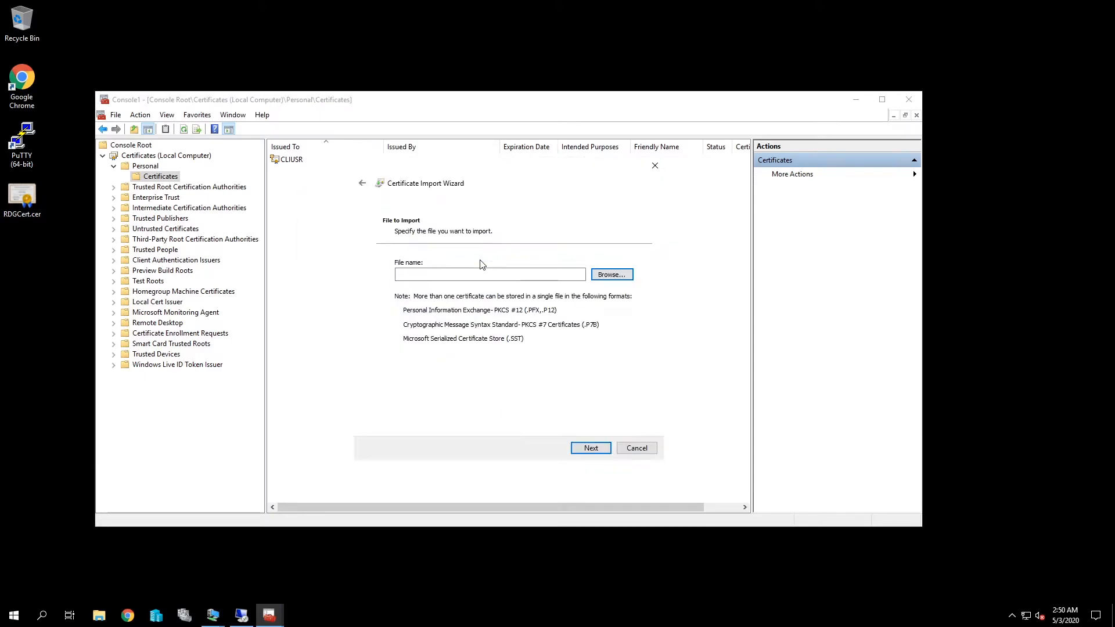
pyautogui.click(590, 448)
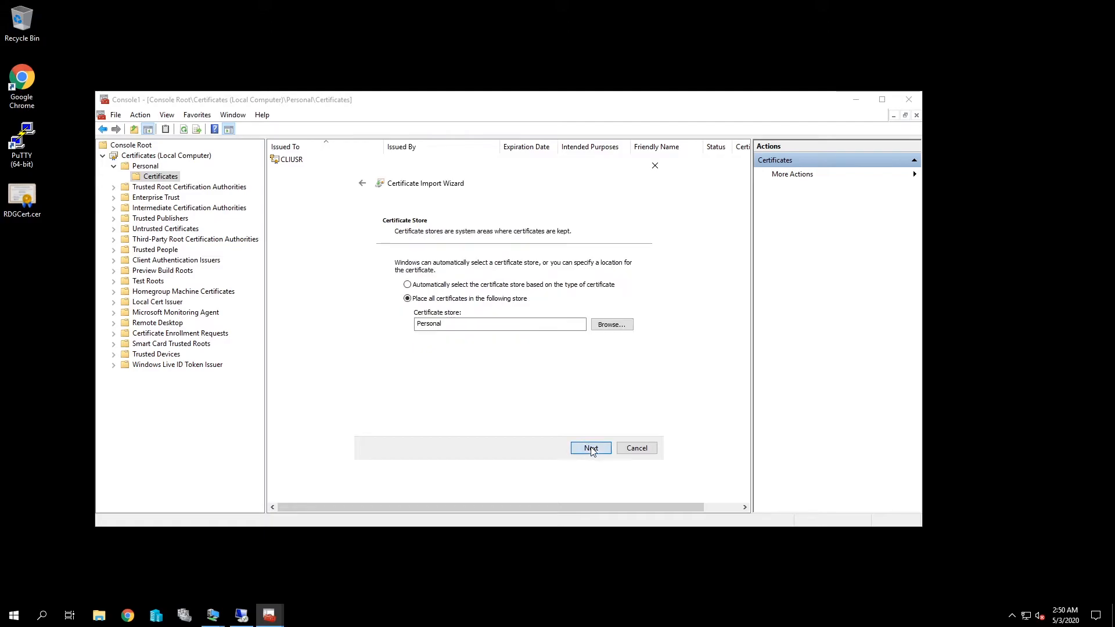
pyautogui.click(590, 448)
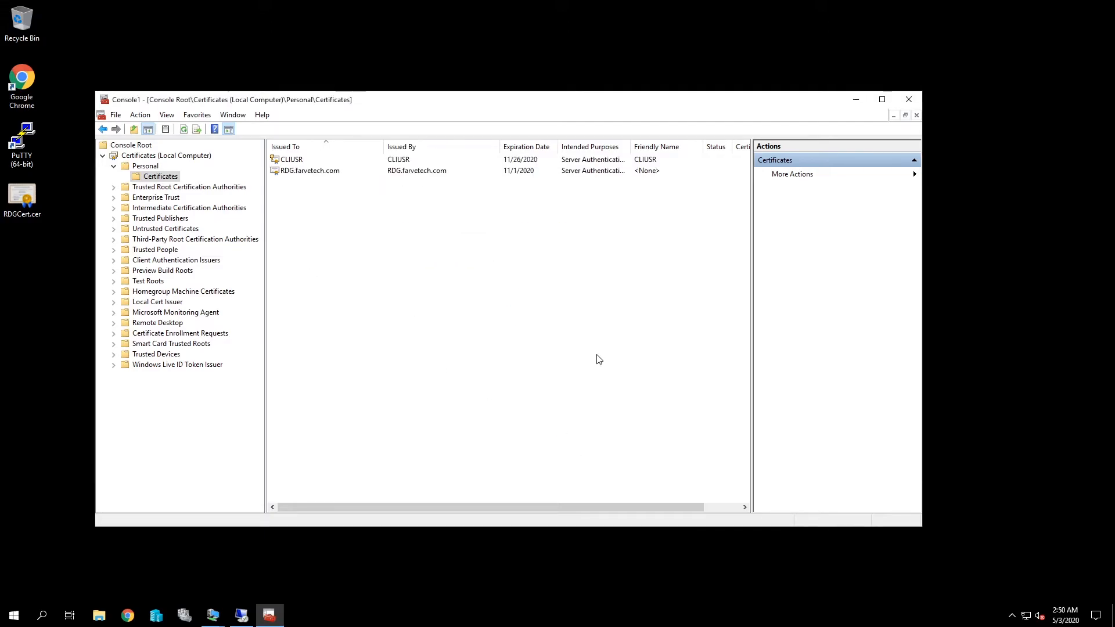
# Import C:\Users\jfarve-it\Desktop\RDGCert.cer into Trusted Root Certification Authorities and acknowledge success.
pyautogui.click(189, 186)
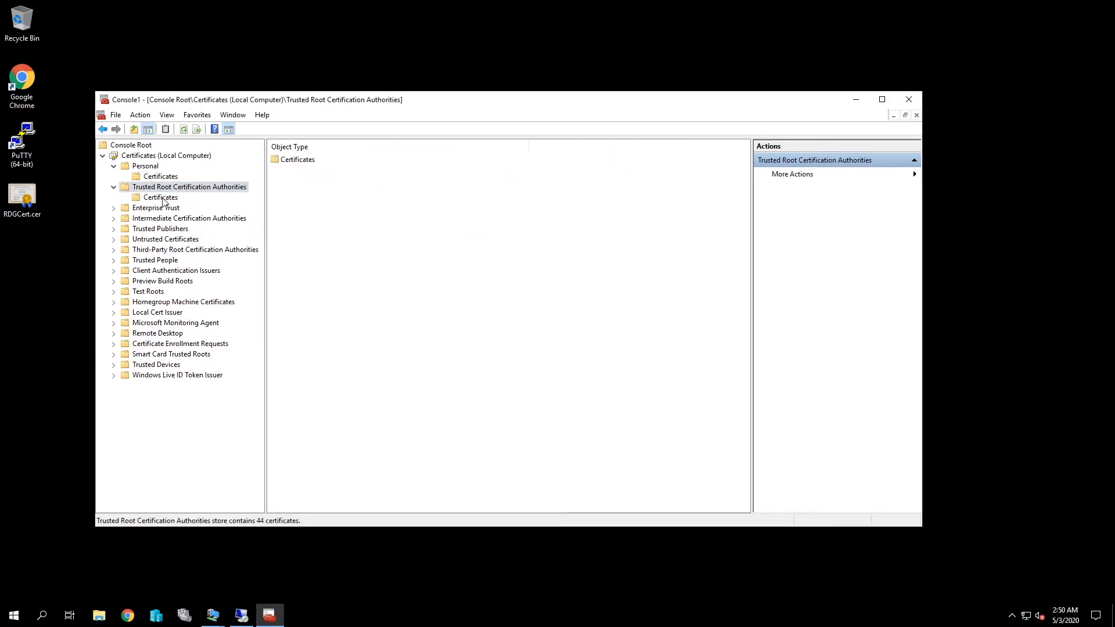
pyautogui.rightClick(160, 197)
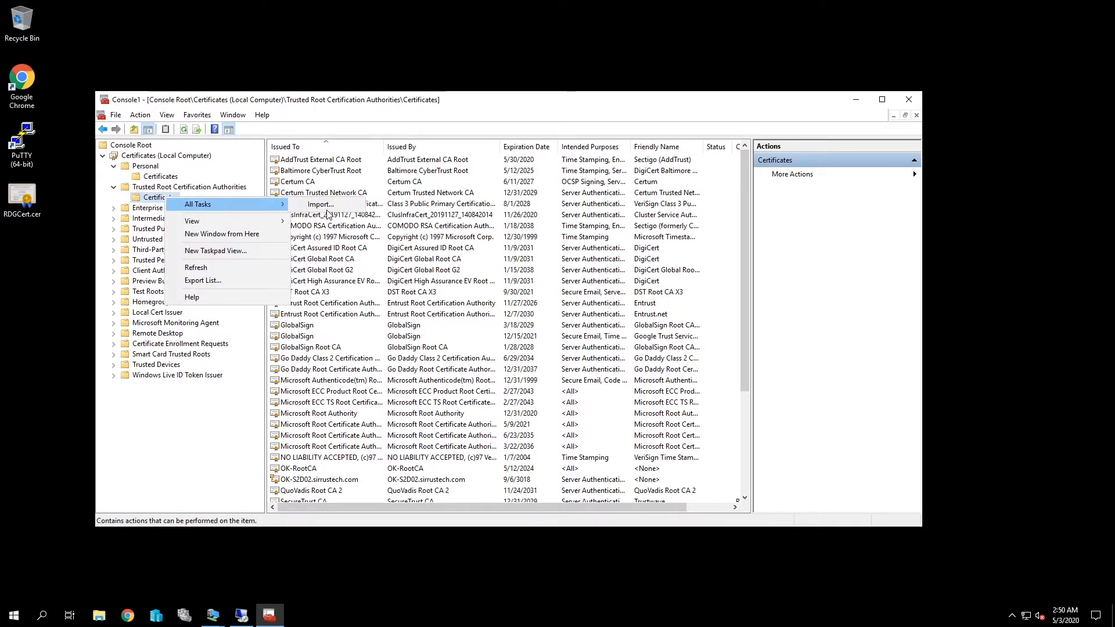
pyautogui.click(319, 205)
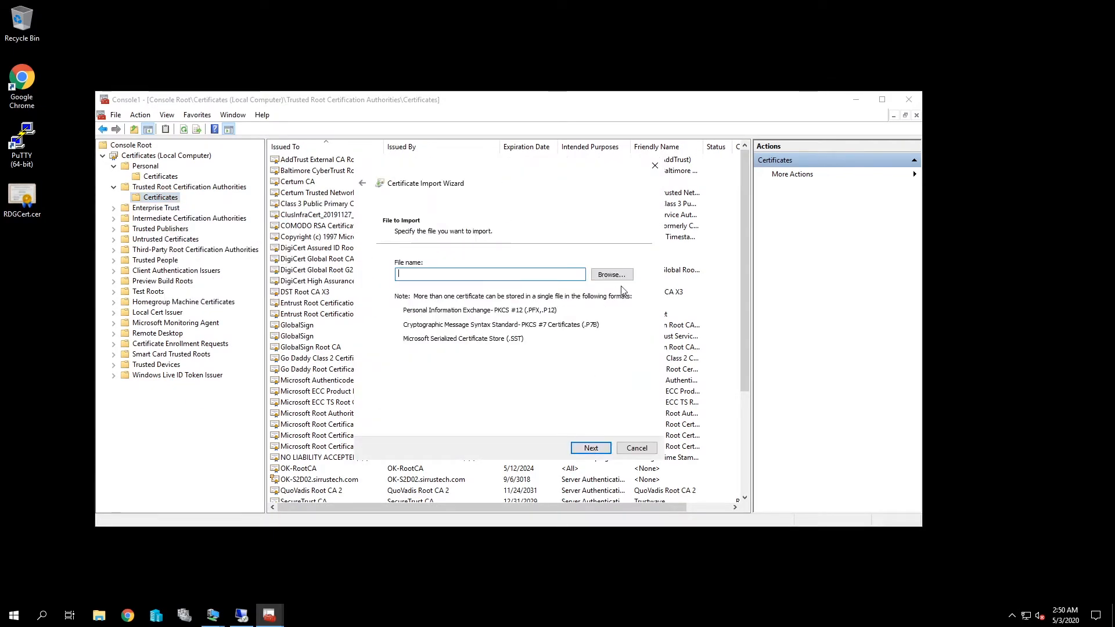
pyautogui.write('C:\\Users\\jfarve-it\\Desktop\\RDGCert.cer')
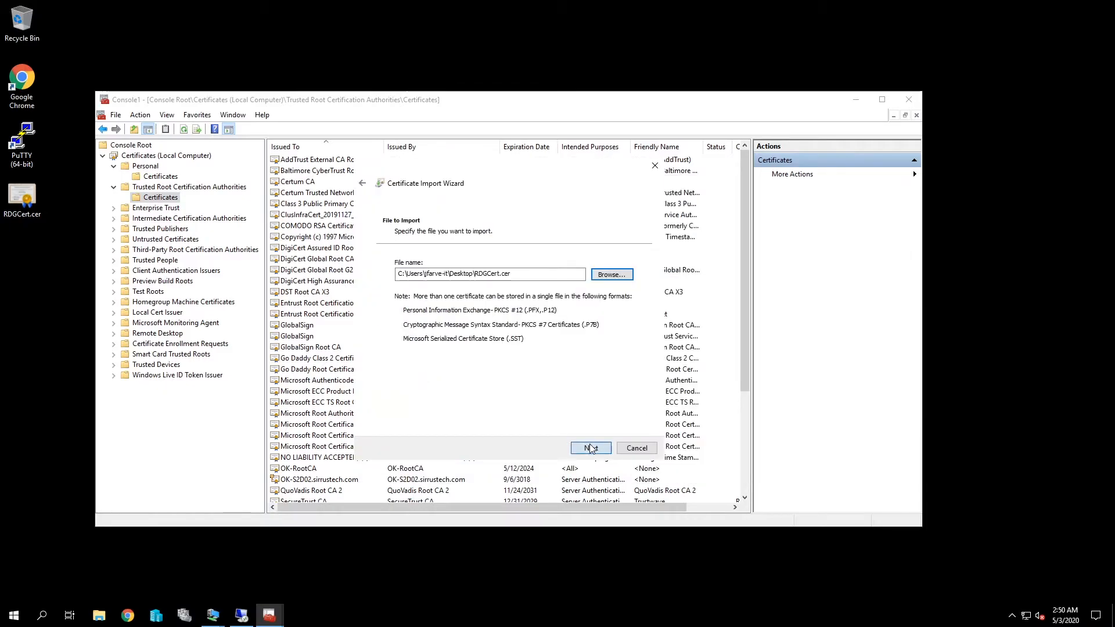
pyautogui.click(590, 448)
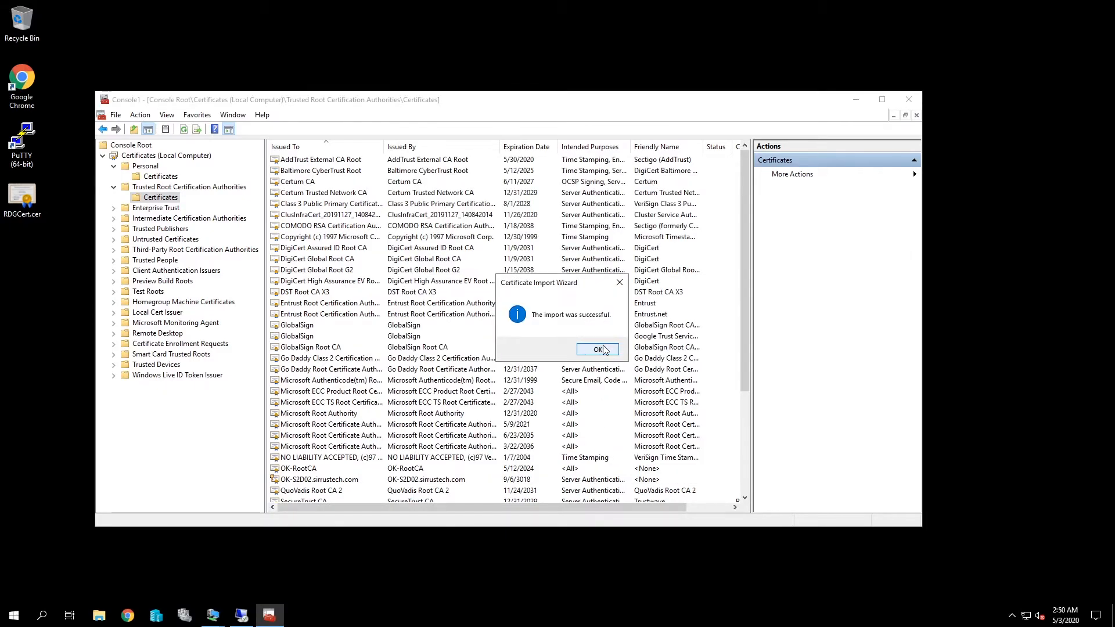
pyautogui.click(597, 349)
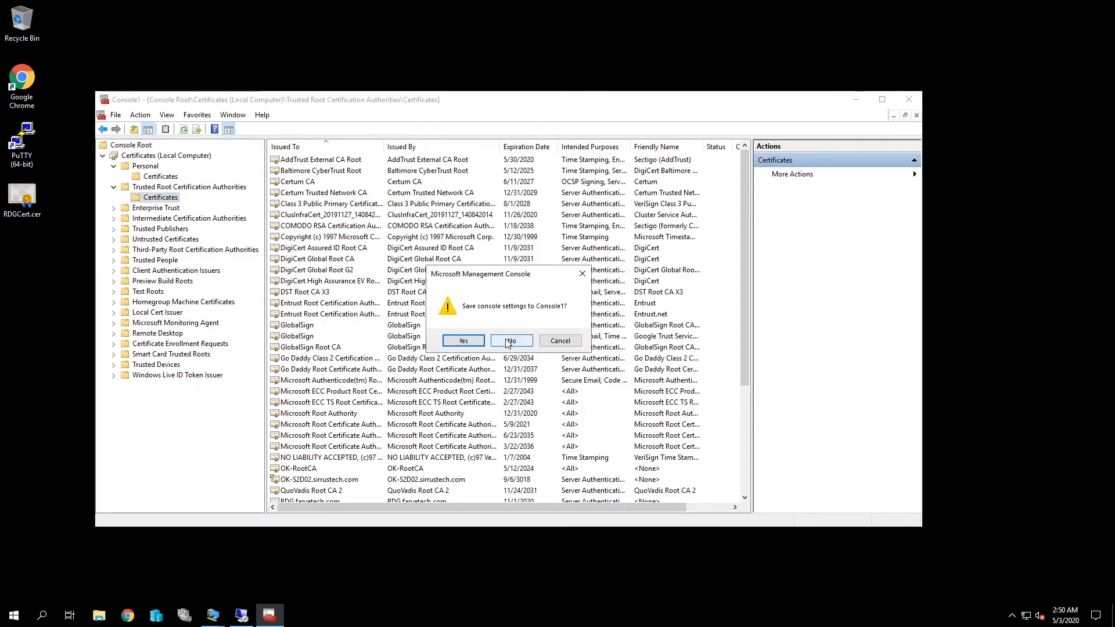
# Discard the console settings and sign in to ft-win10 through the rdg.farvetech.com gateway.
pyautogui.click(511, 341)
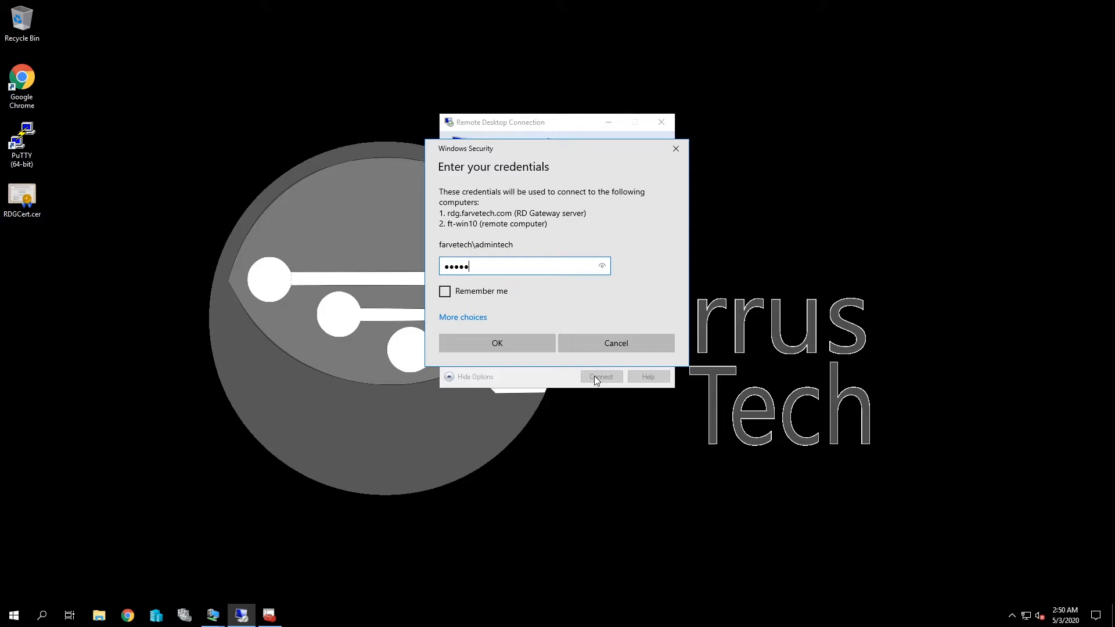
pyautogui.click(495, 342)
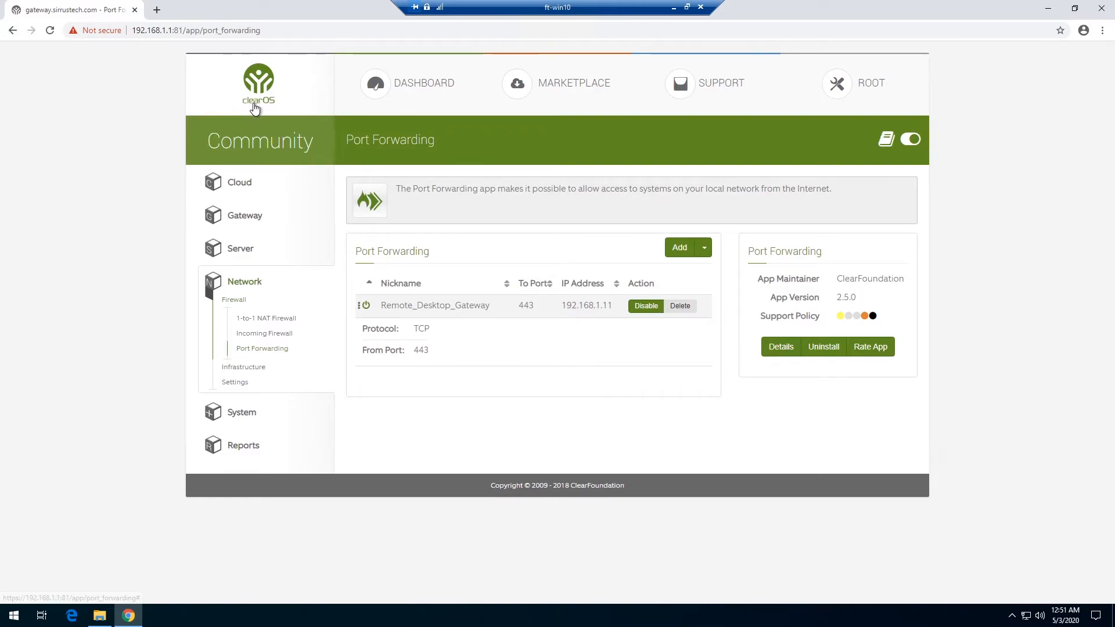
pyautogui.moveTo(102, 197)
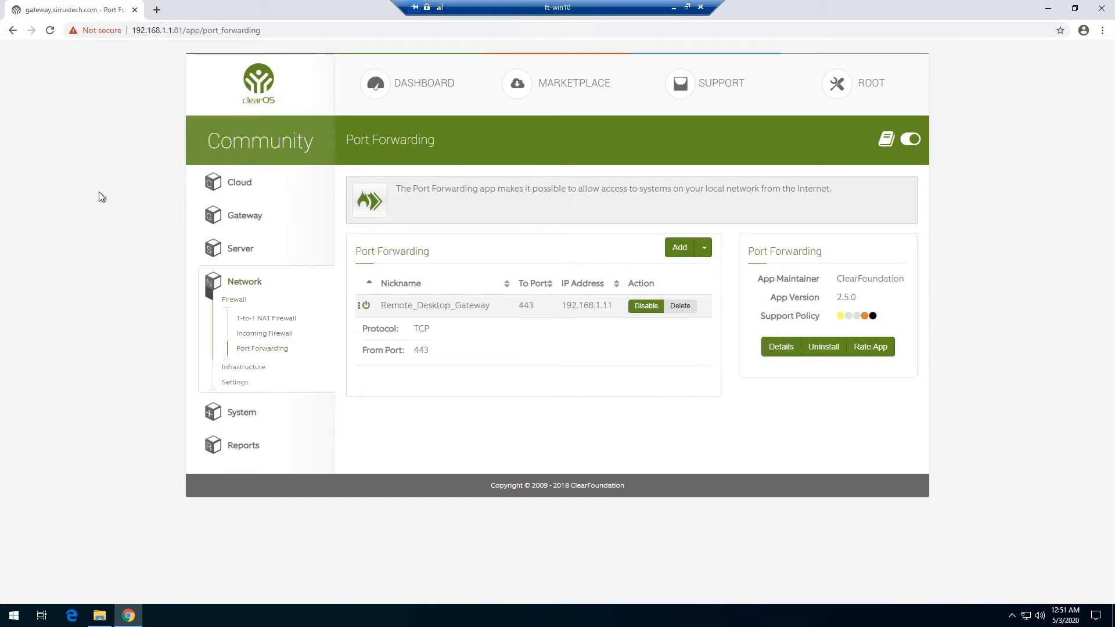
pyautogui.moveTo(234, 357)
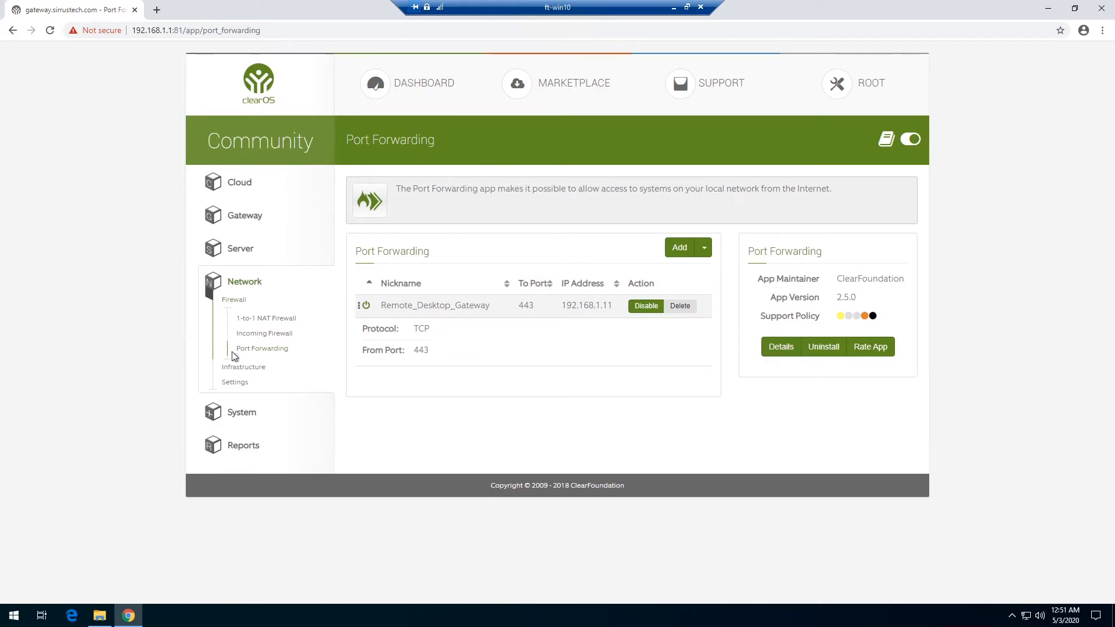
pyautogui.moveTo(503, 276)
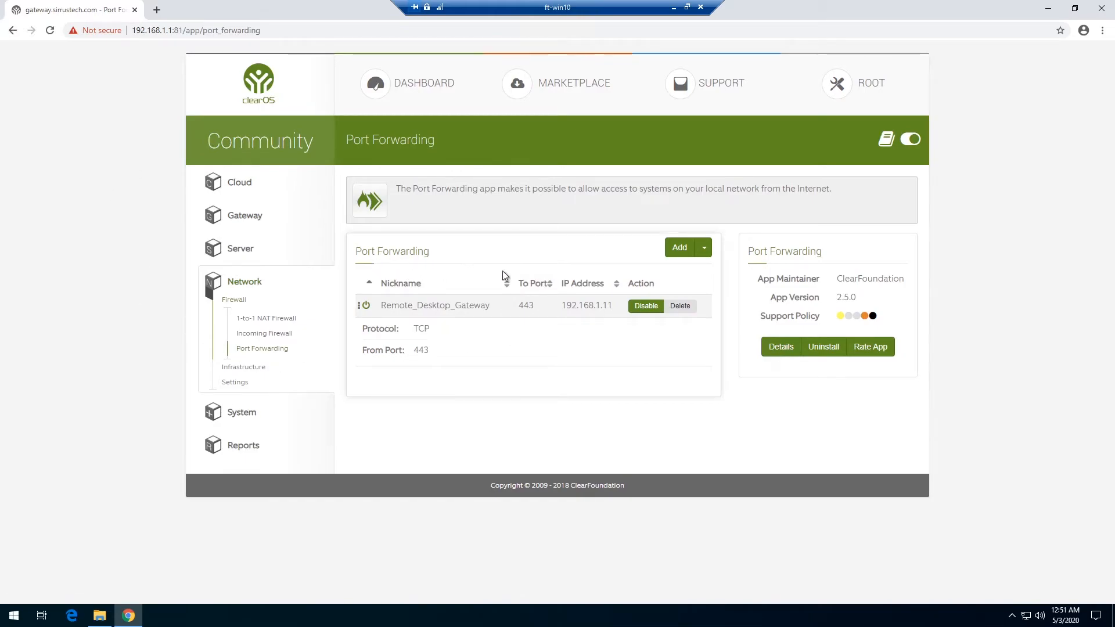
pyautogui.moveTo(534, 310)
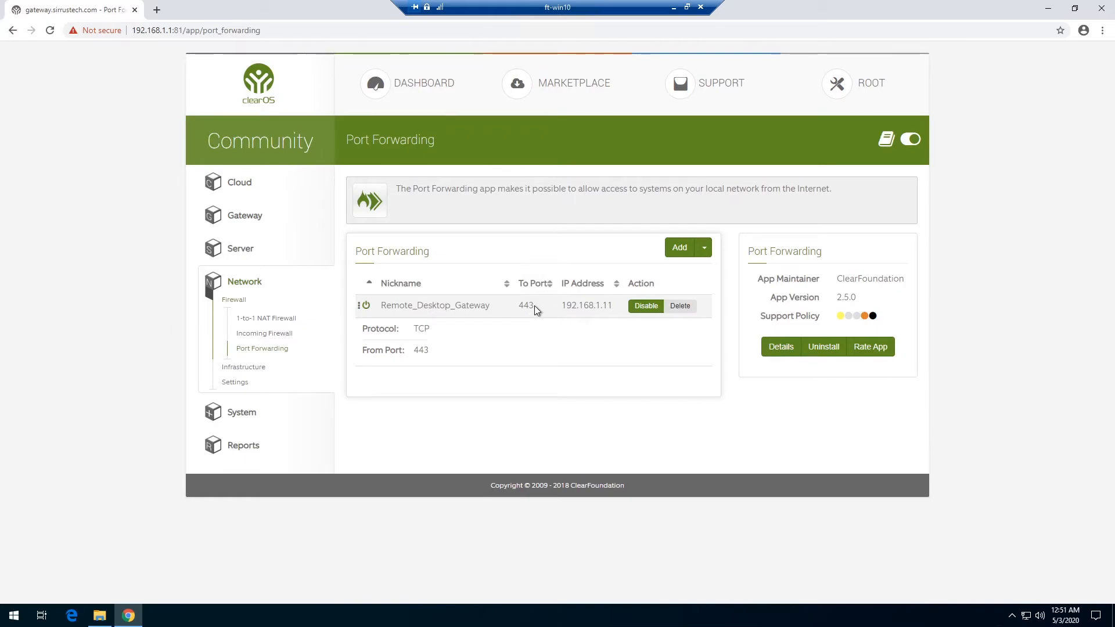
pyautogui.moveTo(547, 311)
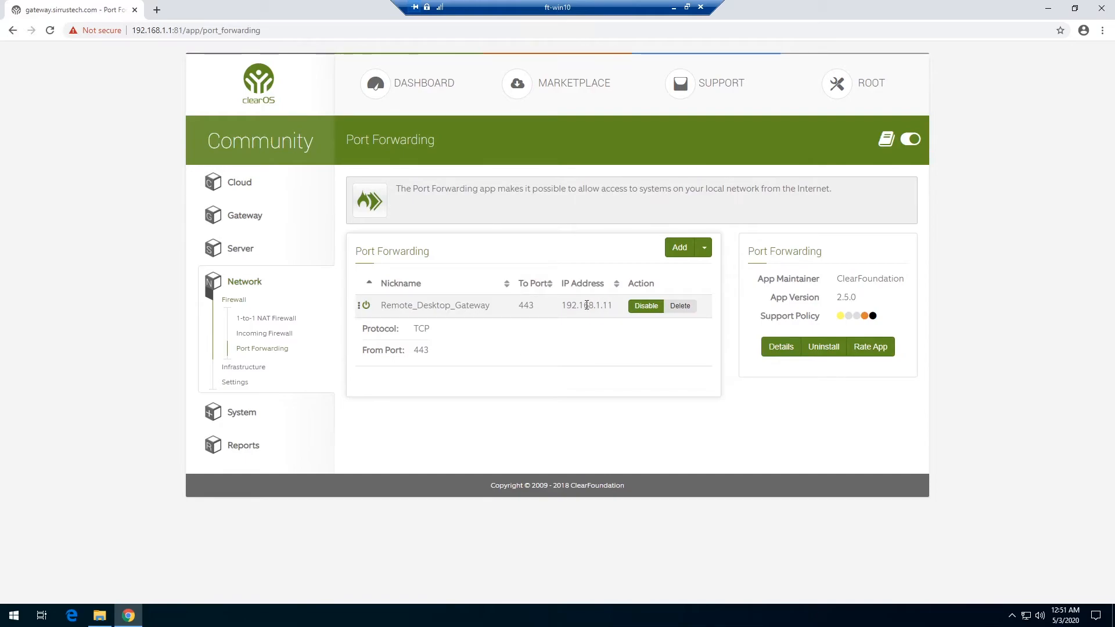
pyautogui.moveTo(454, 349)
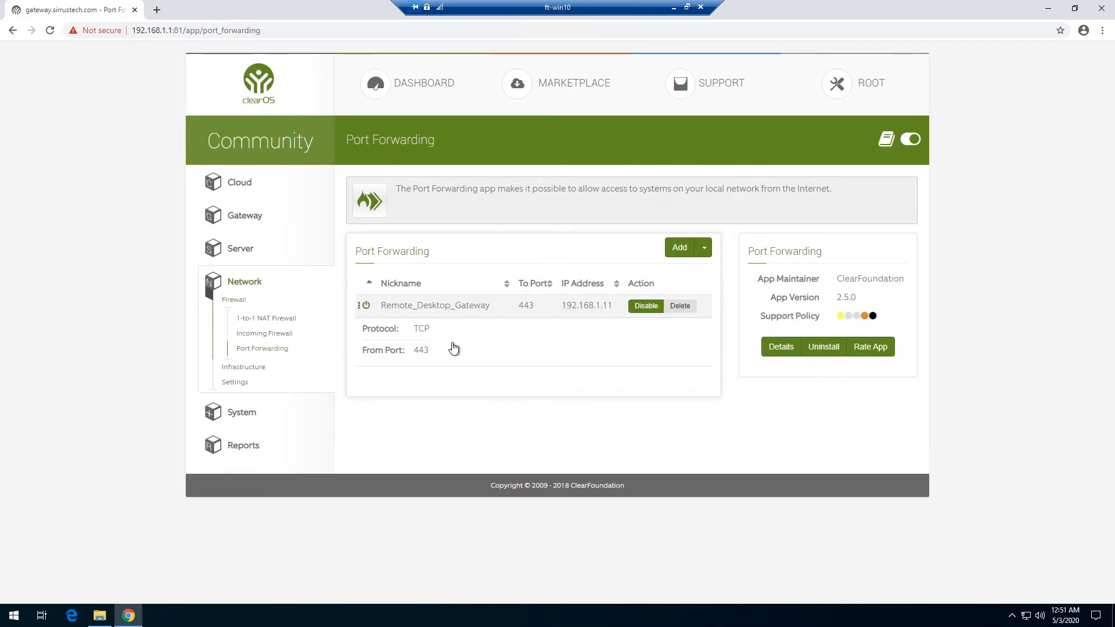
pyautogui.moveTo(472, 344)
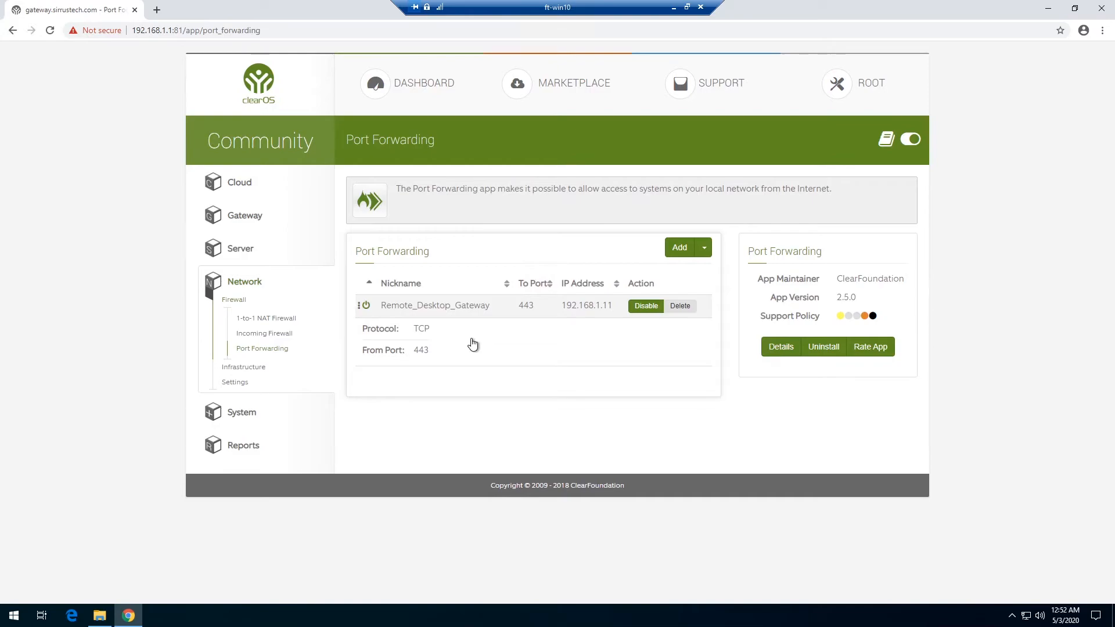
pyautogui.moveTo(534, 347)
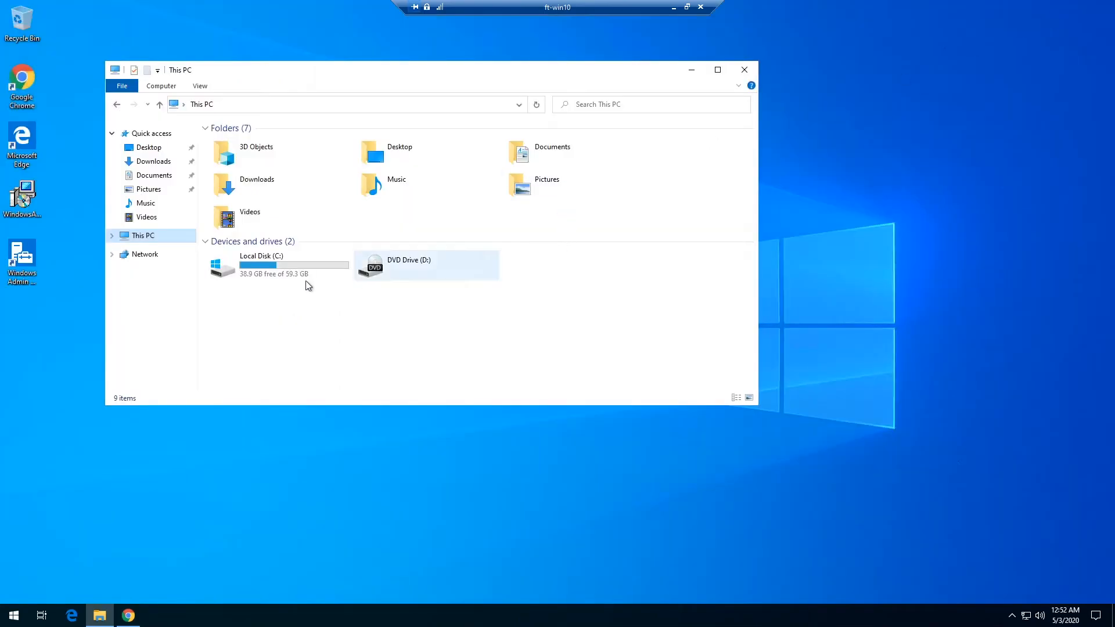
# Browse Local Disk (C:) briefly, close File Explorer and launch Windows Admin Center from the desktop.
pyautogui.doubleClick(261, 265)
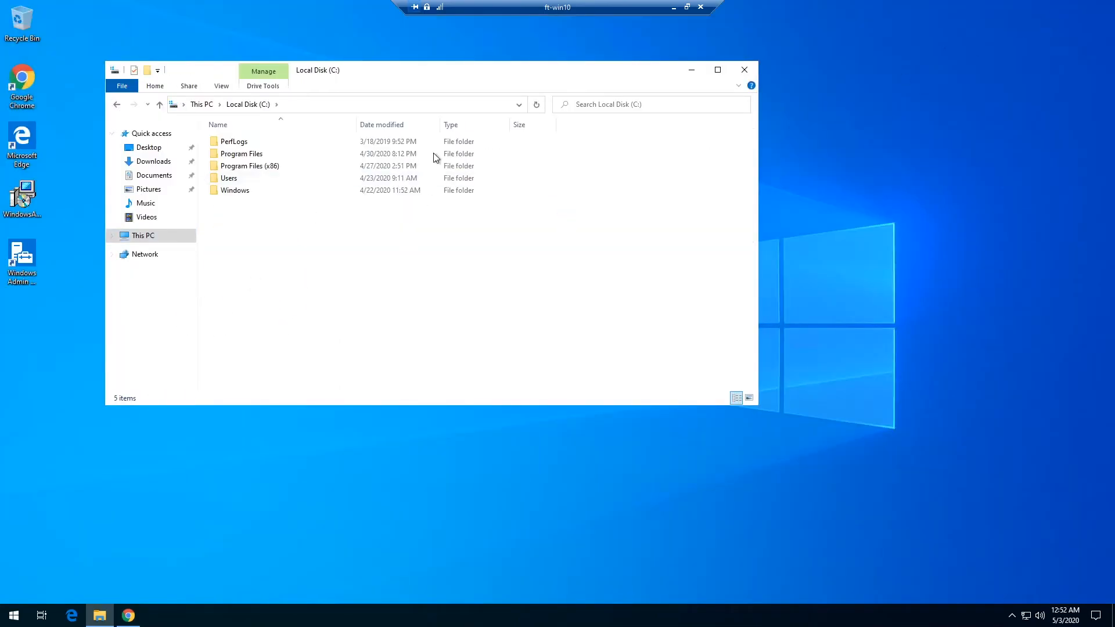
pyautogui.click(744, 70)
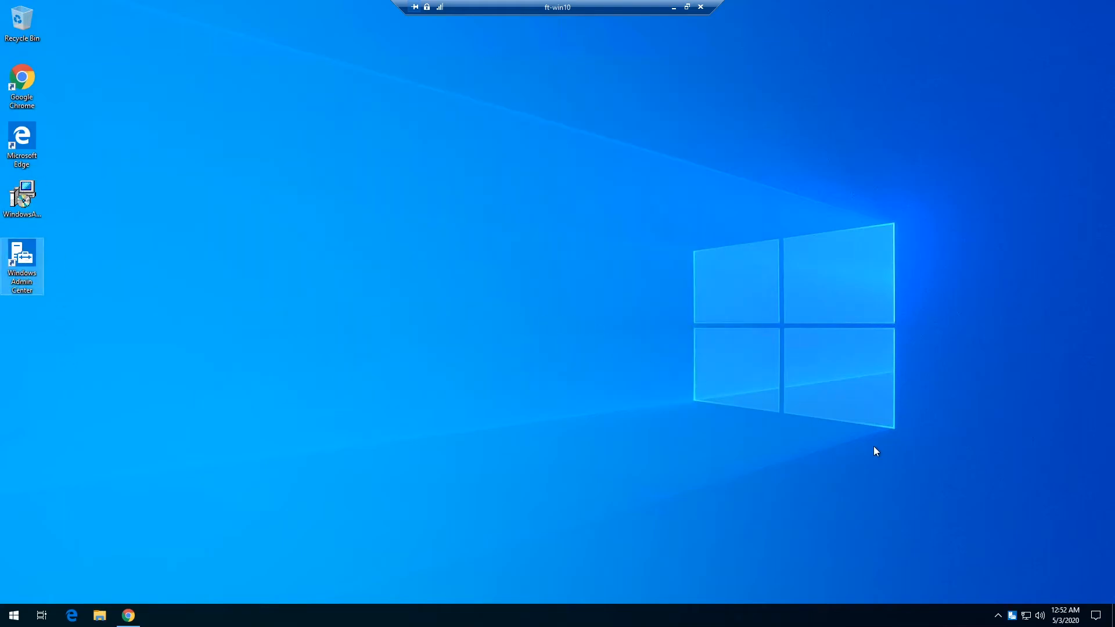
pyautogui.moveTo(418, 291)
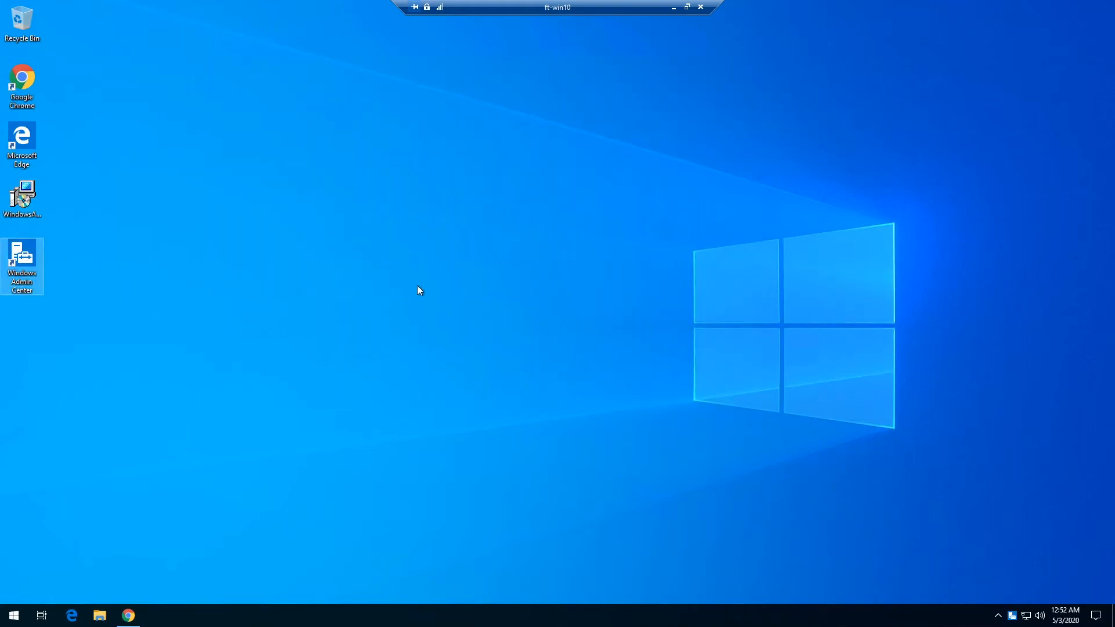
pyautogui.doubleClick(22, 266)
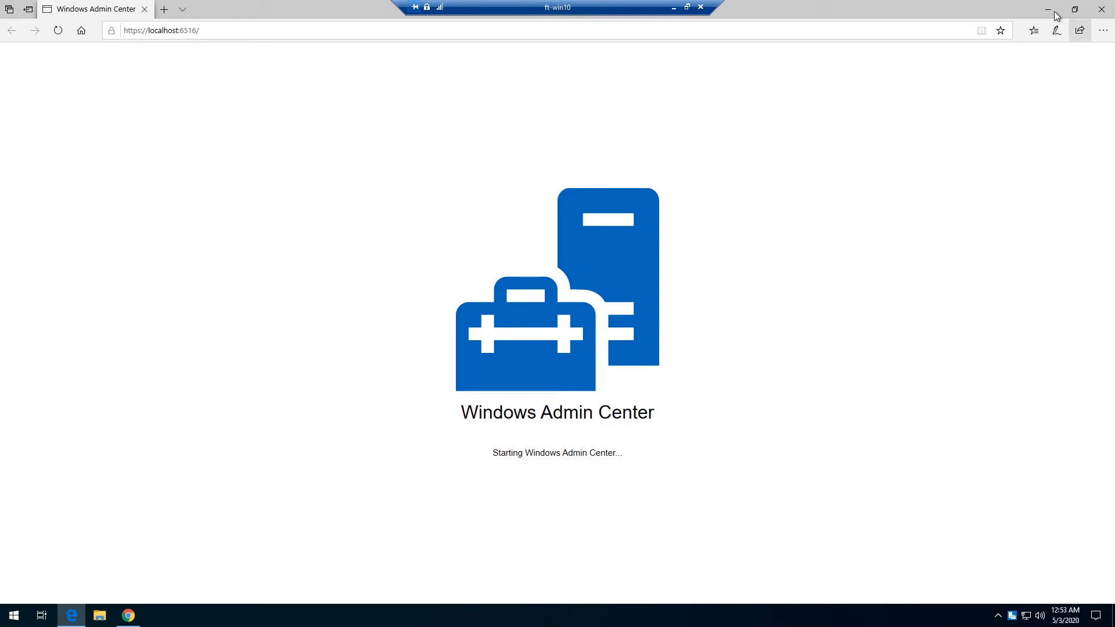
# Minimise the loading Windows Admin Center window to reveal the ClearOS Port Forwarding page.
pyautogui.click(1075, 9)
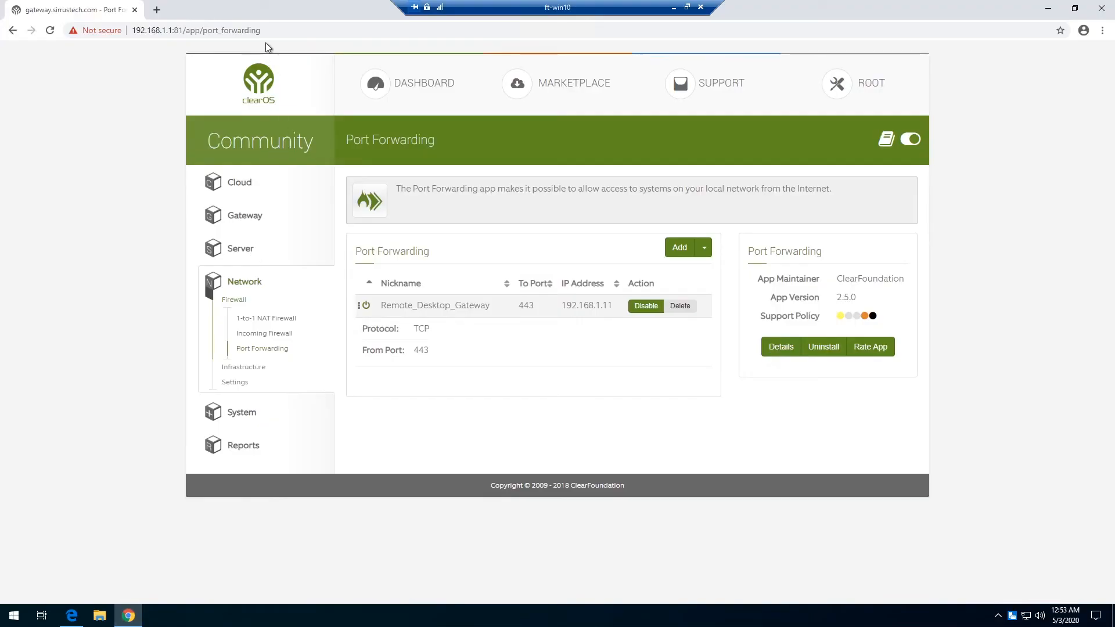
pyautogui.moveTo(156, 10)
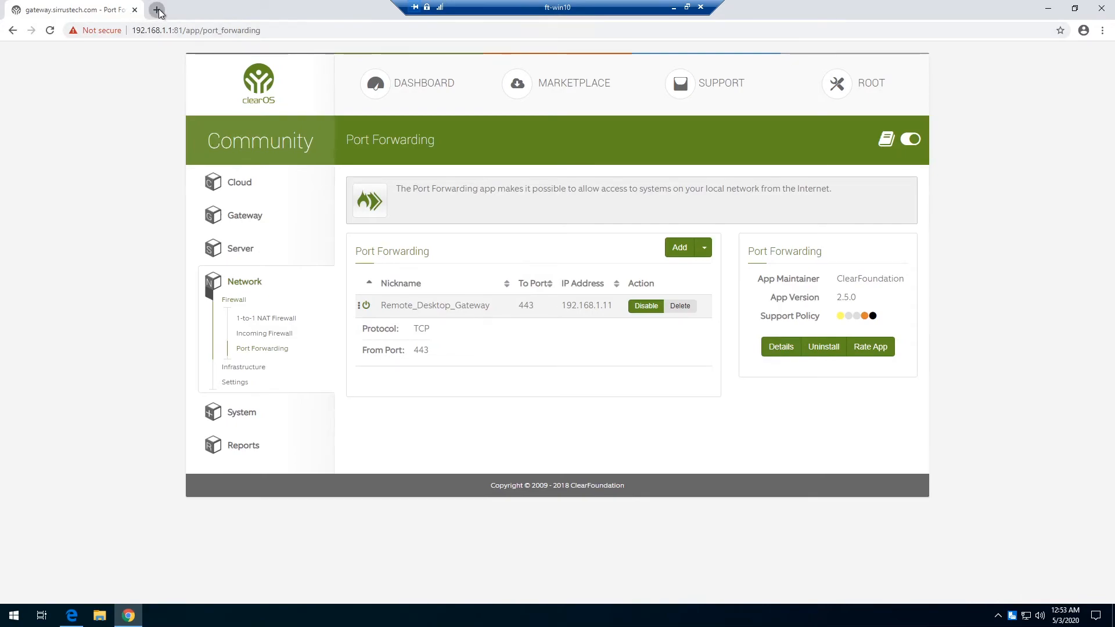
# Browse sirrustech.com in a new Chrome tab and visit its Wallpapers page.
pyautogui.click(157, 10)
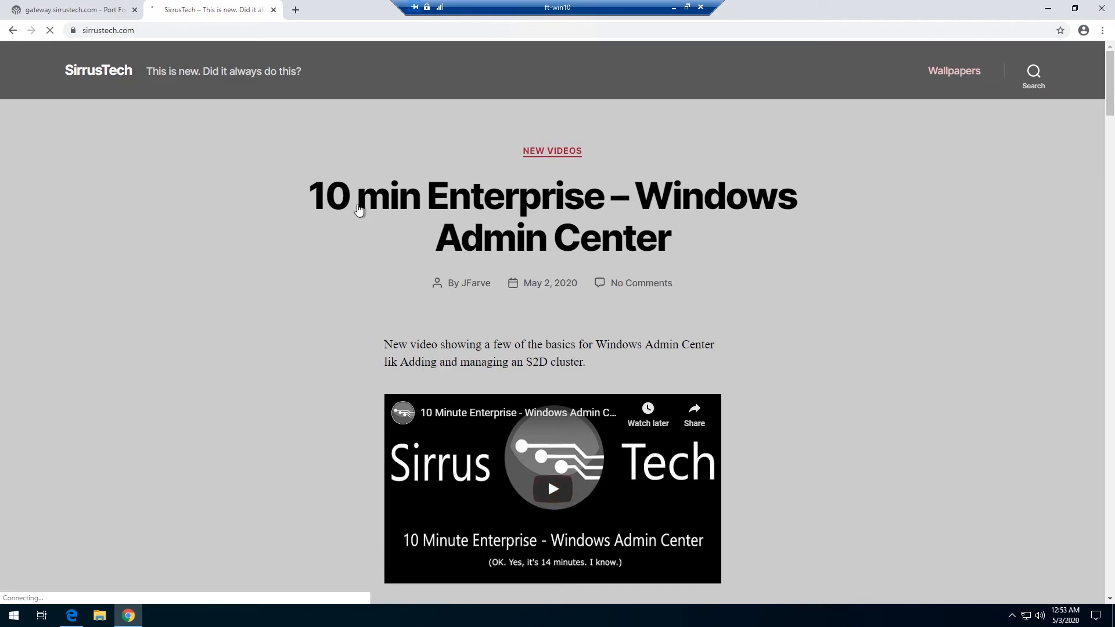
pyautogui.scroll(-3)
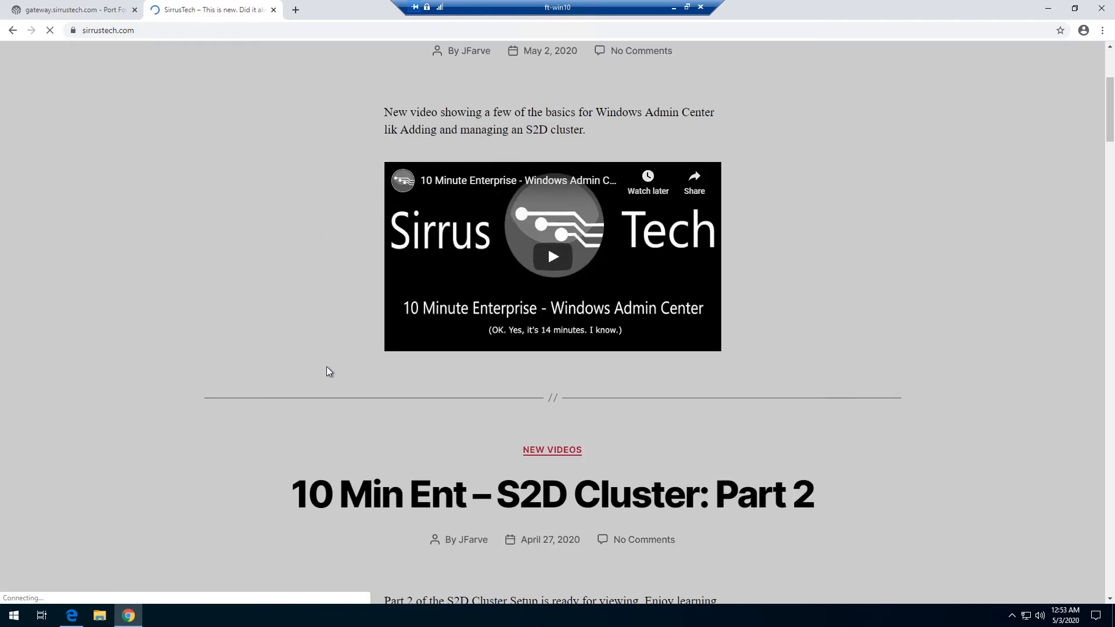
pyautogui.scroll(3)
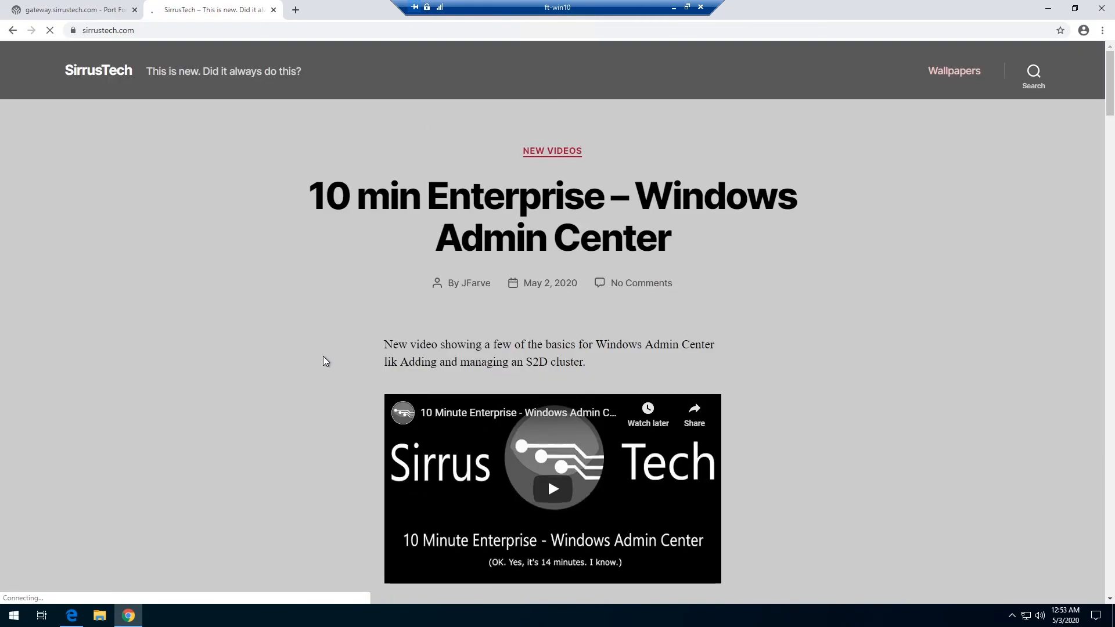
pyautogui.click(954, 71)
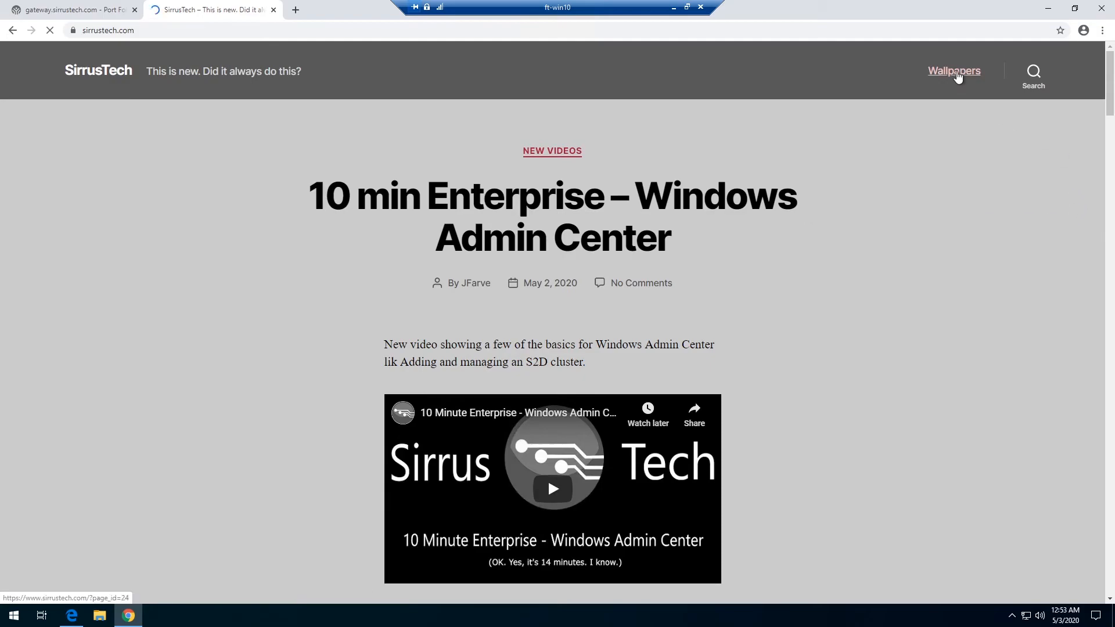
pyautogui.click(952, 71)
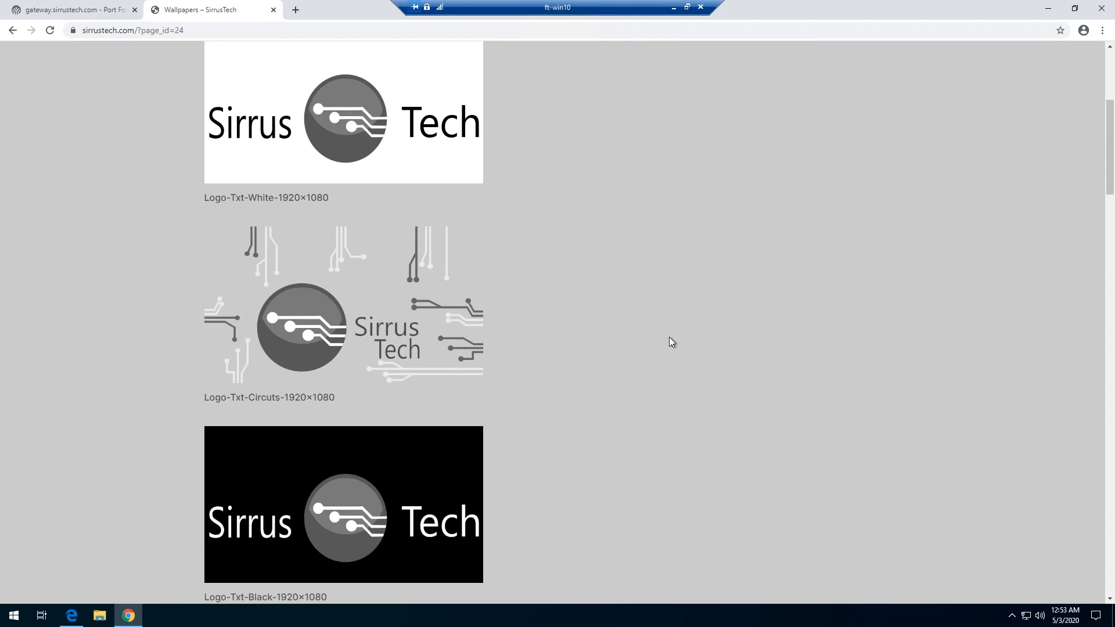
# Close Chrome and maximize the Windows Admin Center connections list.
pyautogui.scroll(3)
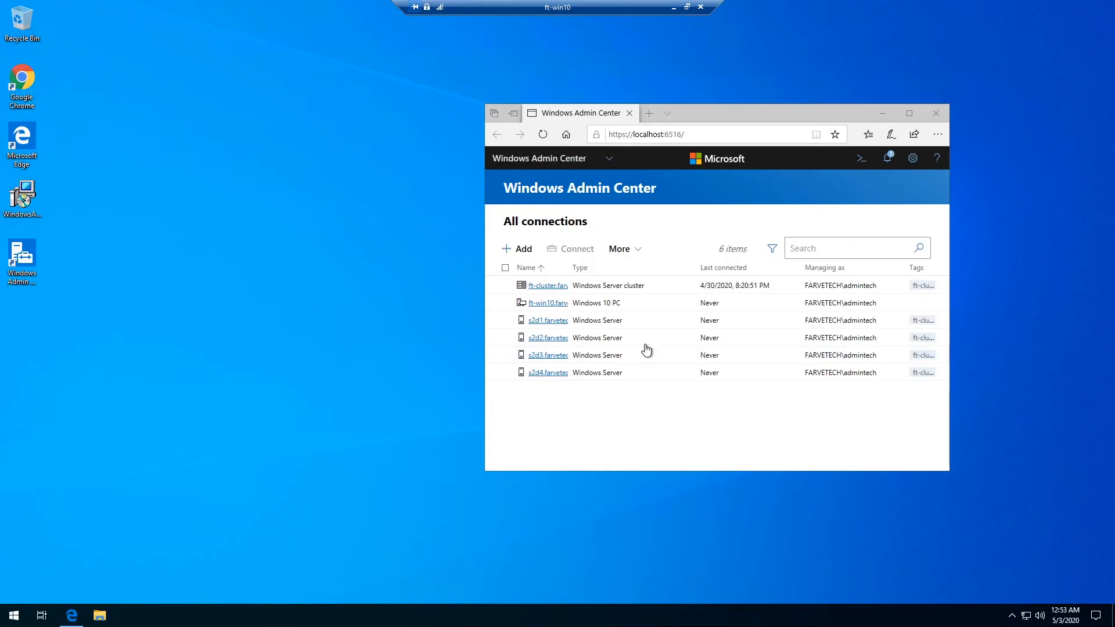
pyautogui.click(908, 113)
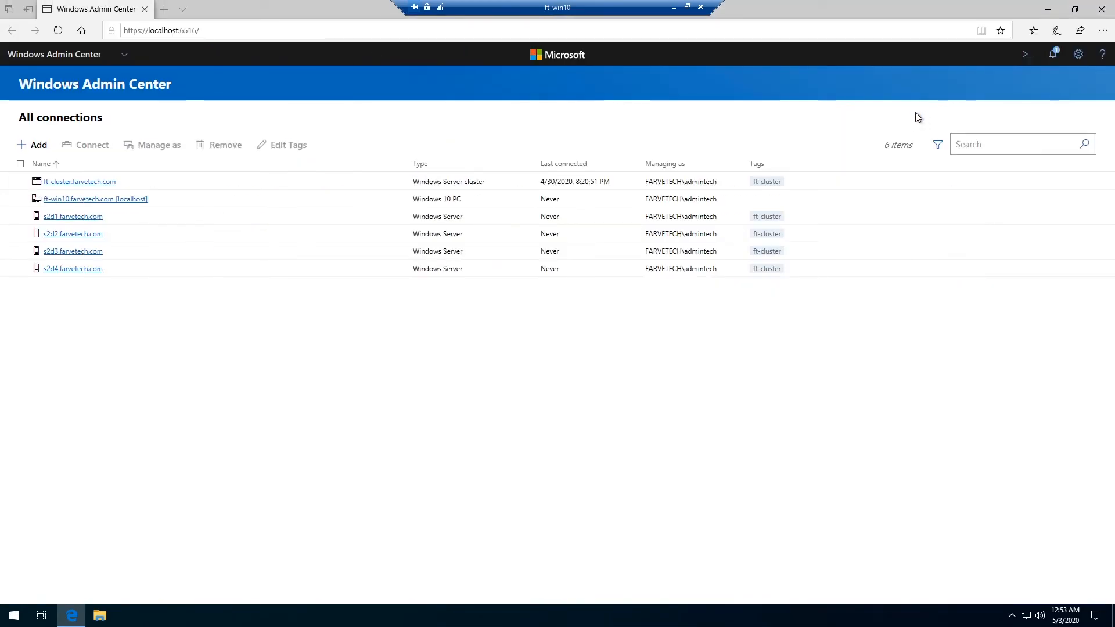
pyautogui.moveTo(1104, 9)
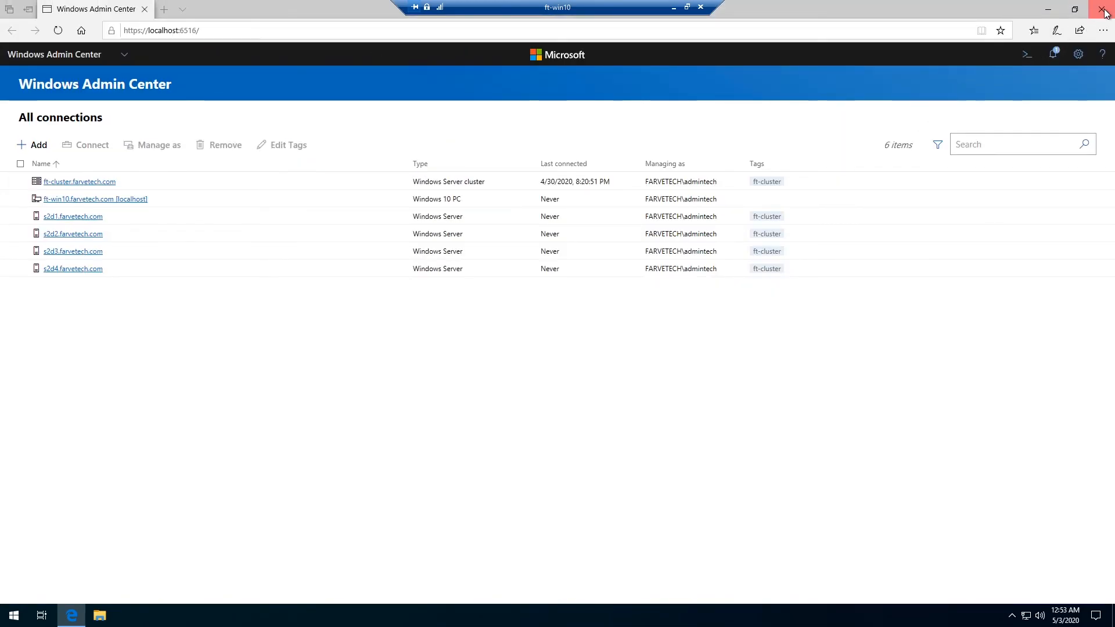
# Close Windows Admin Center, leaving the ft-win10 desktop empty.
pyautogui.click(1104, 9)
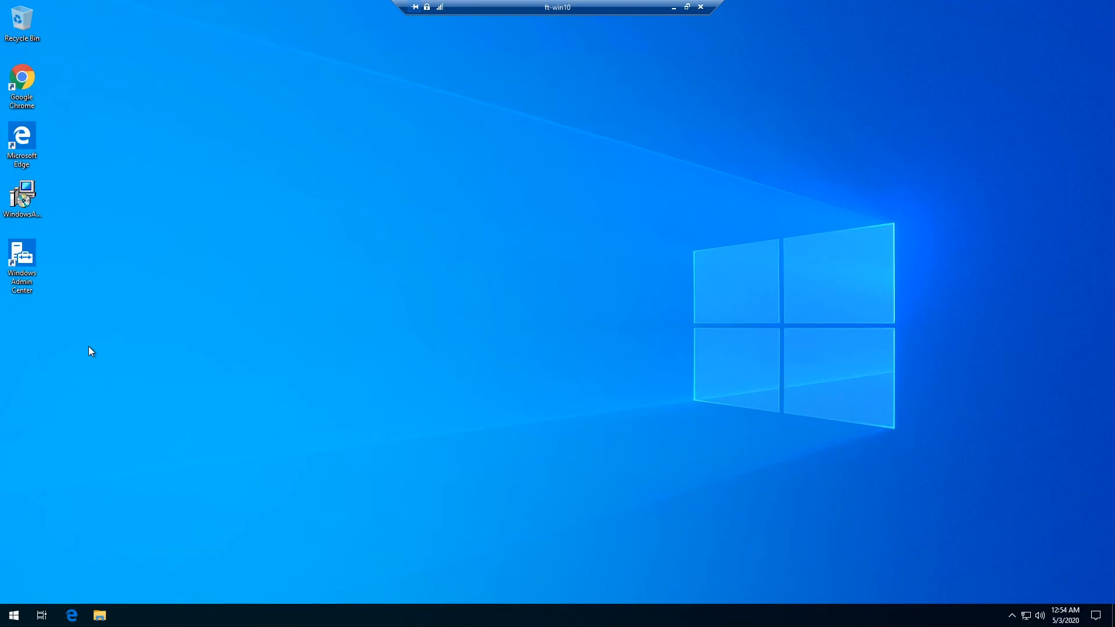
pyautogui.moveTo(142, 349)
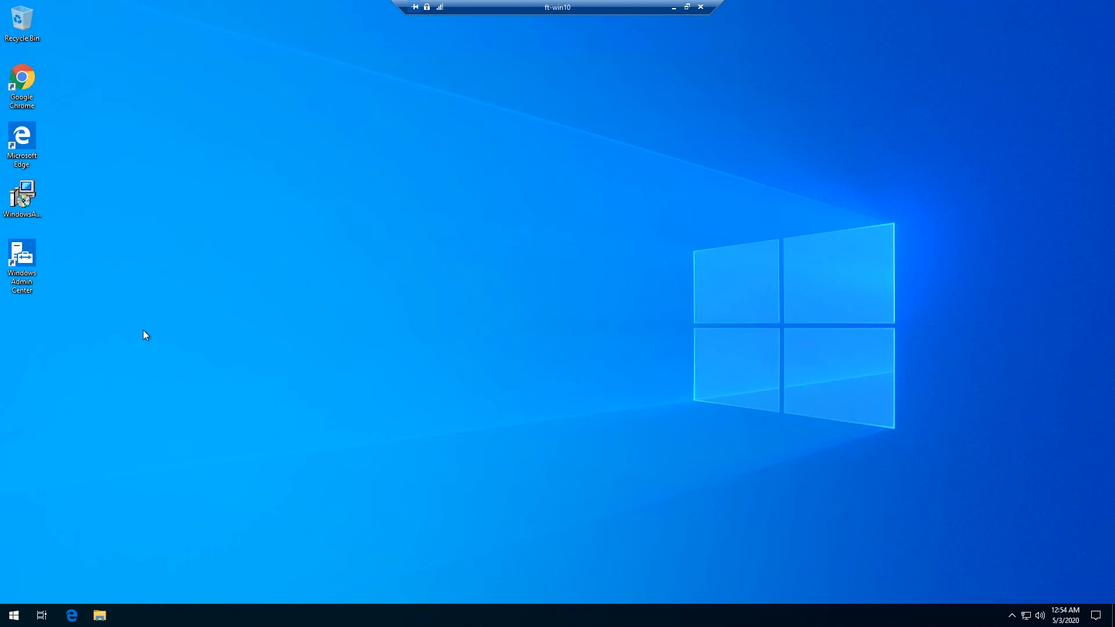
pyautogui.moveTo(147, 321)
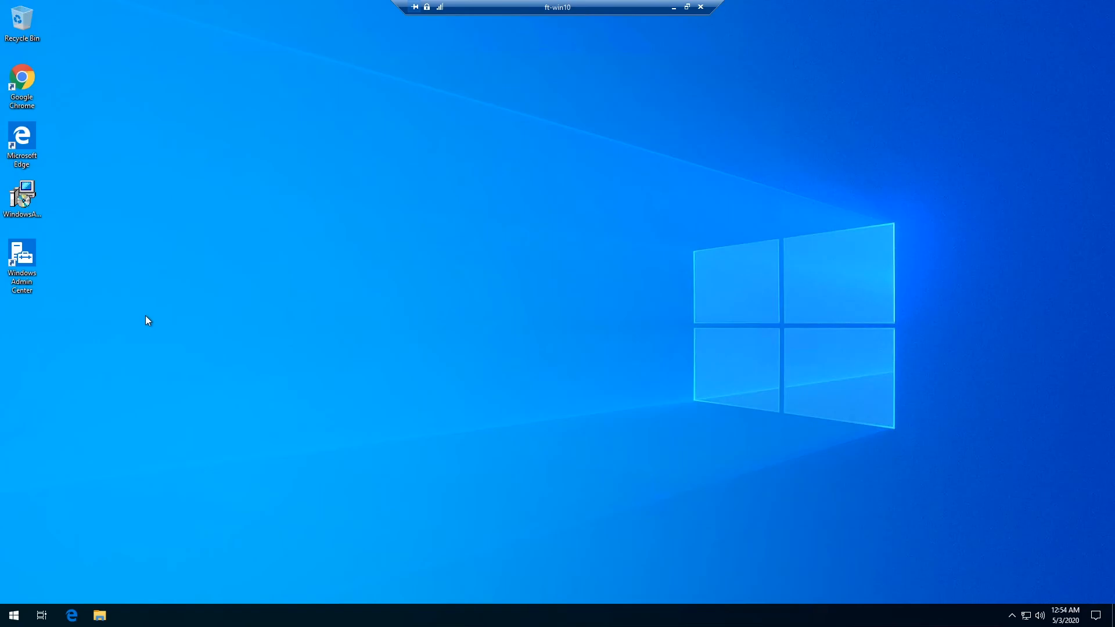
pyautogui.moveTo(181, 175)
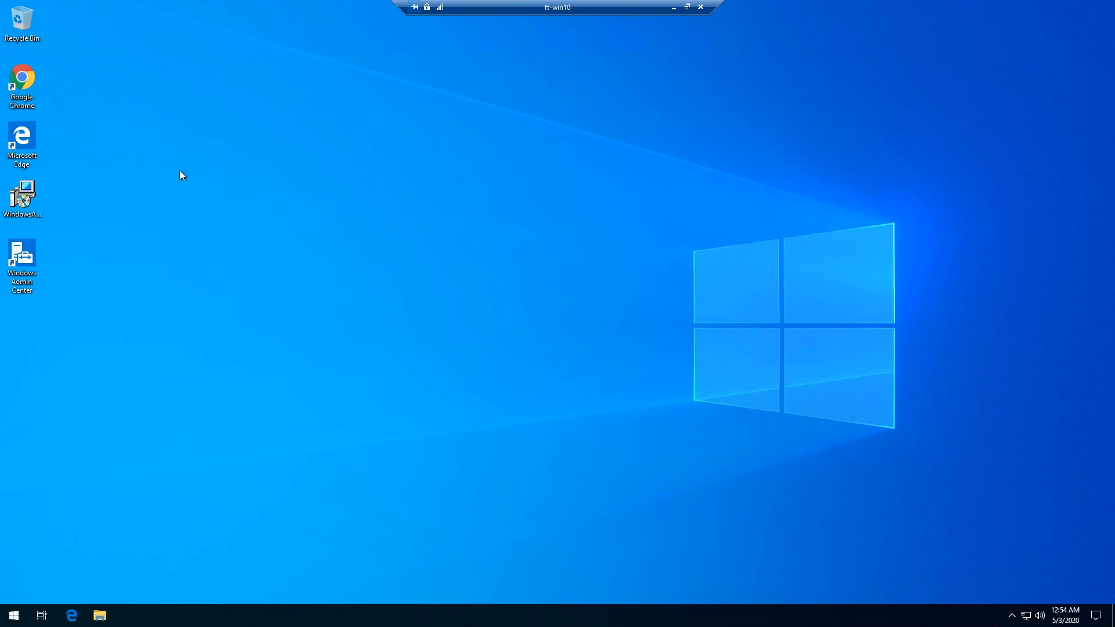
pyautogui.moveTo(211, 28)
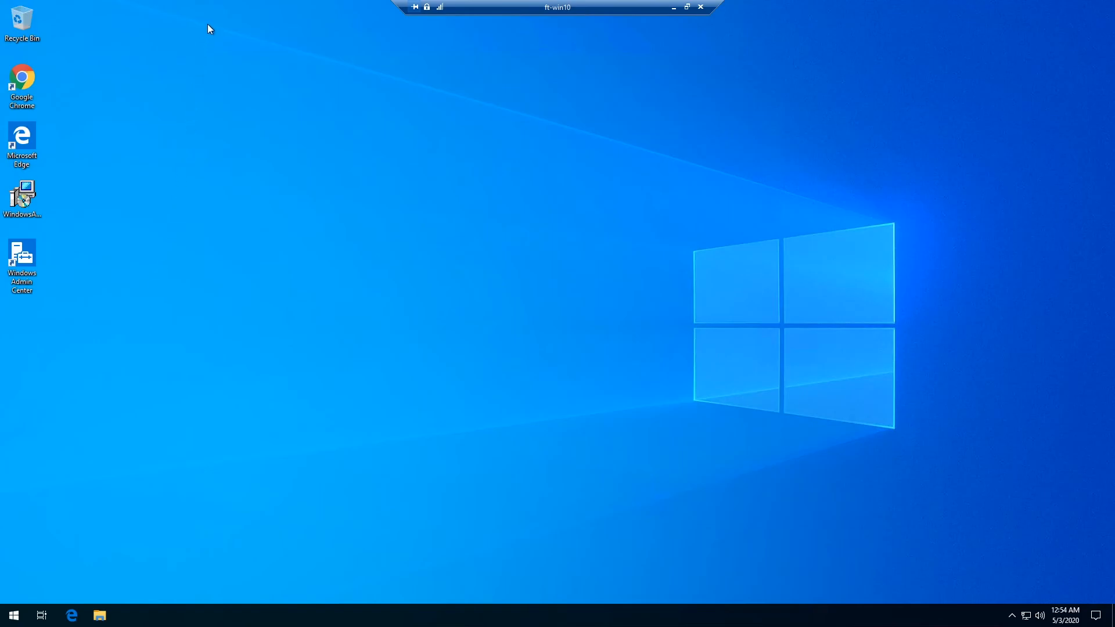
pyautogui.moveTo(263, 216)
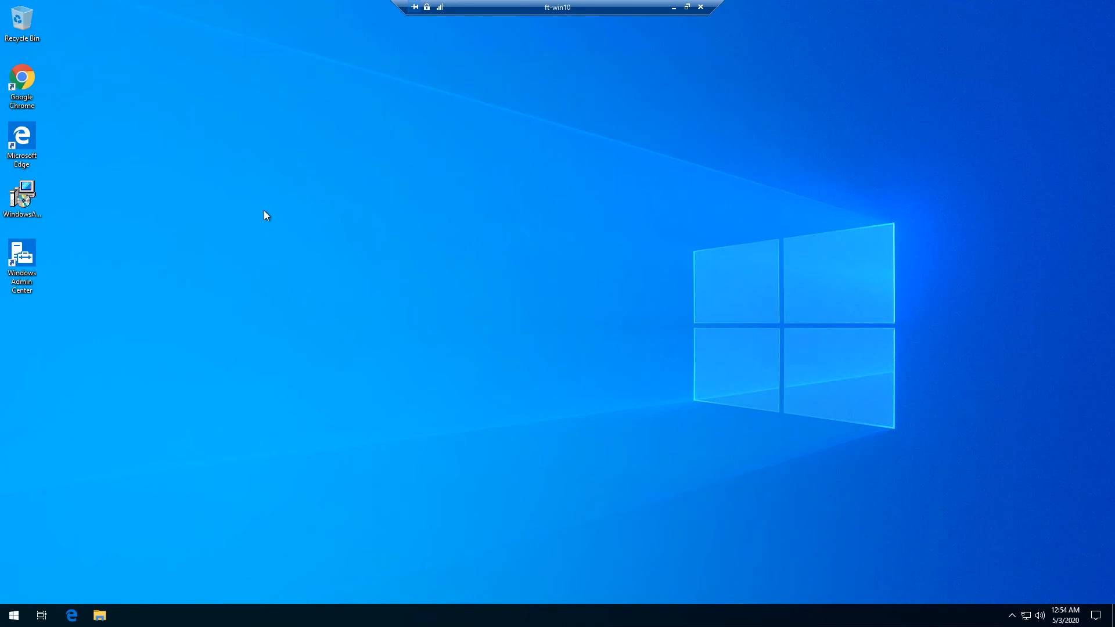
pyautogui.moveTo(300, 224)
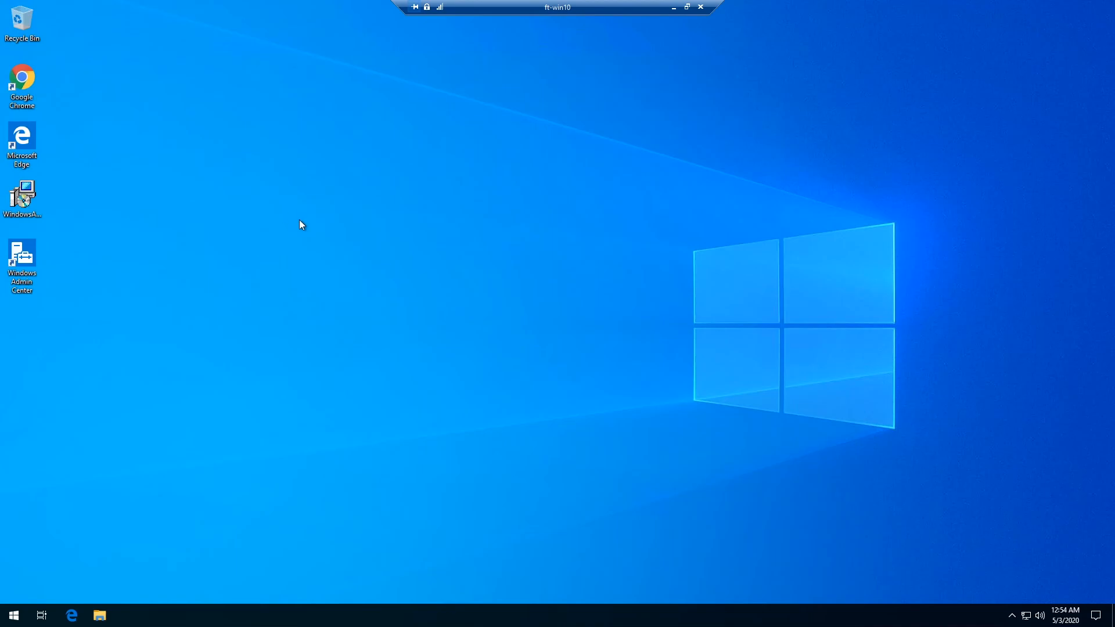
pyautogui.moveTo(240, 261)
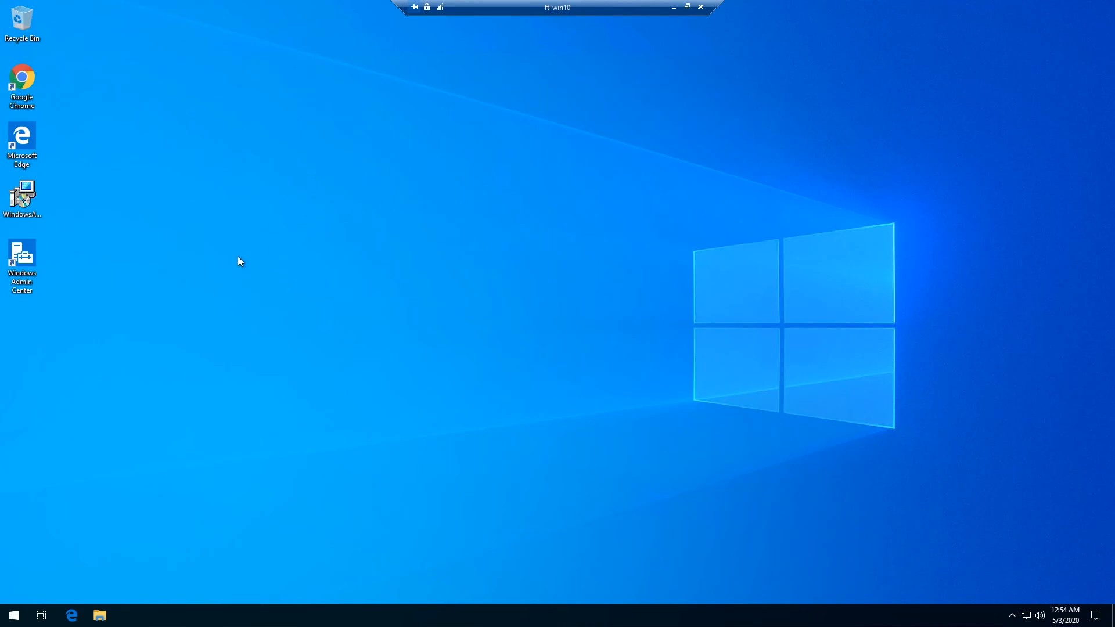
pyautogui.moveTo(249, 269)
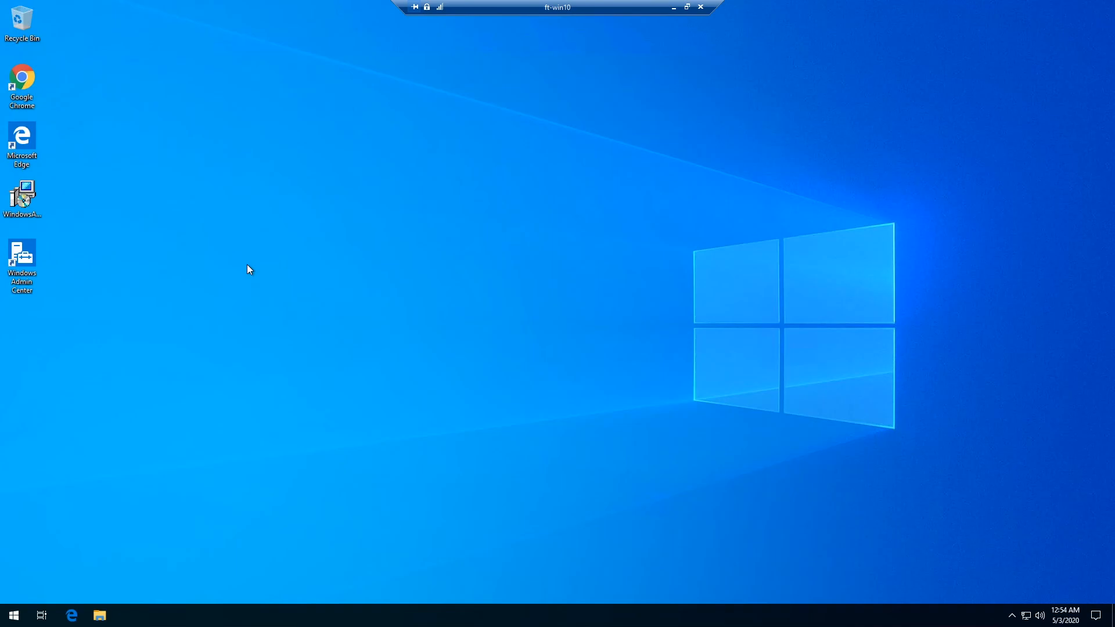
pyautogui.moveTo(469, 250)
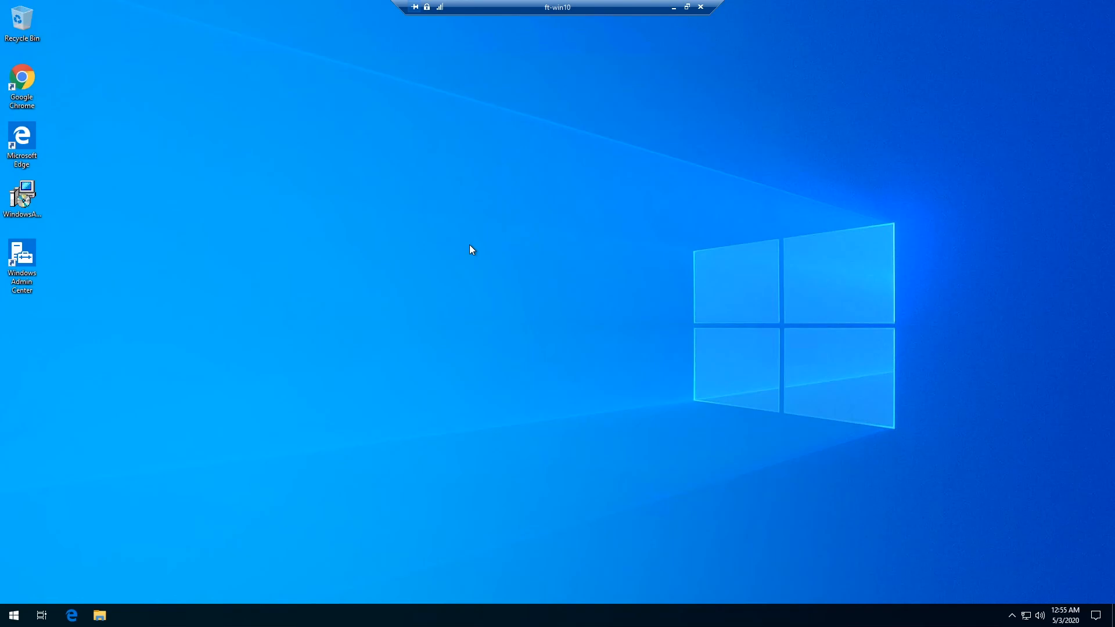